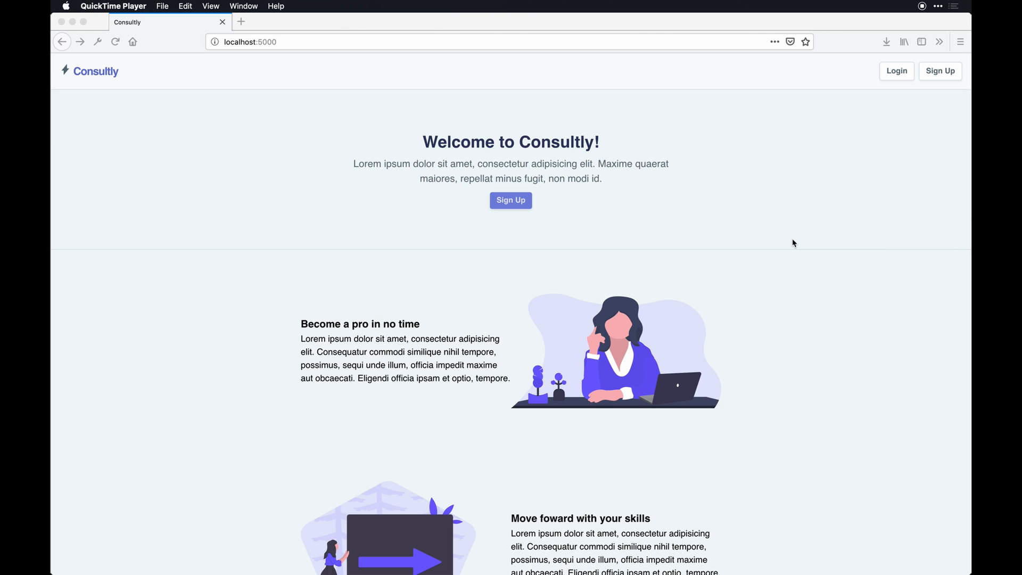
mouse_move(680, 191)
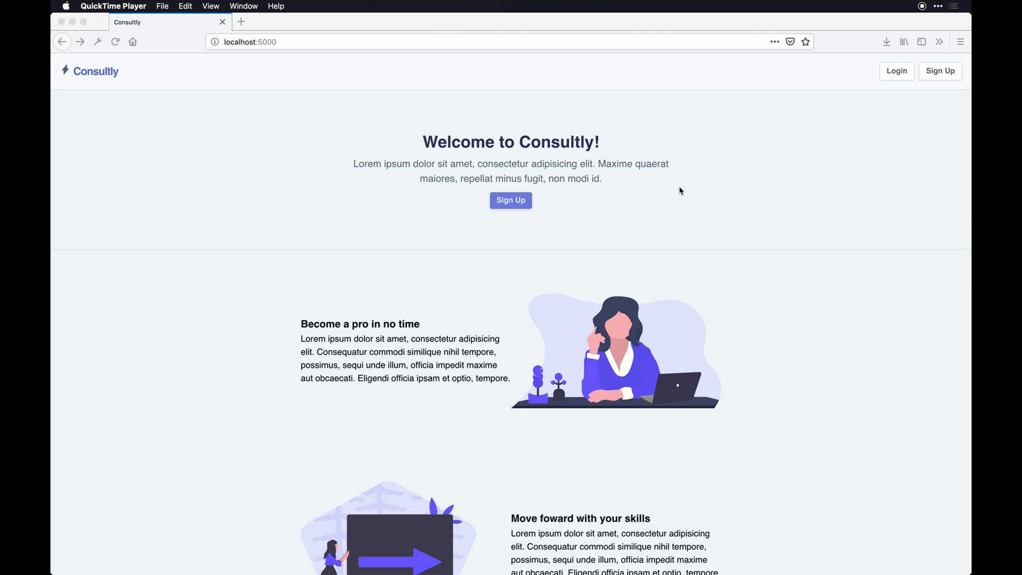
mouse_move(424, 184)
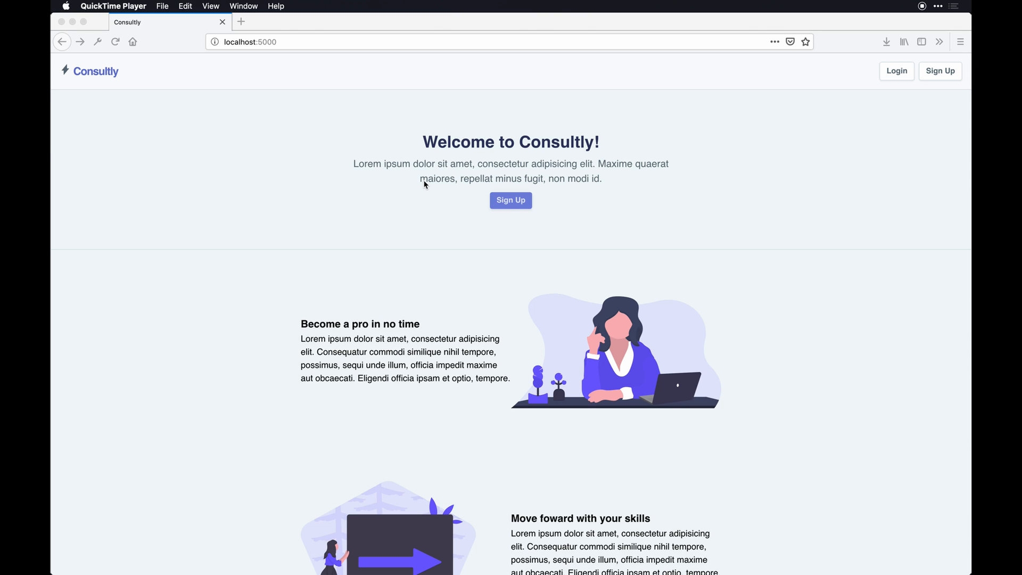
mouse_move(607, 228)
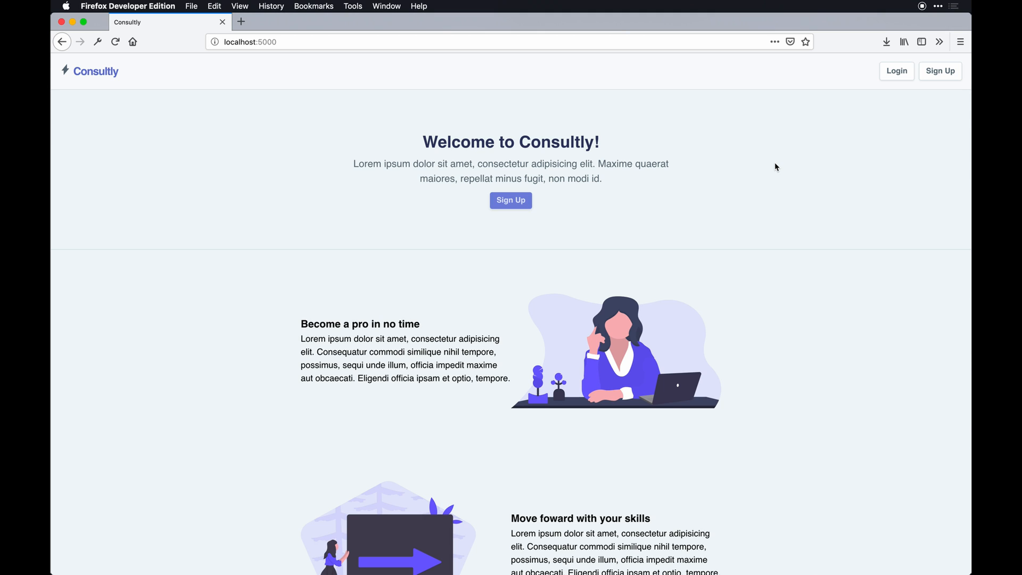
mouse_move(696, 188)
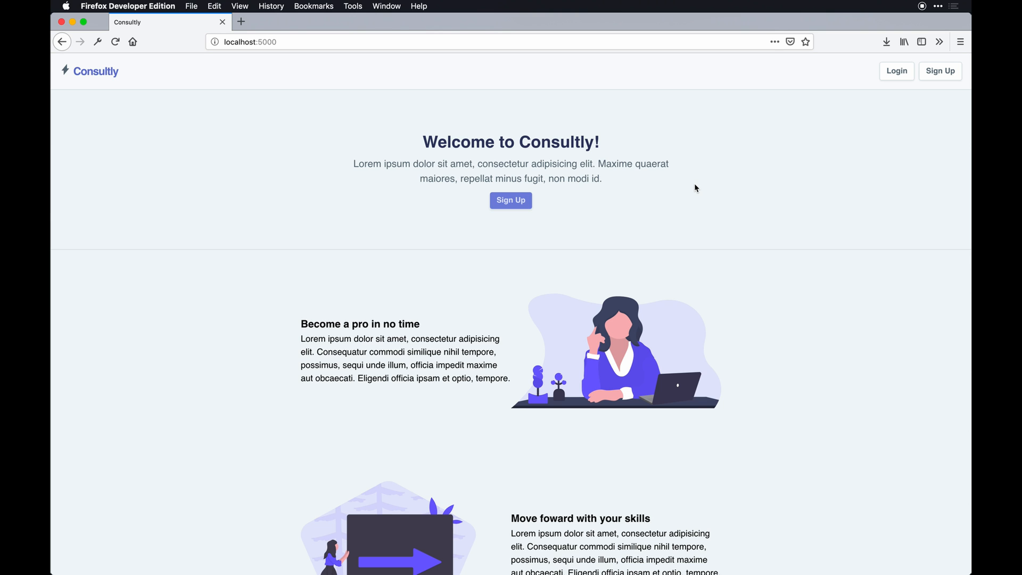
mouse_move(681, 235)
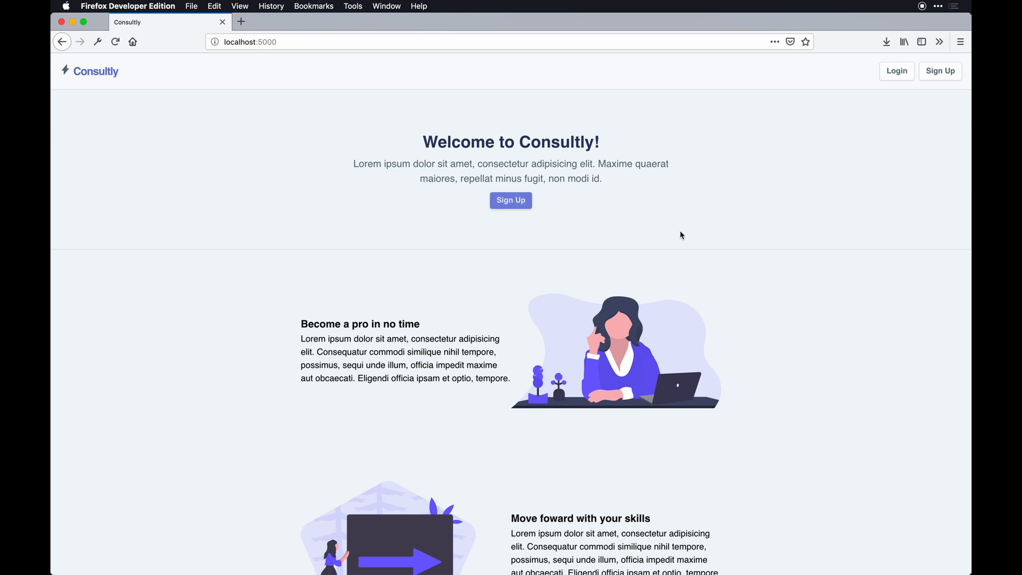
- Open the Consultly login page and fill the email from the saved 'jsmi…' suggestion
click(897, 71)
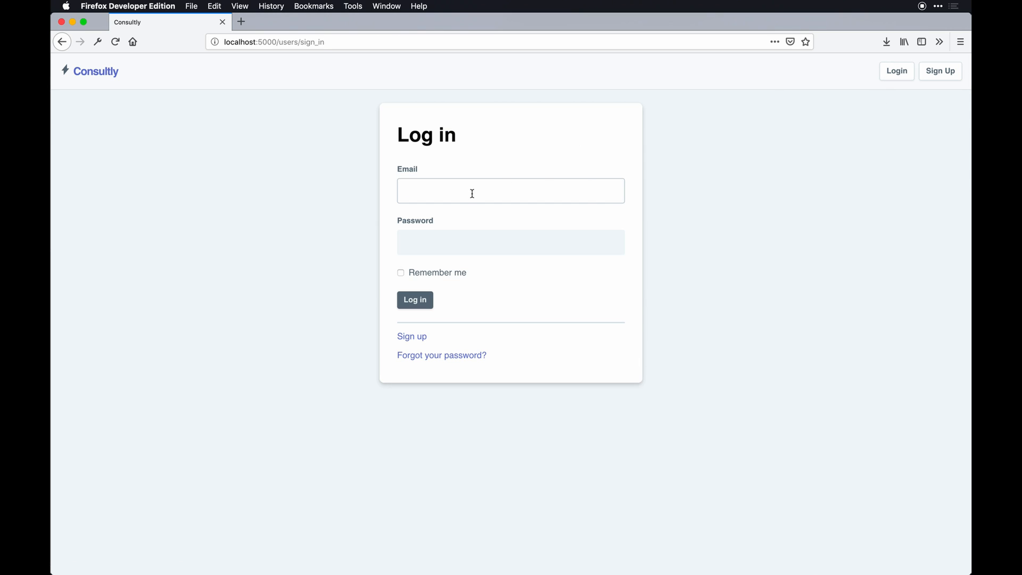
mouse_move(466, 211)
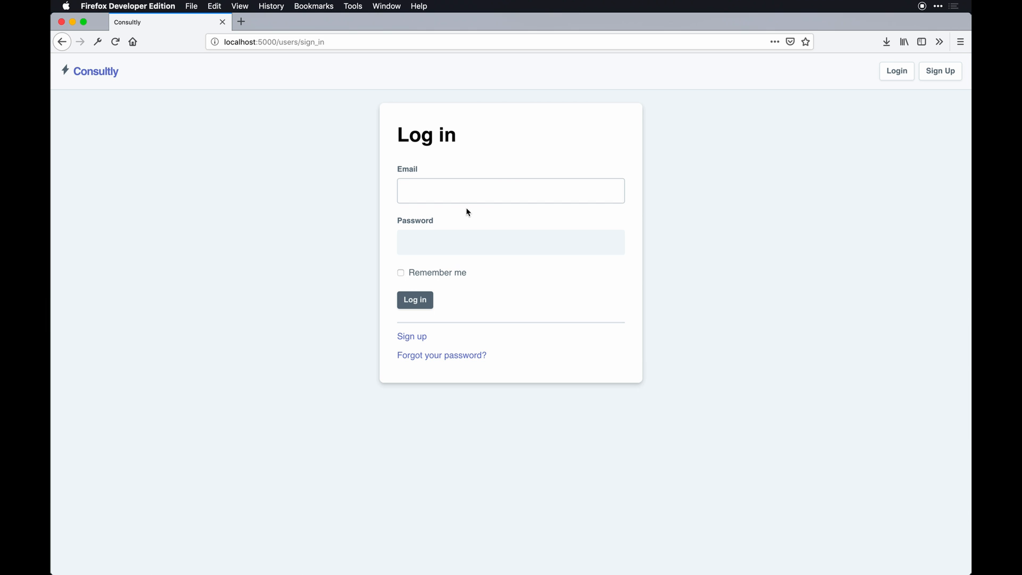
click(511, 190)
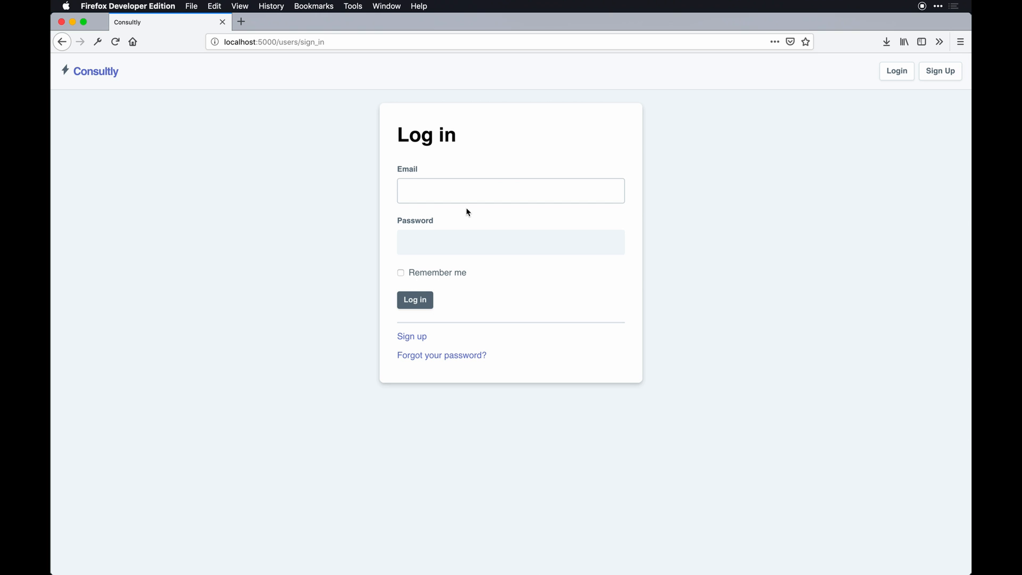
text(jsmi)
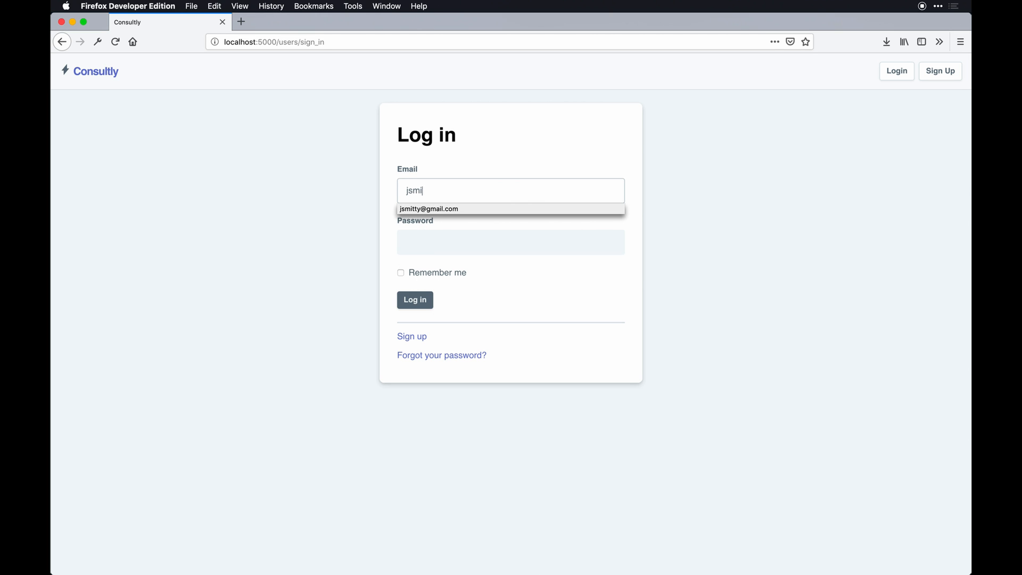
click(428, 209)
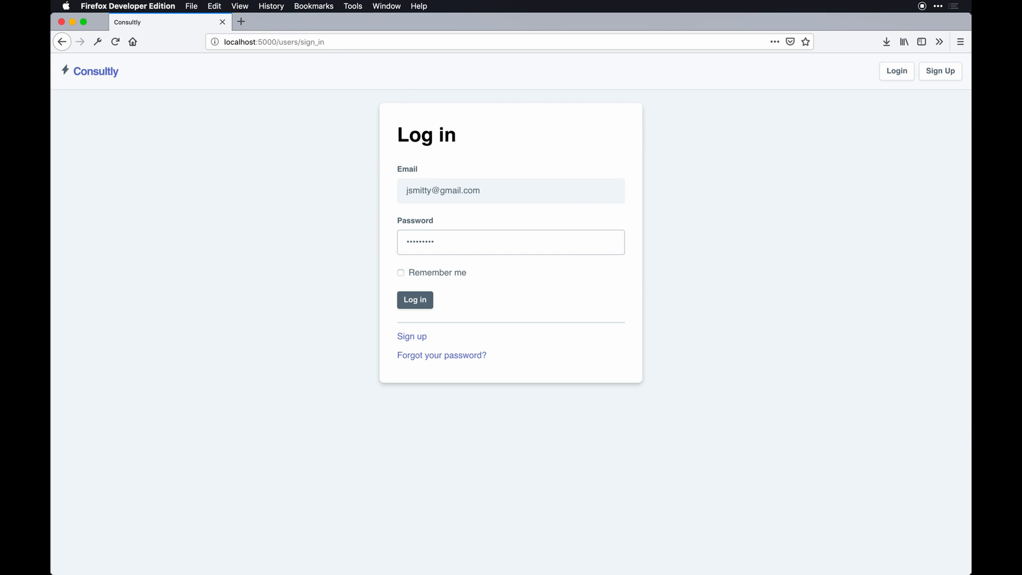
- Log in and list All Meetings, showing First Meeting on Nov 16–17
click(414, 300)
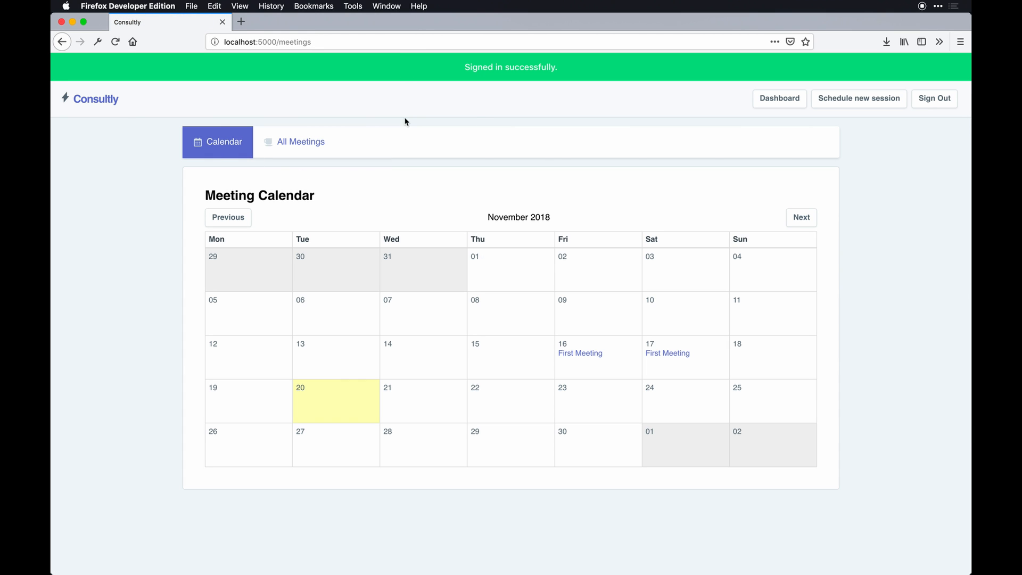
mouse_move(526, 155)
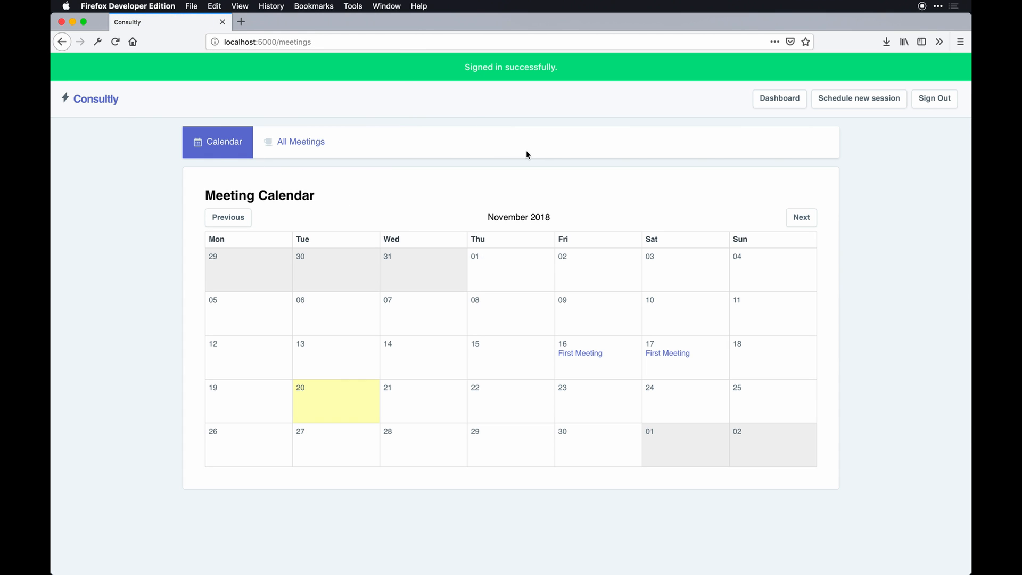
click(300, 141)
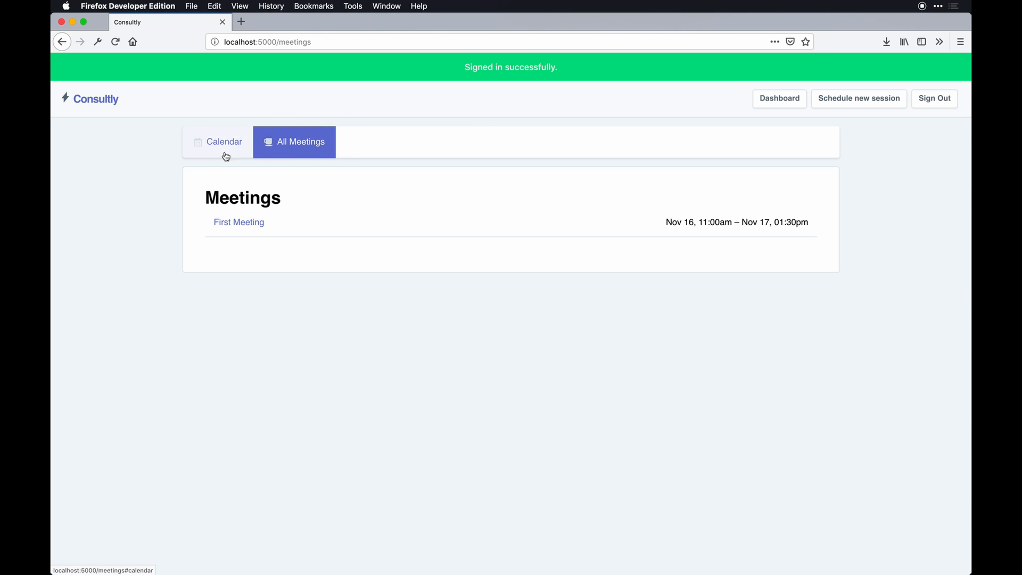
mouse_move(317, 263)
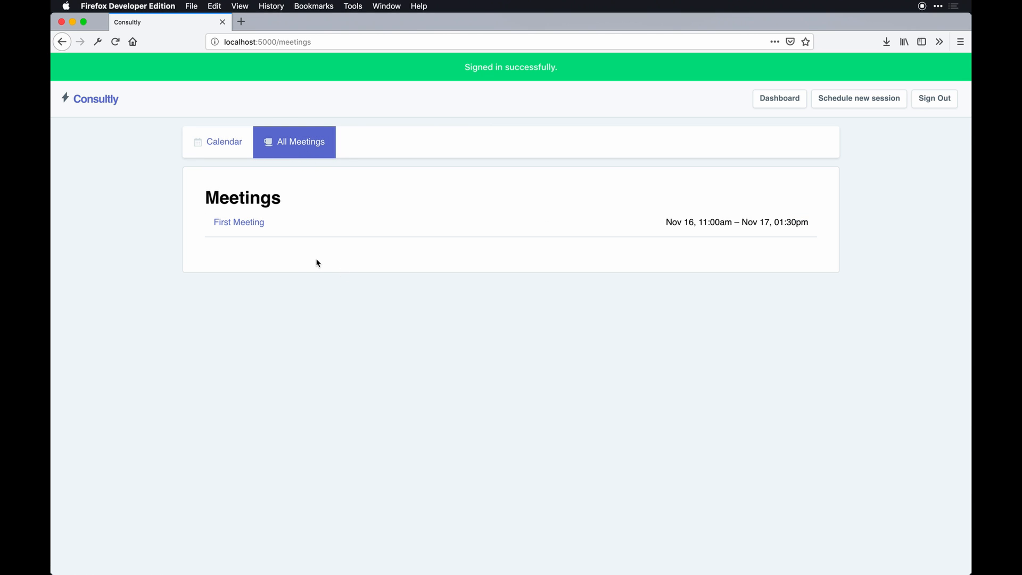
mouse_move(272, 246)
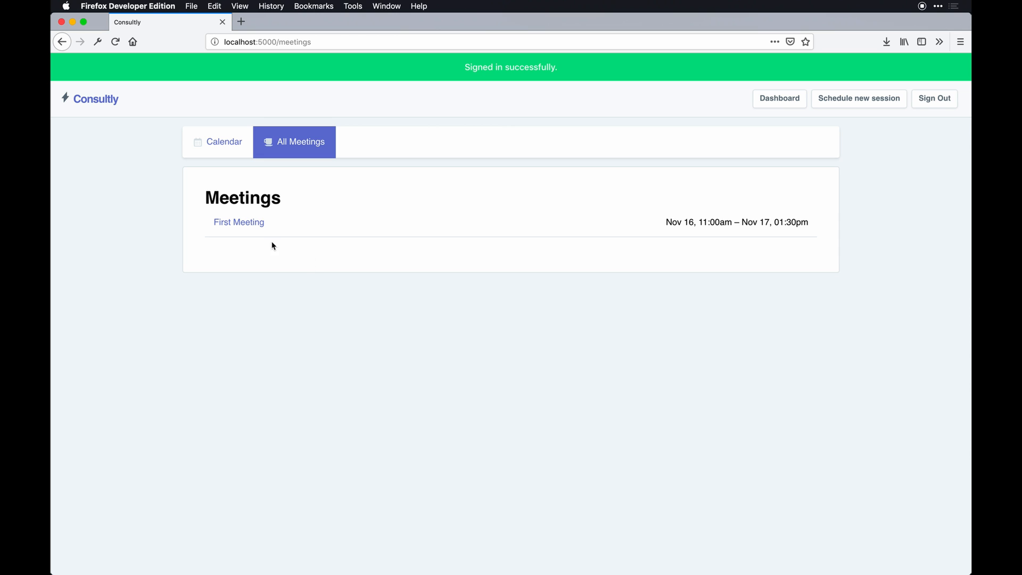
- Open First Meeting's details page and focus its empty comment editor
click(239, 223)
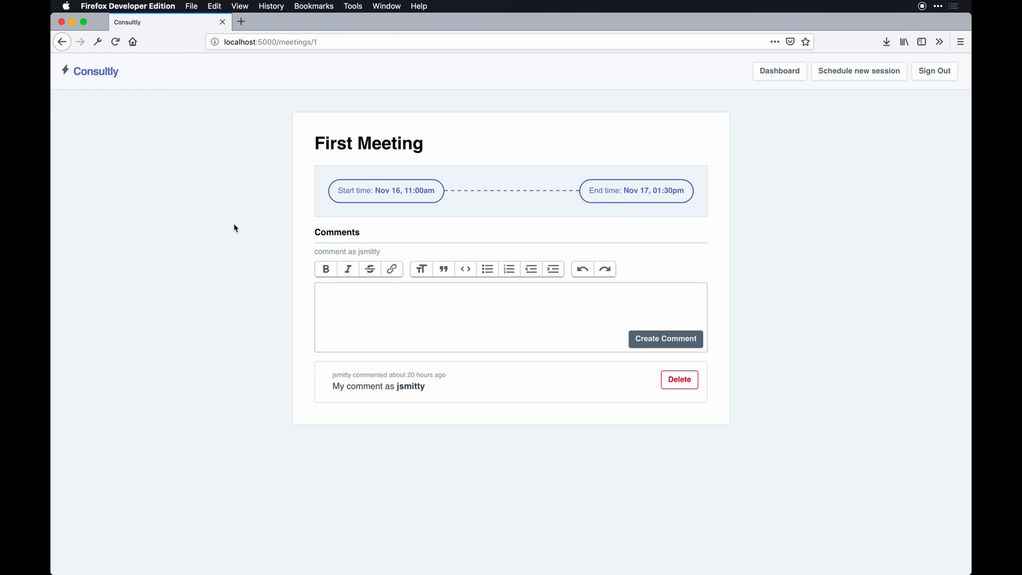
mouse_move(510, 176)
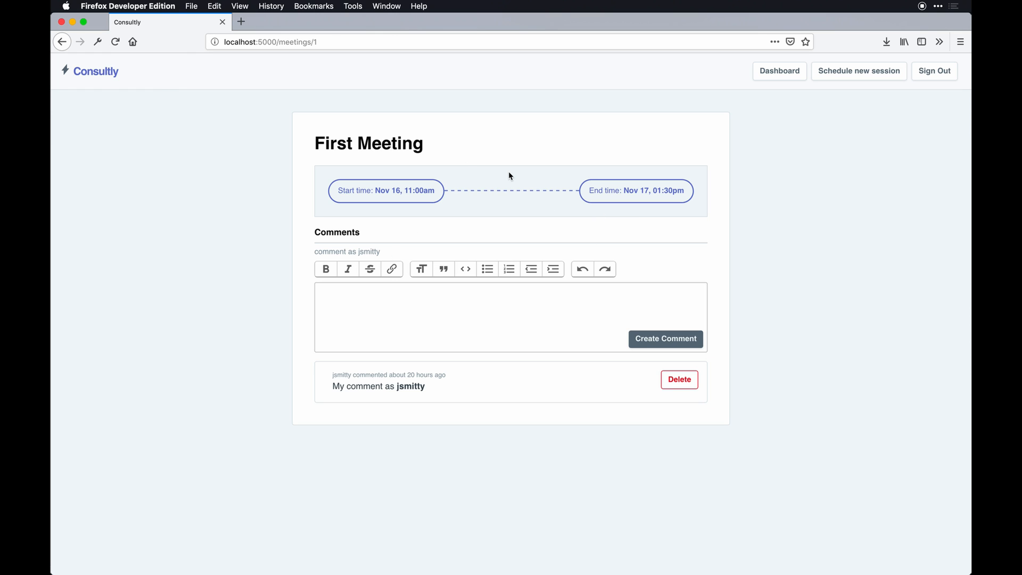
mouse_move(365, 202)
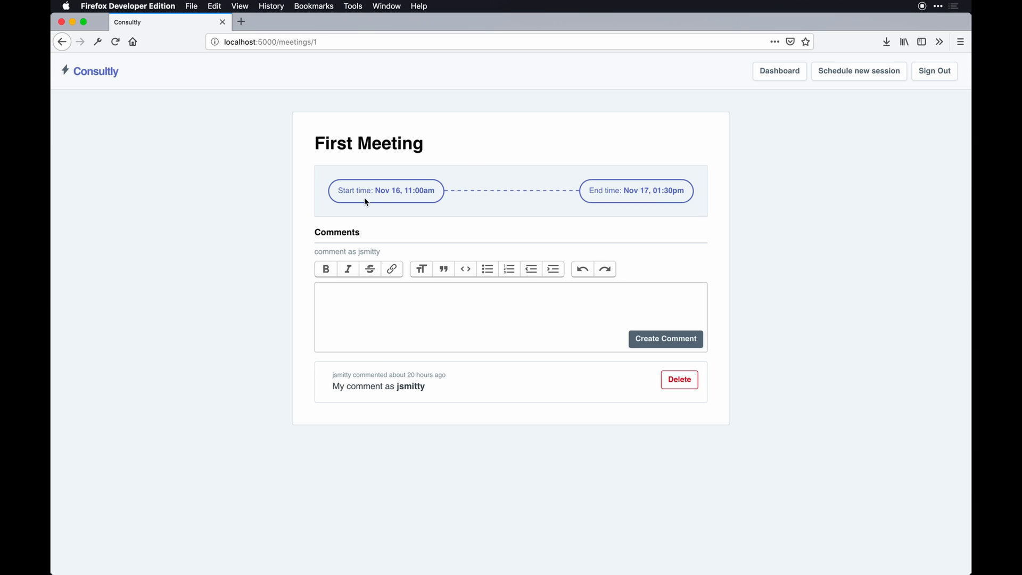
mouse_move(524, 247)
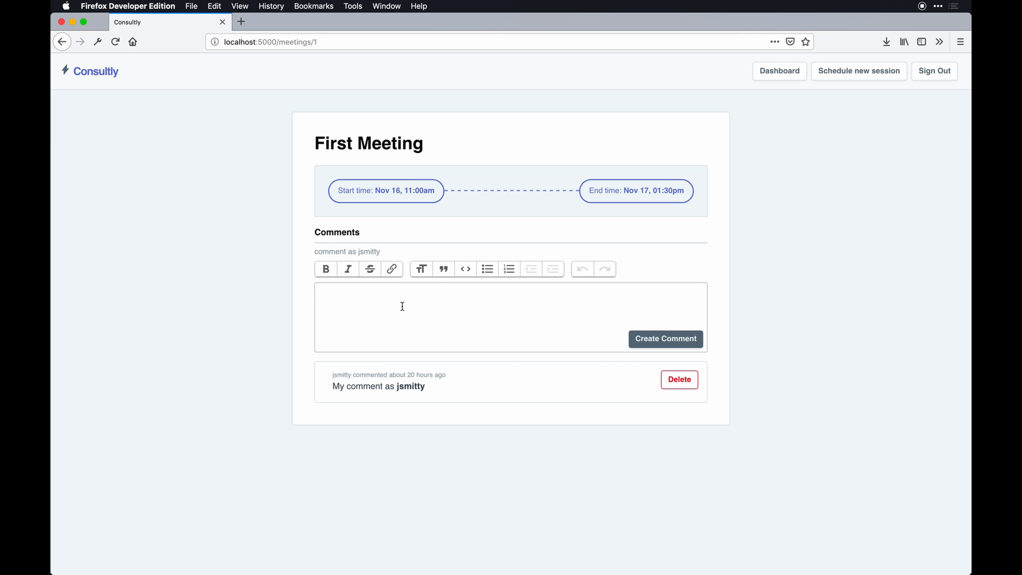
click(401, 307)
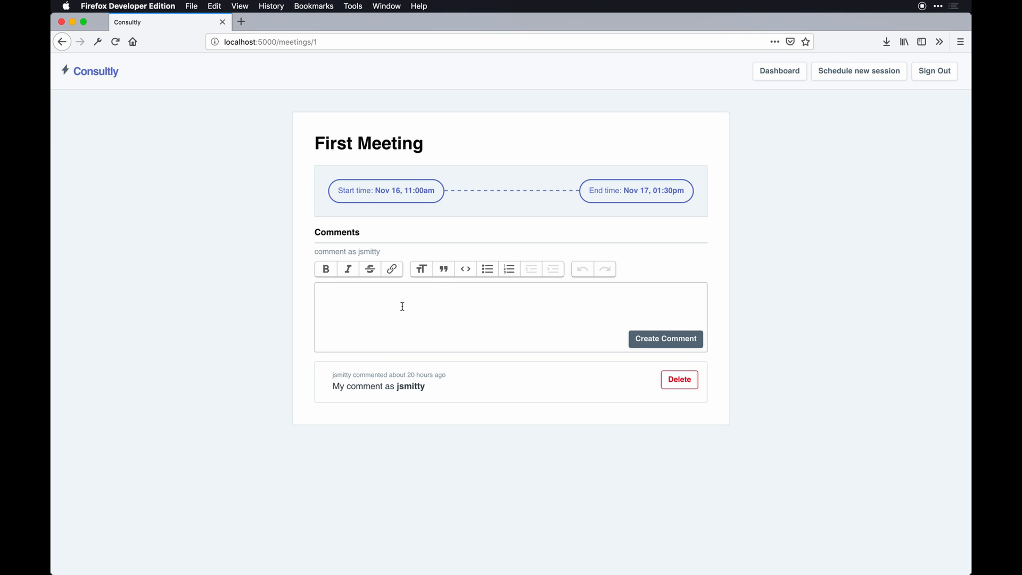
click(391, 296)
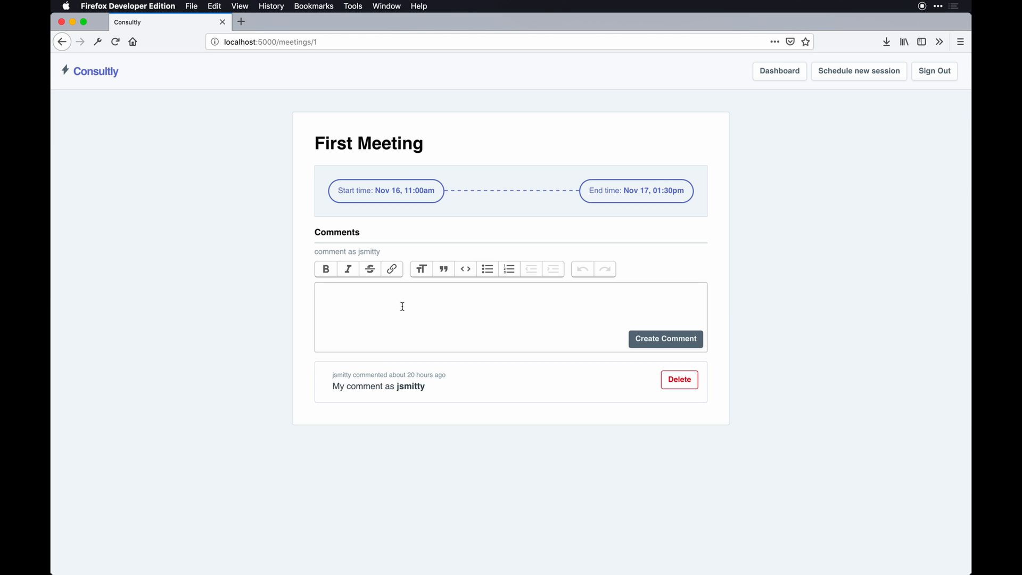
click(401, 306)
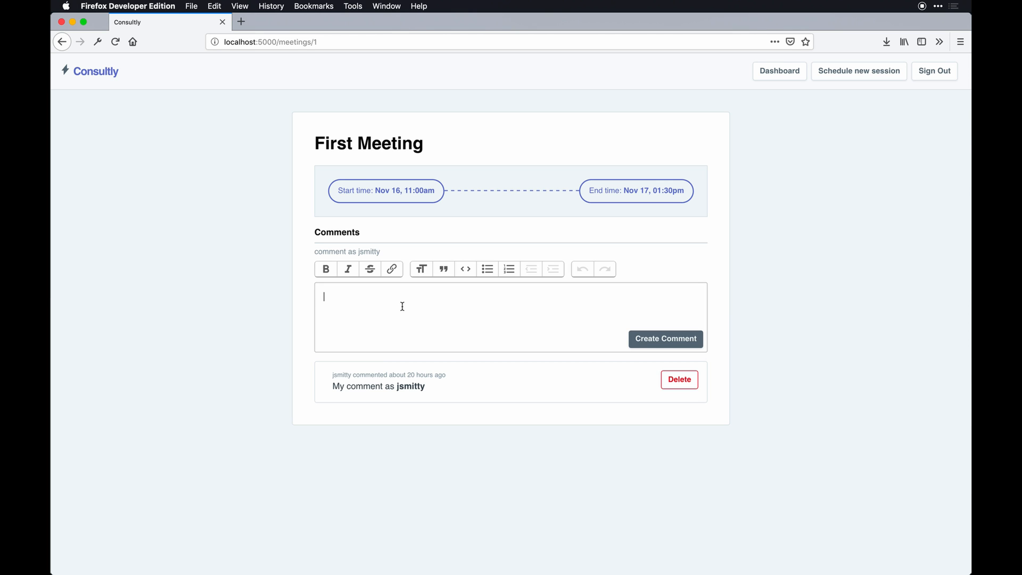
triple_click(378, 385)
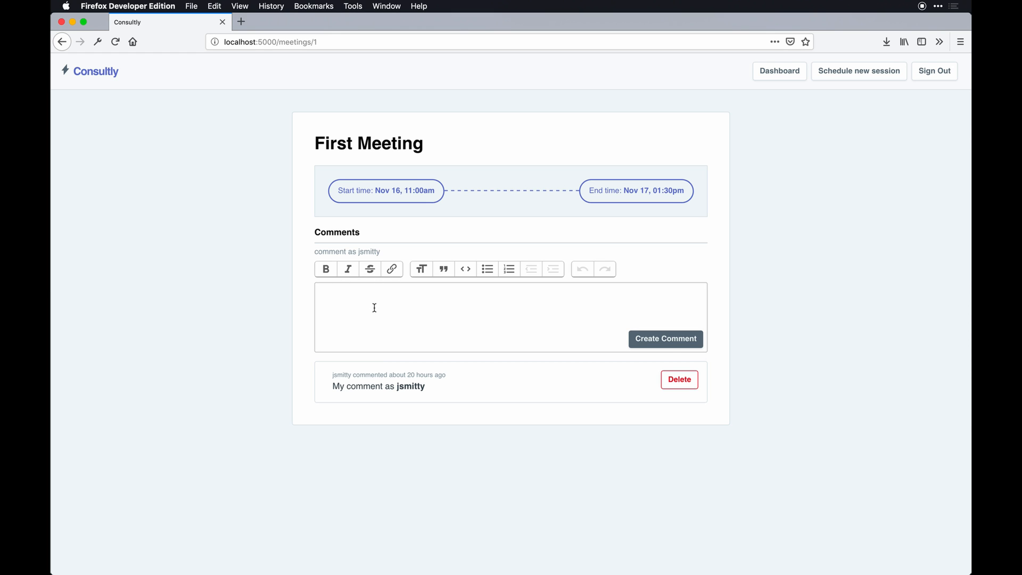
text(Another)
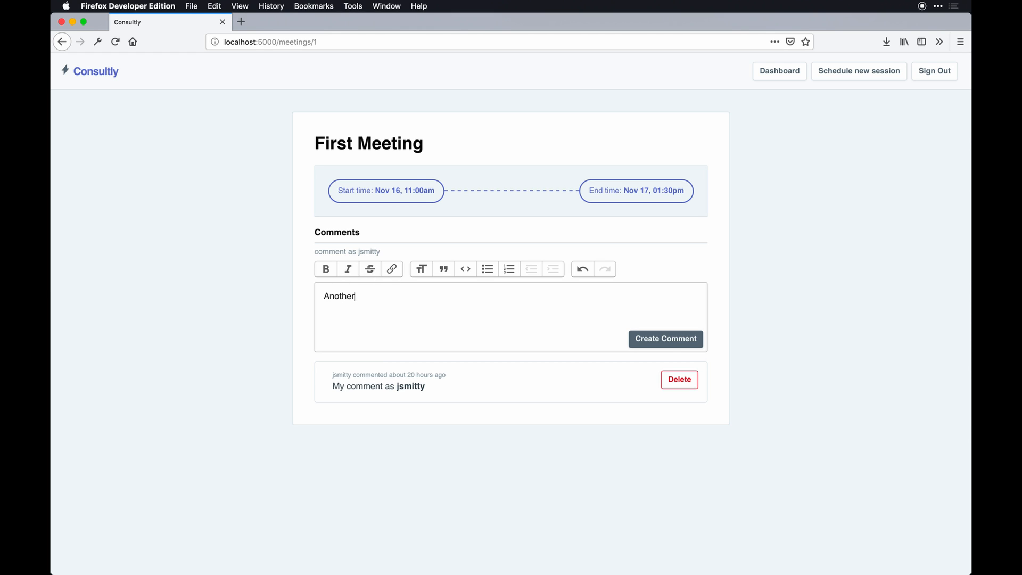
text(comment)
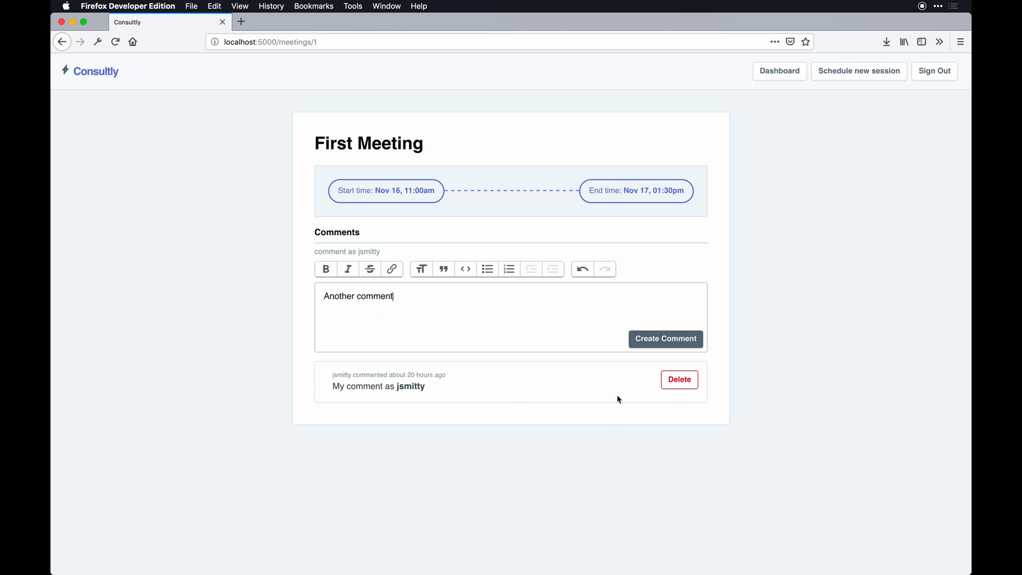
mouse_move(501, 332)
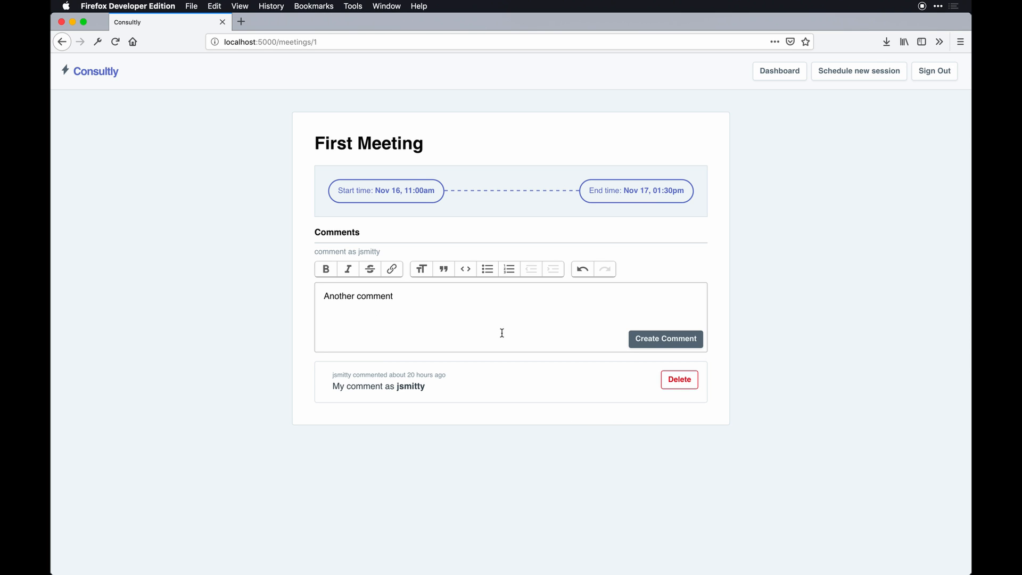
mouse_move(527, 371)
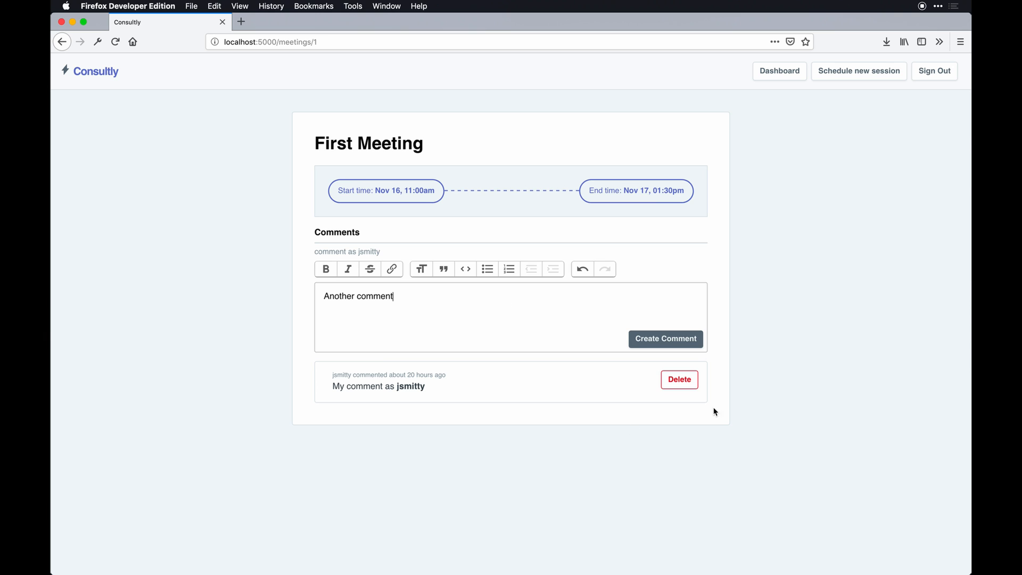
click(665, 339)
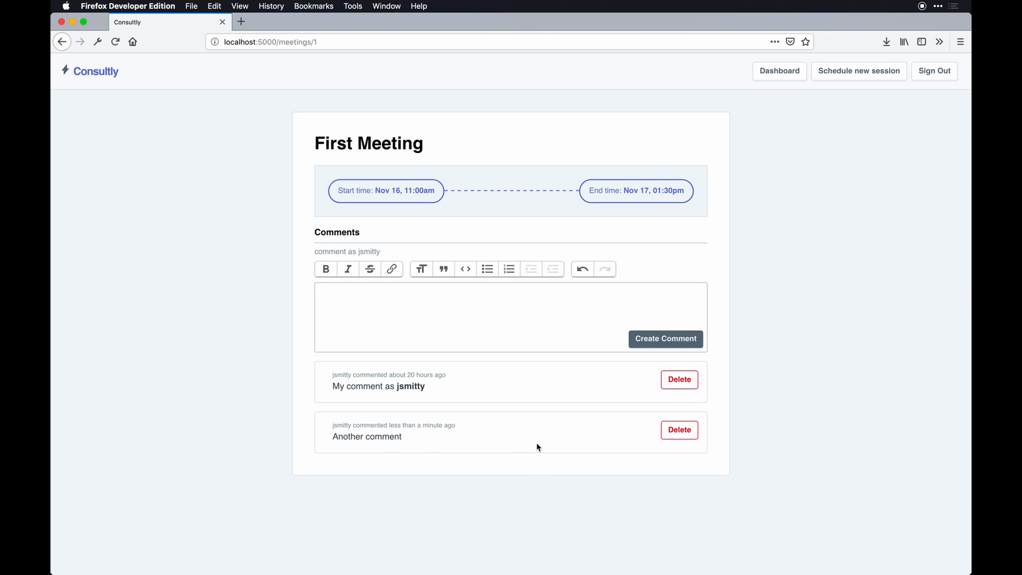
mouse_move(424, 437)
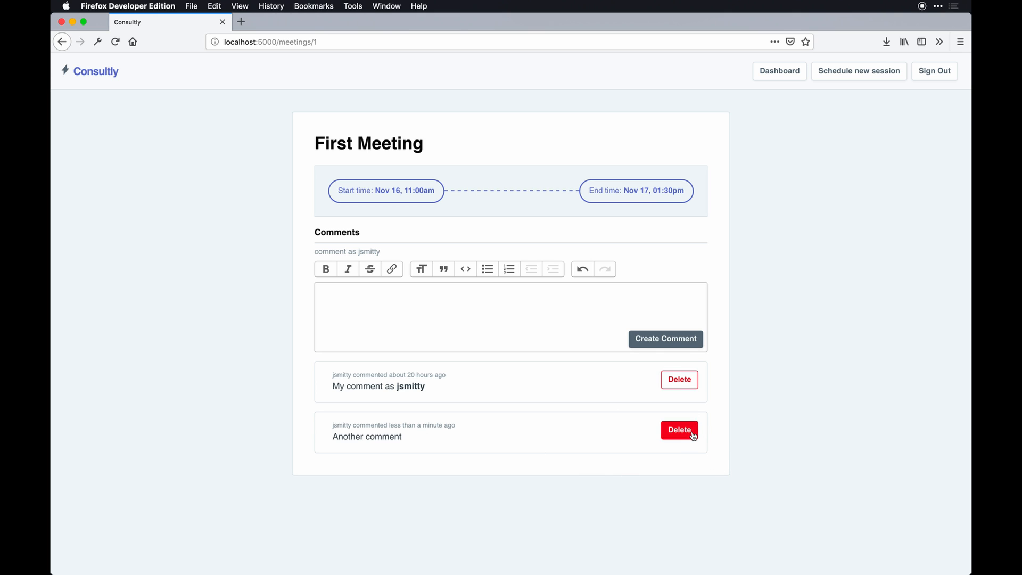
click(679, 429)
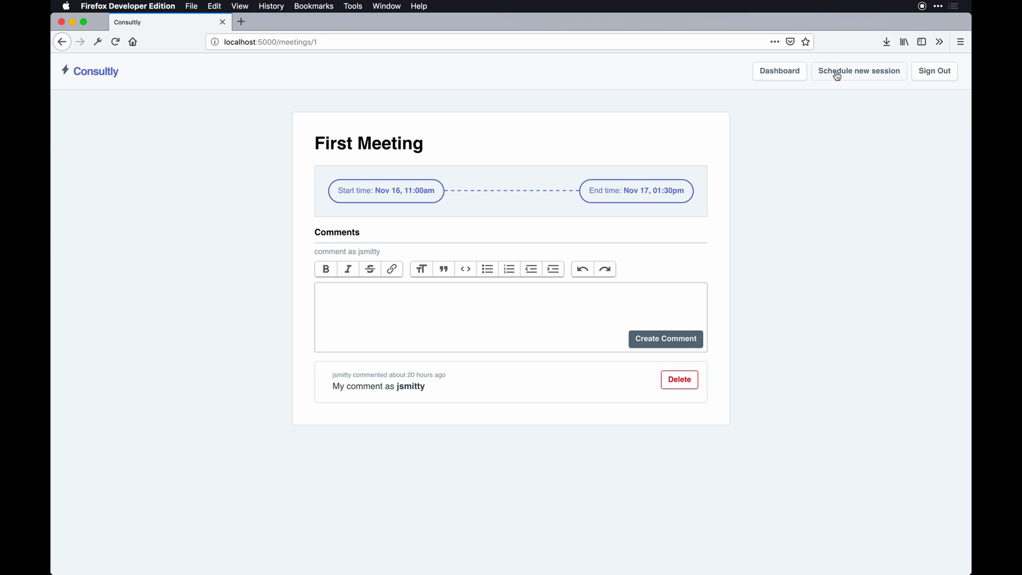
click(859, 71)
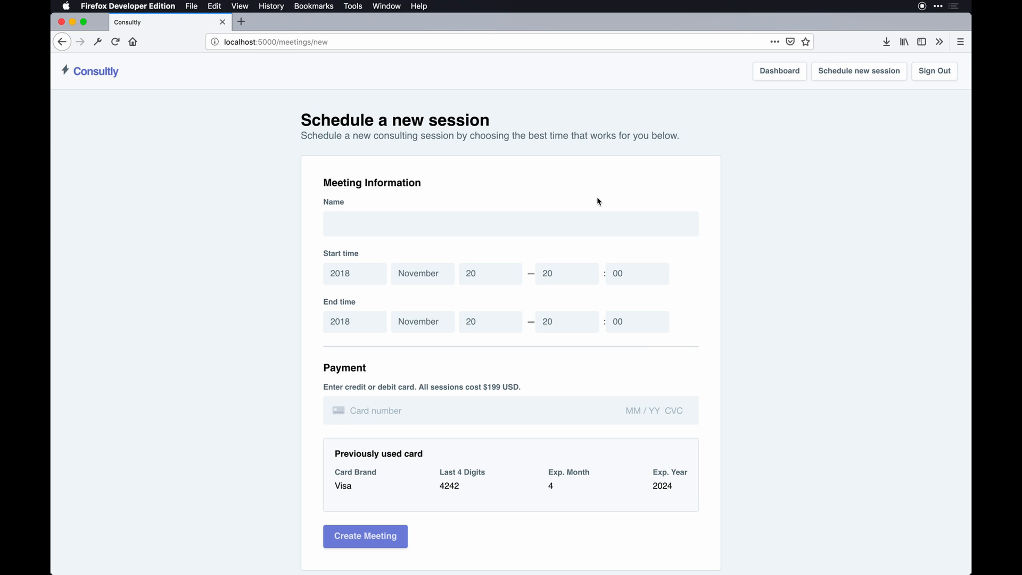
mouse_move(484, 204)
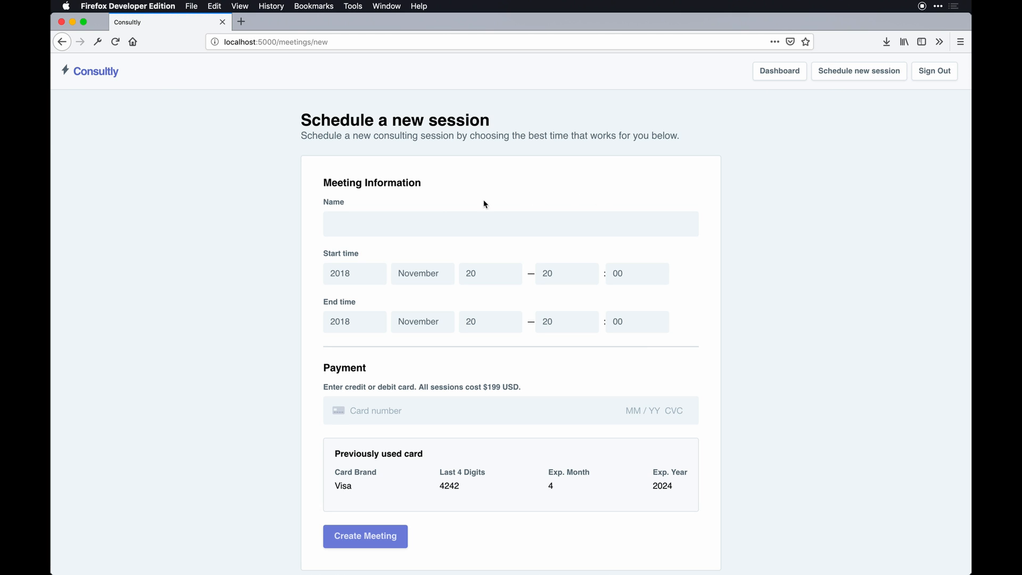
click(510, 223)
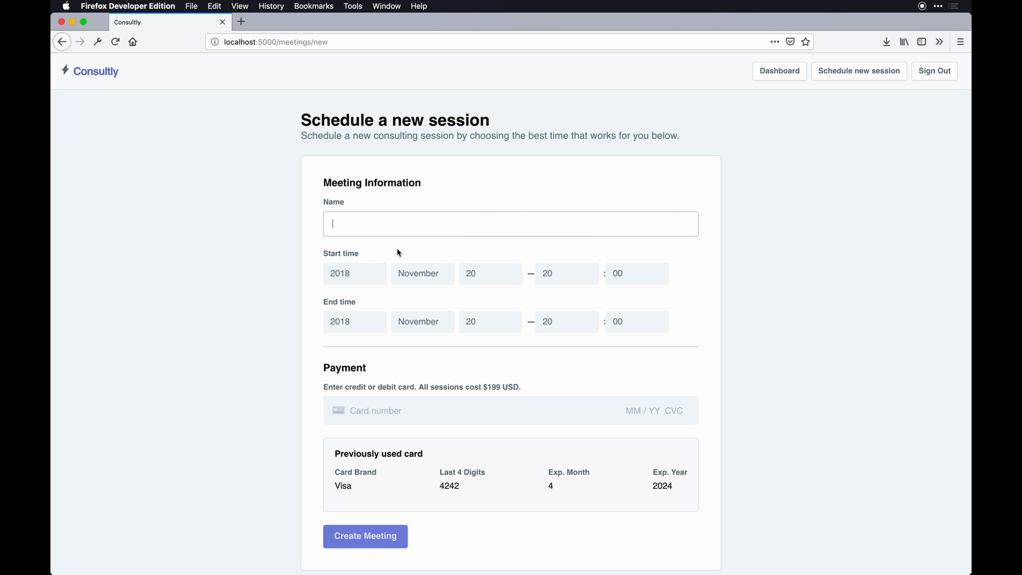
click(490, 273)
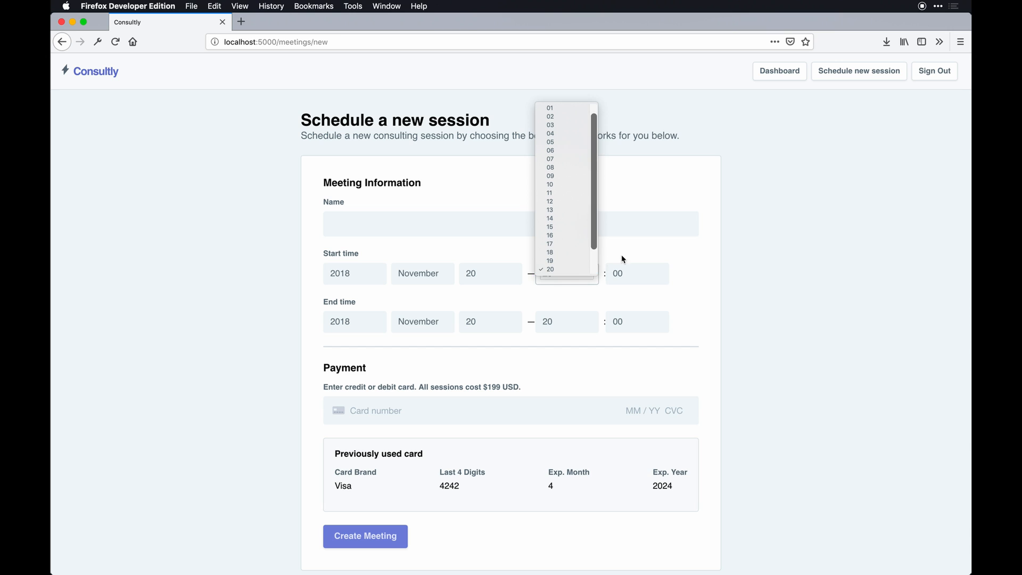
click(549, 269)
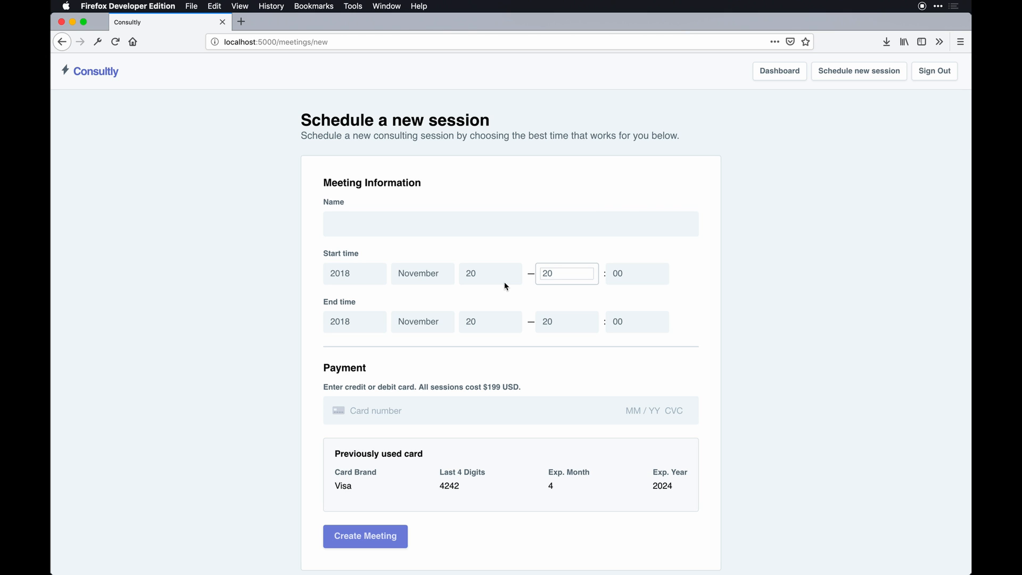
mouse_move(433, 273)
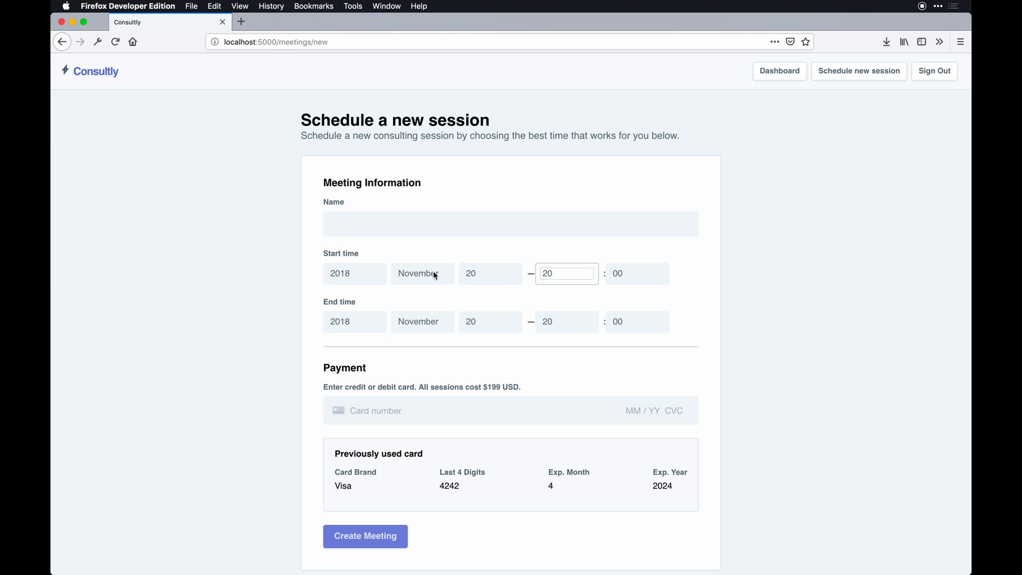
mouse_move(520, 248)
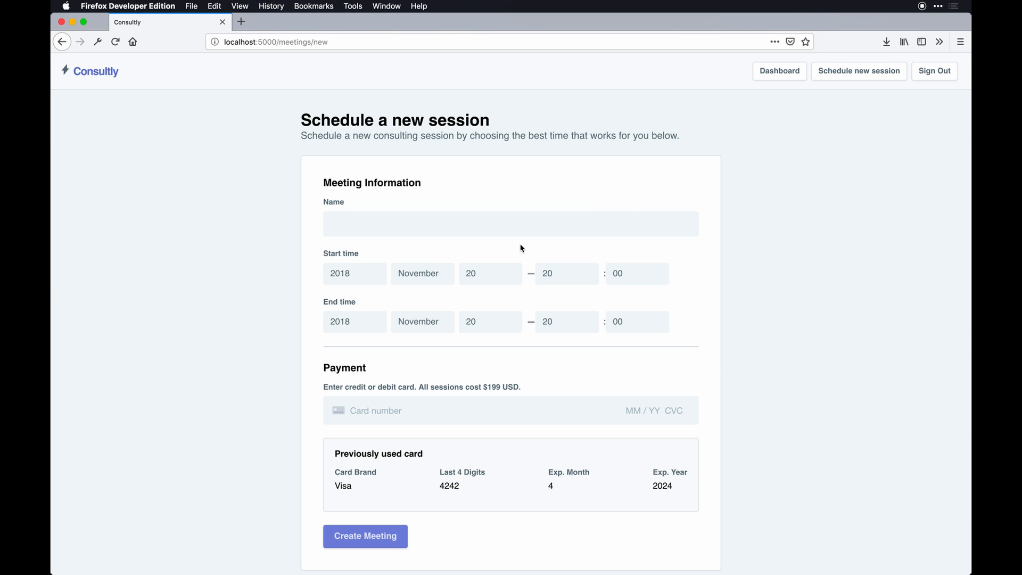
click(565, 273)
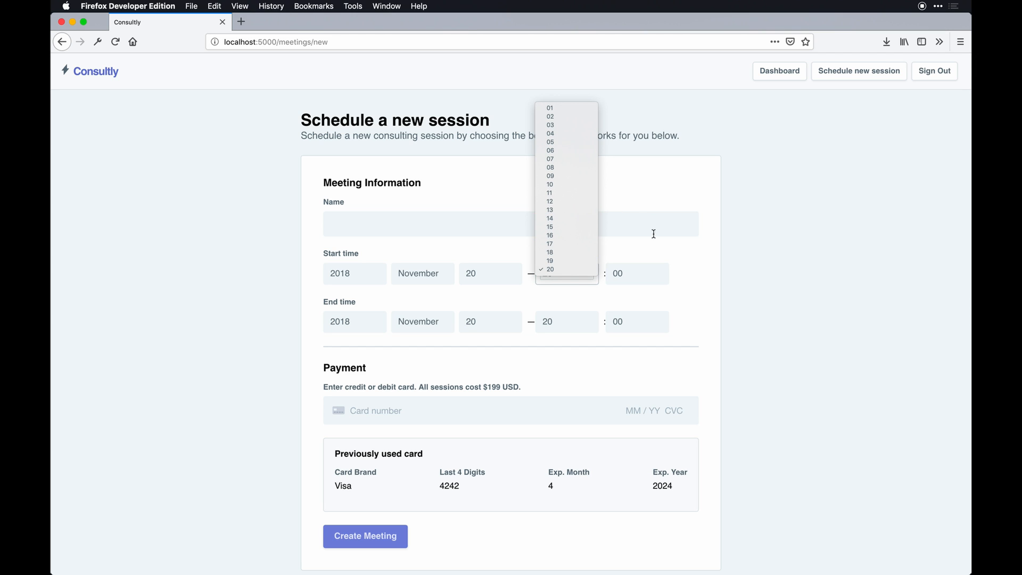
click(549, 269)
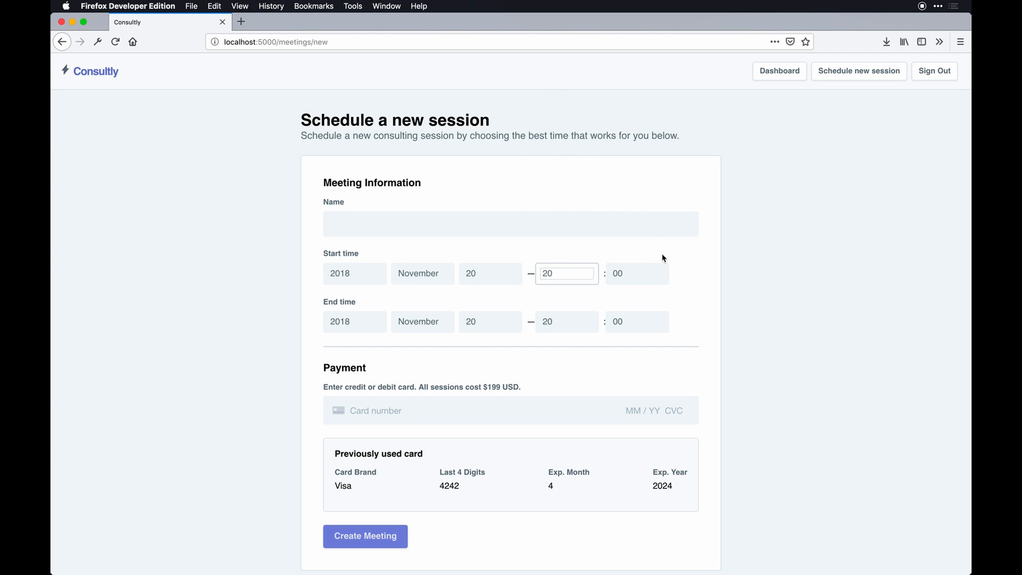
mouse_move(627, 319)
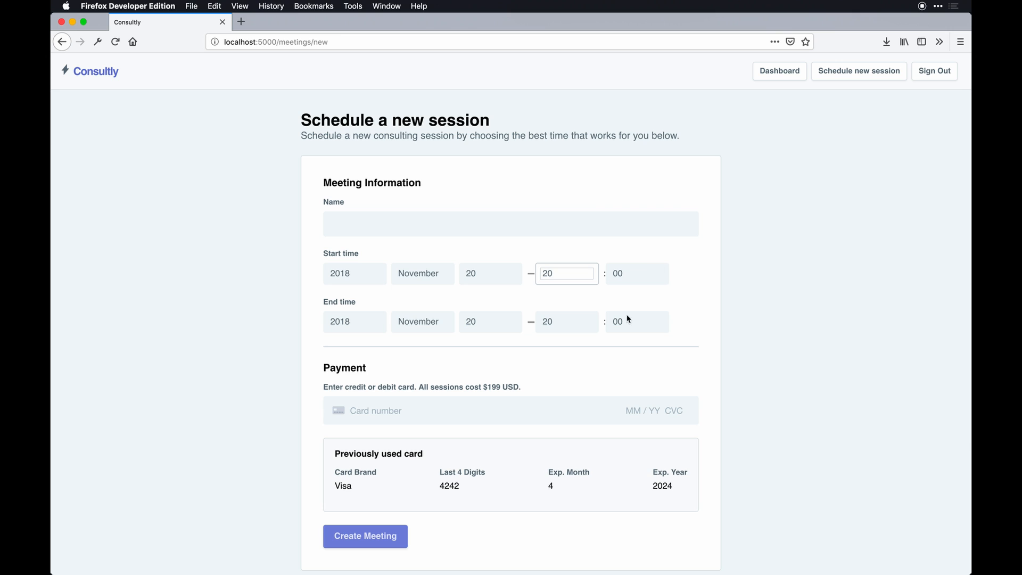
mouse_move(566, 335)
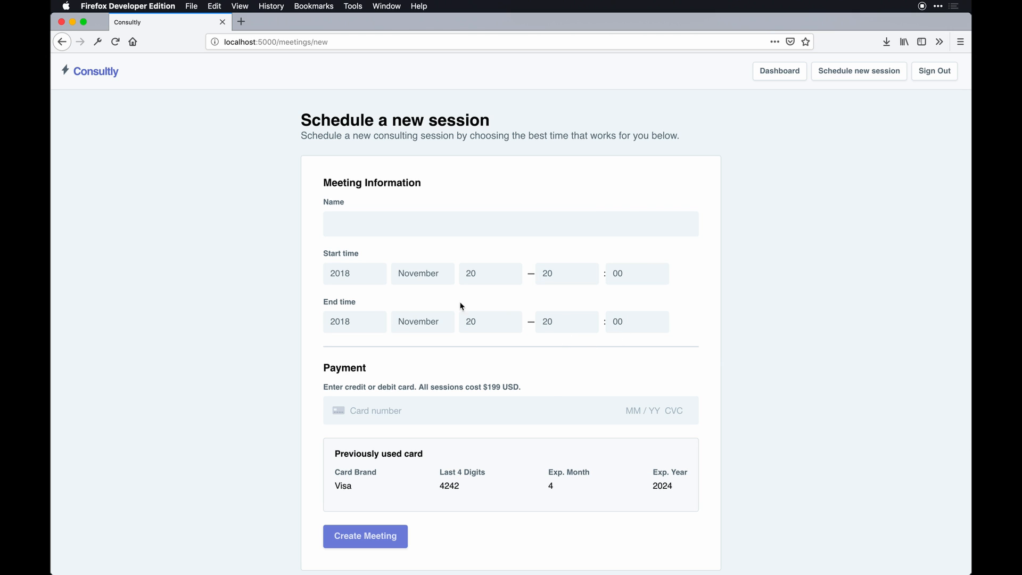
mouse_move(371, 346)
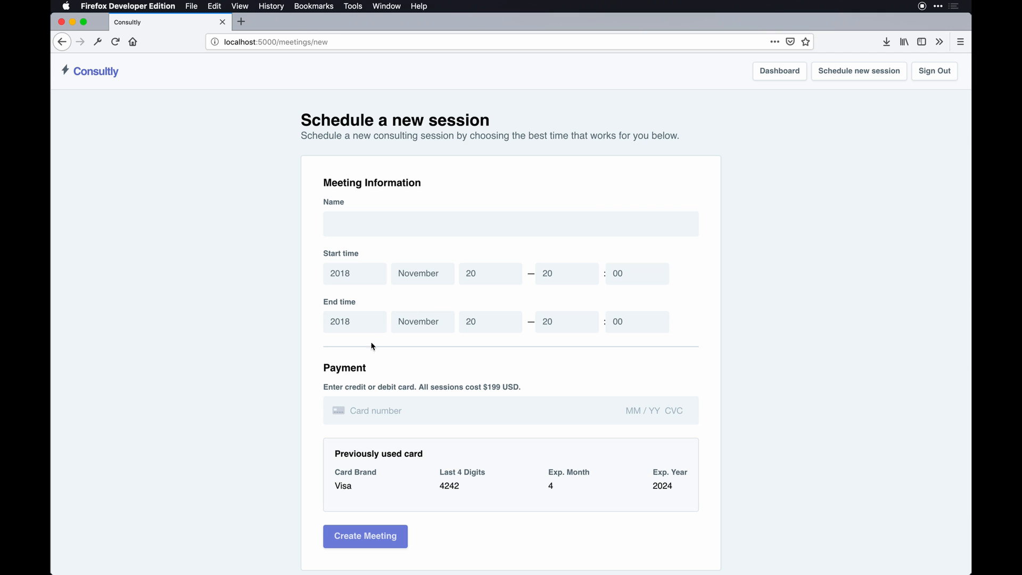
mouse_move(580, 404)
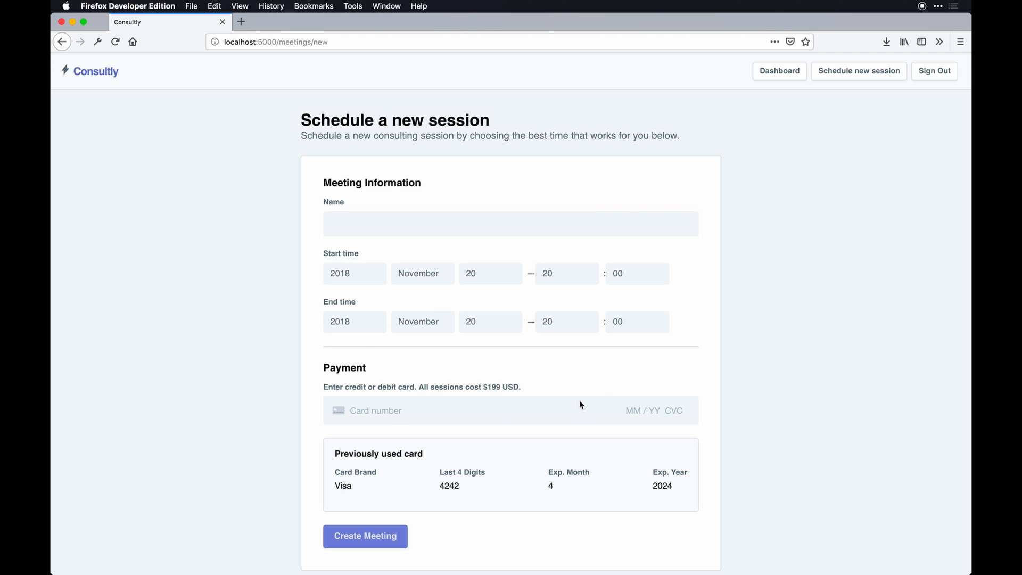
mouse_move(447, 404)
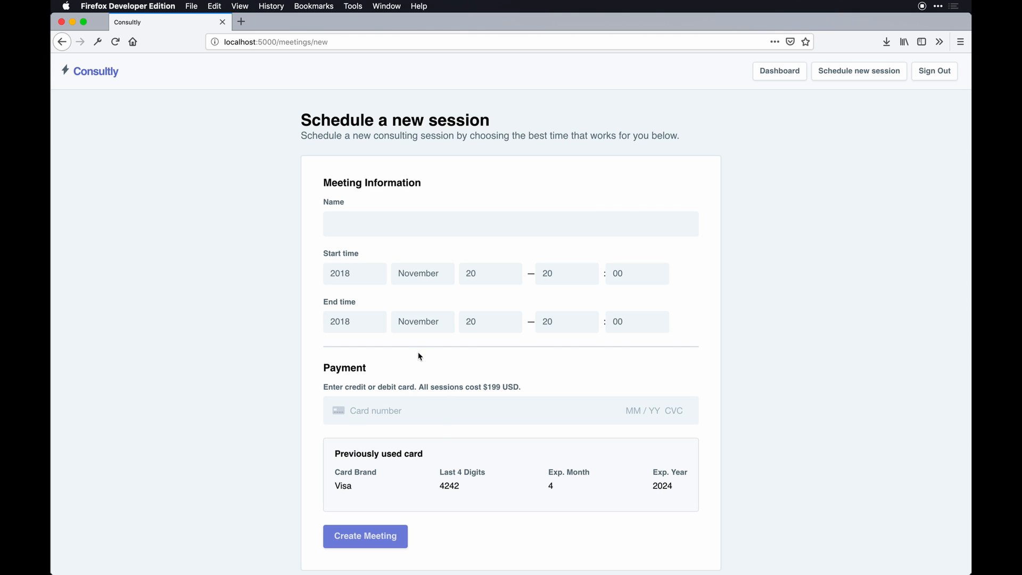
mouse_move(482, 390)
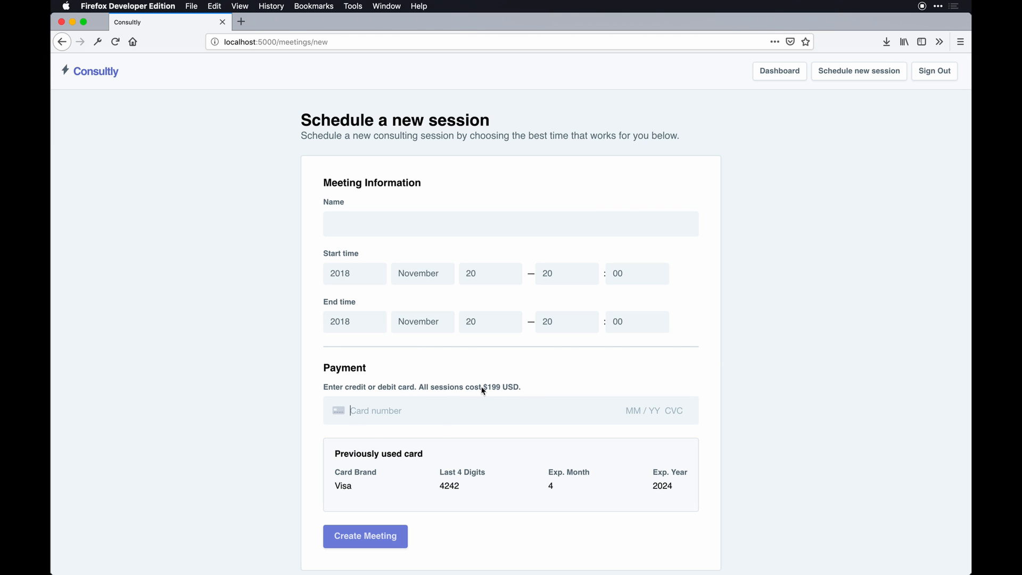
mouse_move(506, 397)
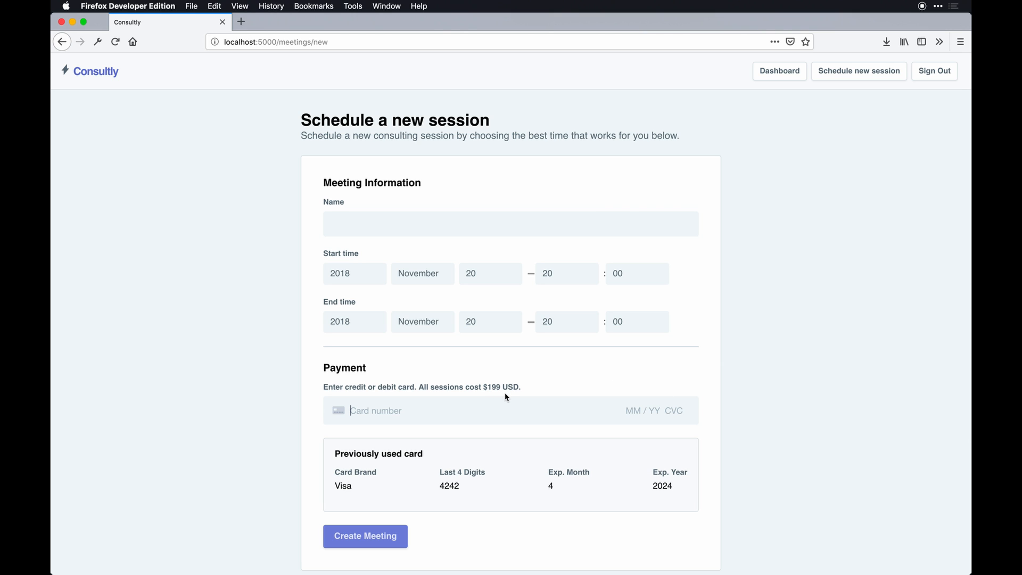
mouse_move(501, 280)
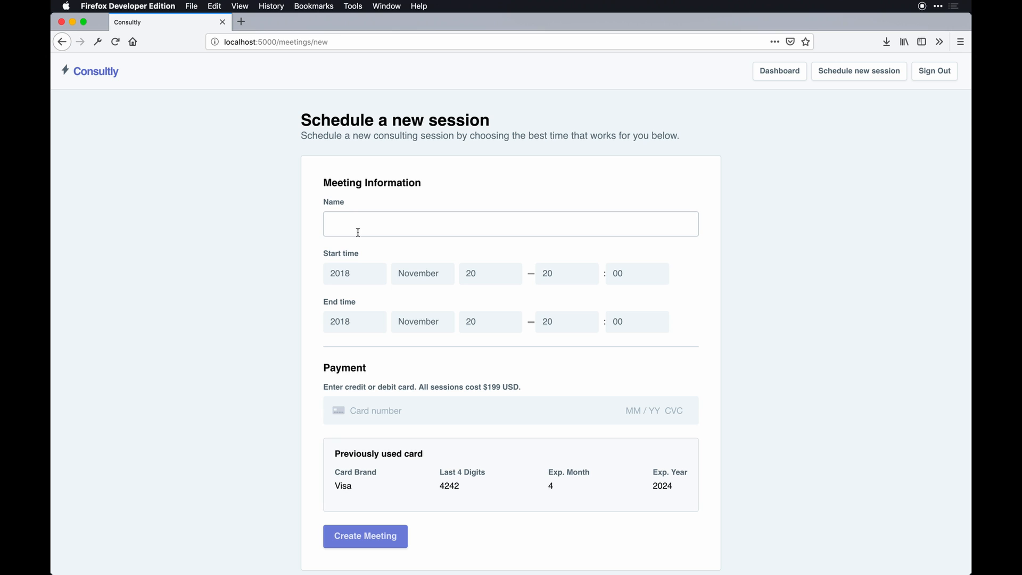
- Name the session 'Another Meeting' with start hour 21, end hour 22, end minutes 30
text(Another Meet)
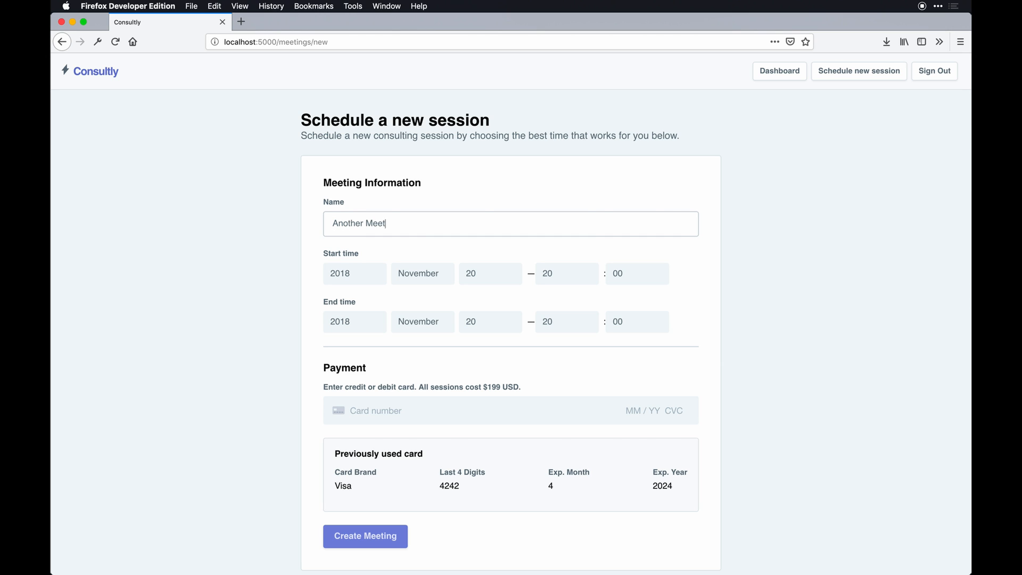
click(488, 273)
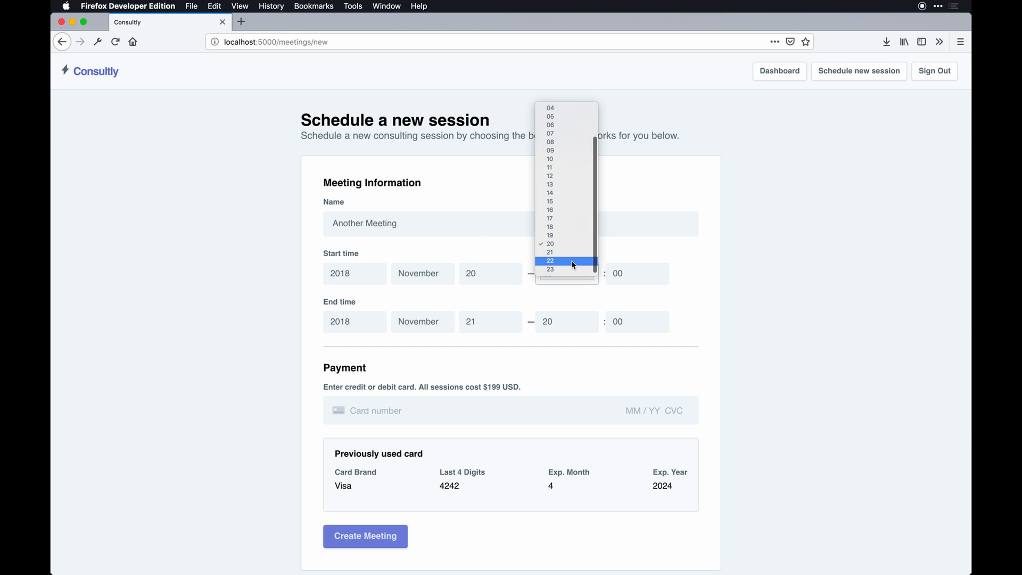
click(549, 252)
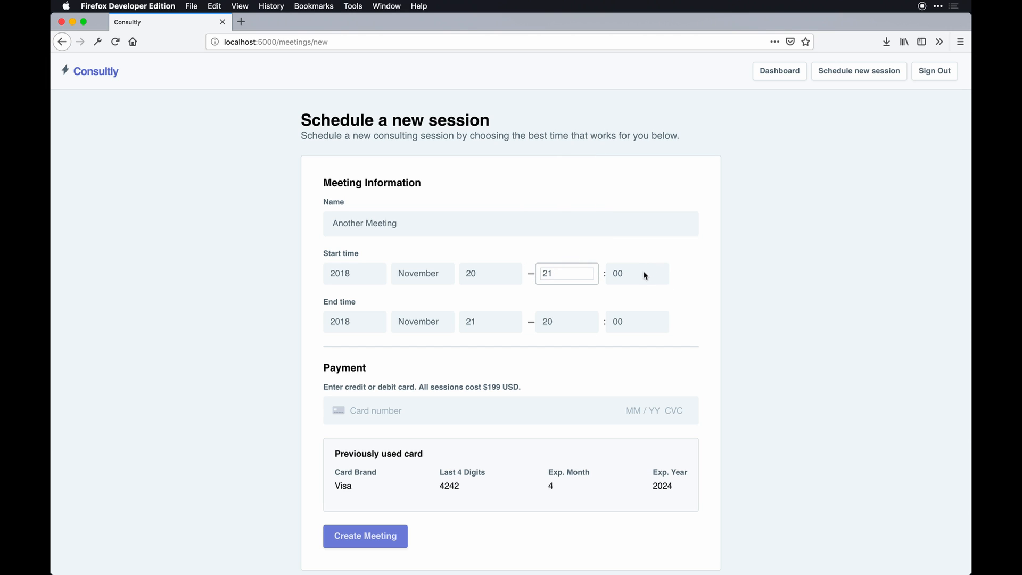
click(565, 273)
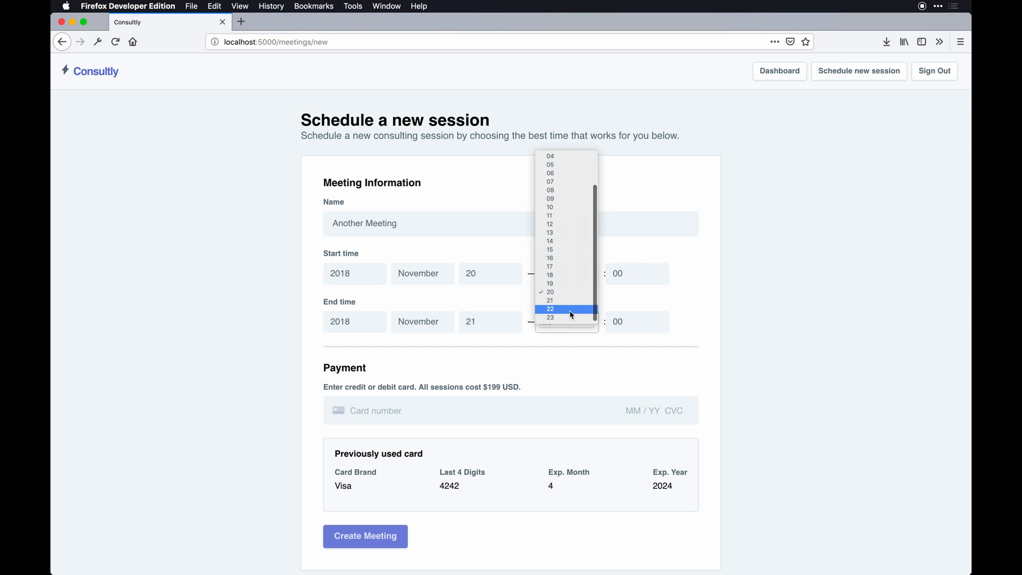
click(549, 308)
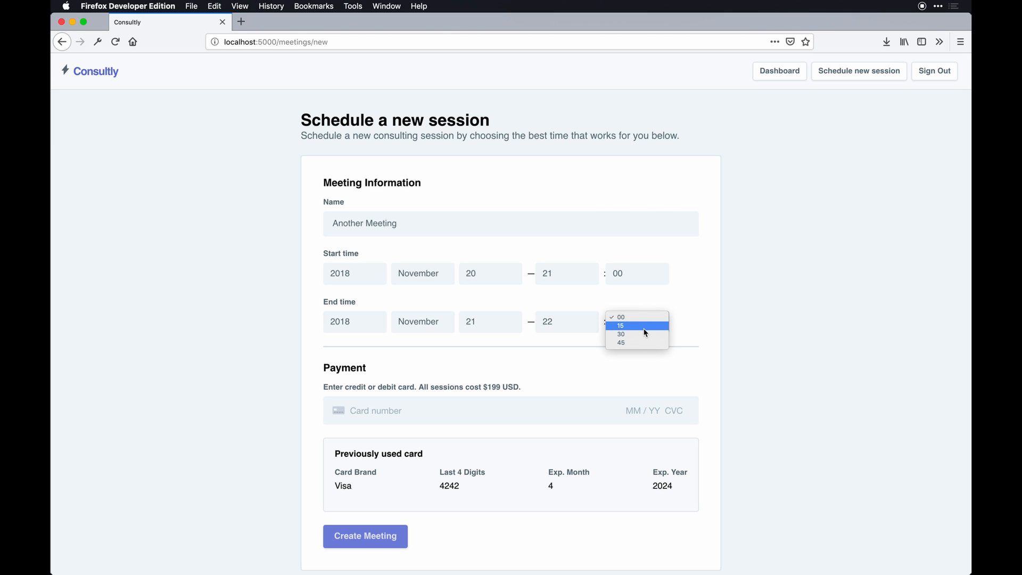
mouse_move(640, 328)
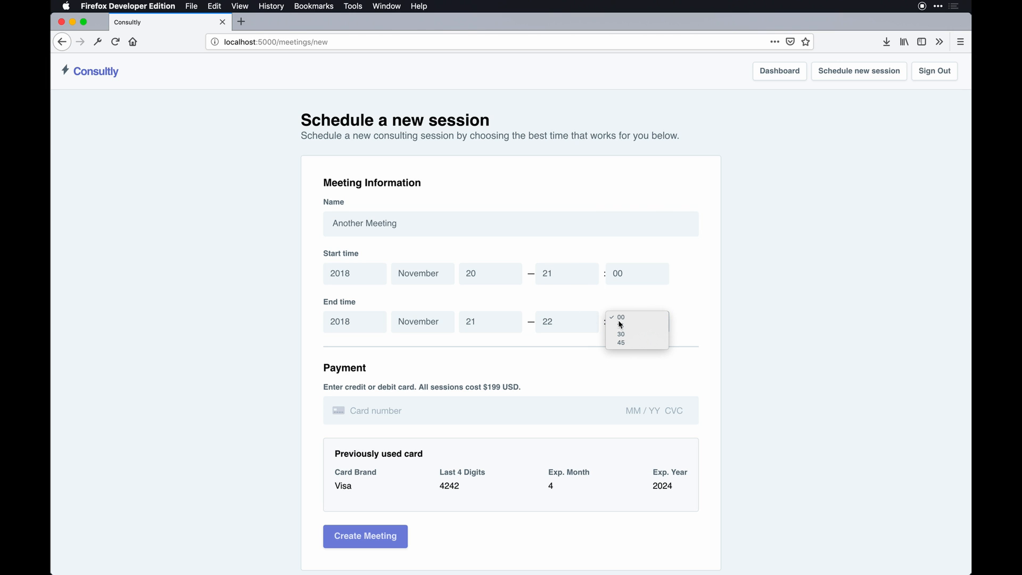
mouse_move(621, 325)
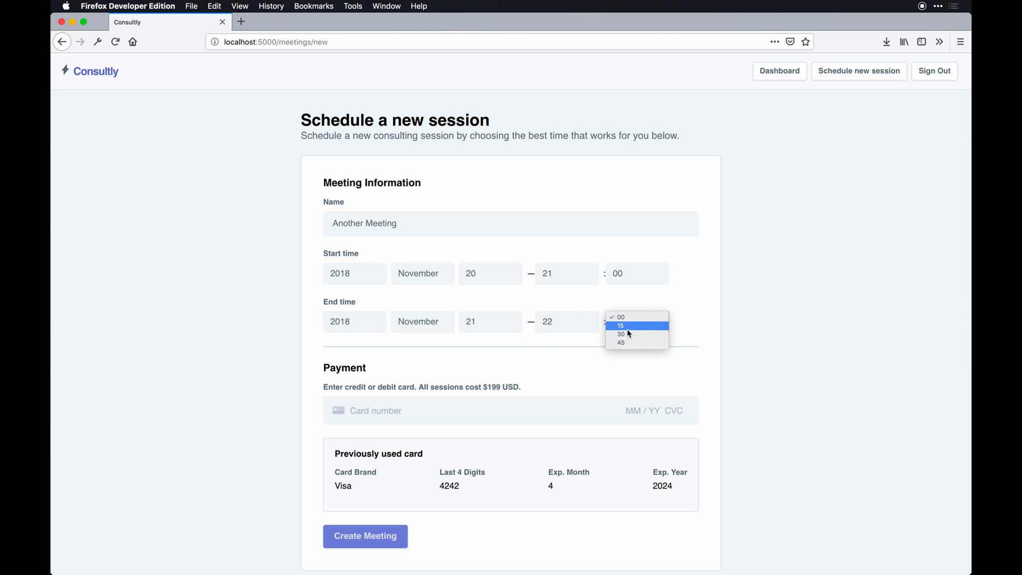
click(619, 334)
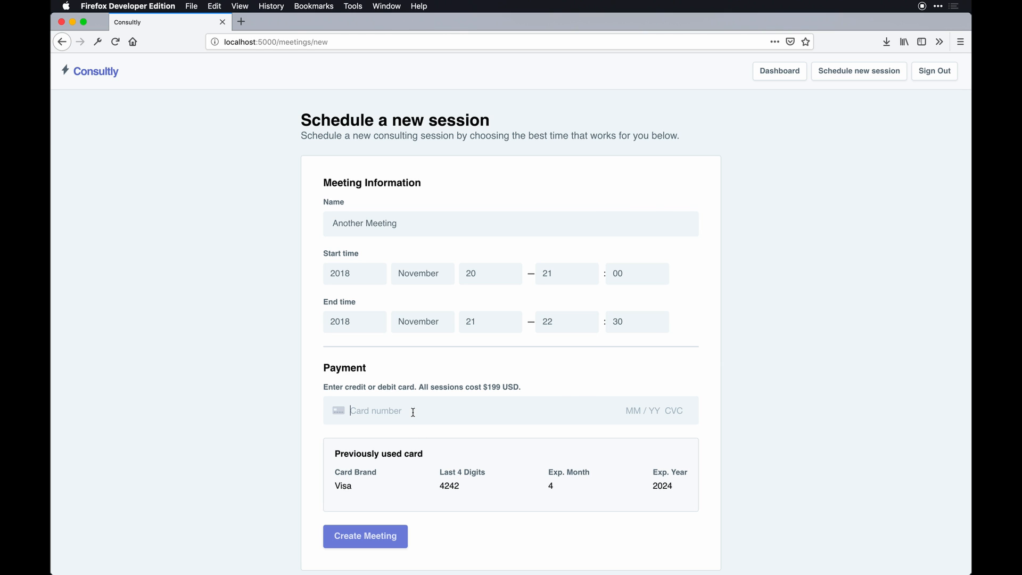
text(4242 4242 424)
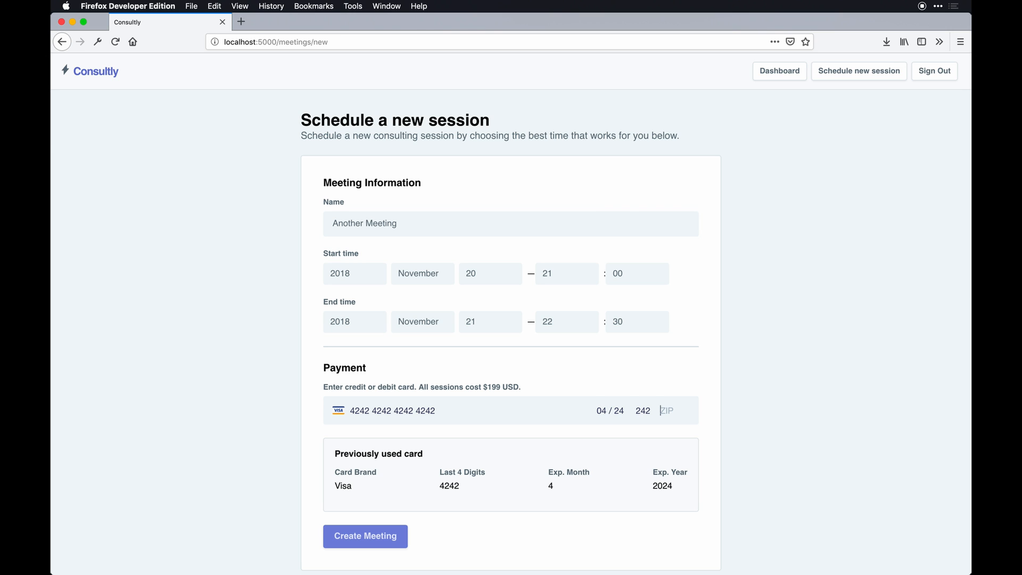
text(24242)
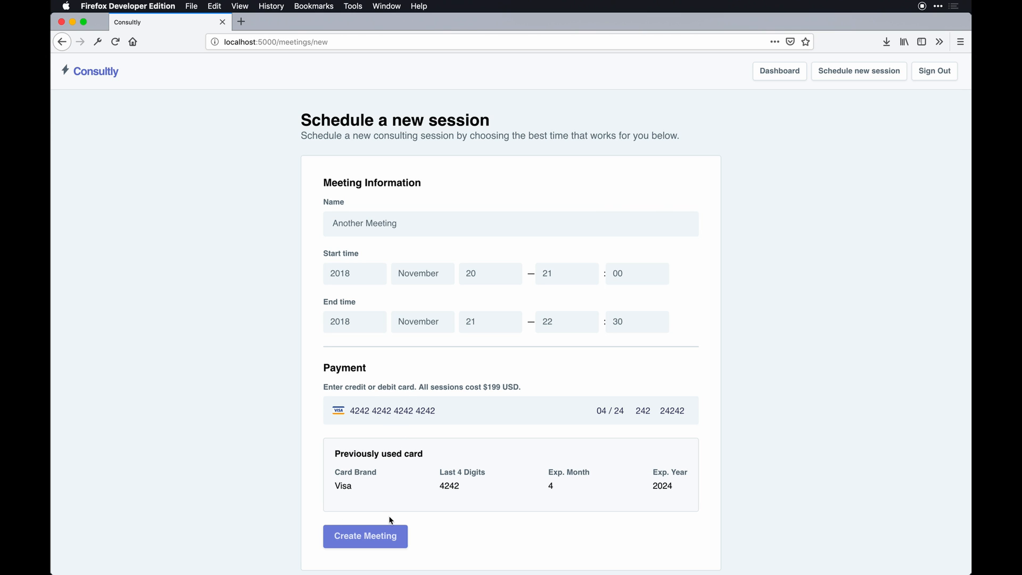
mouse_move(526, 496)
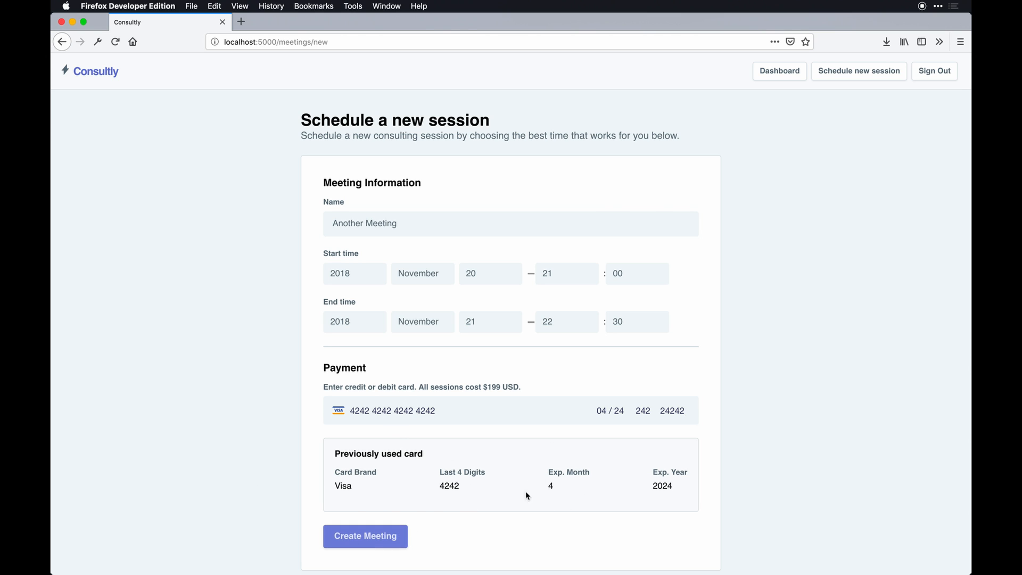
click(671, 410)
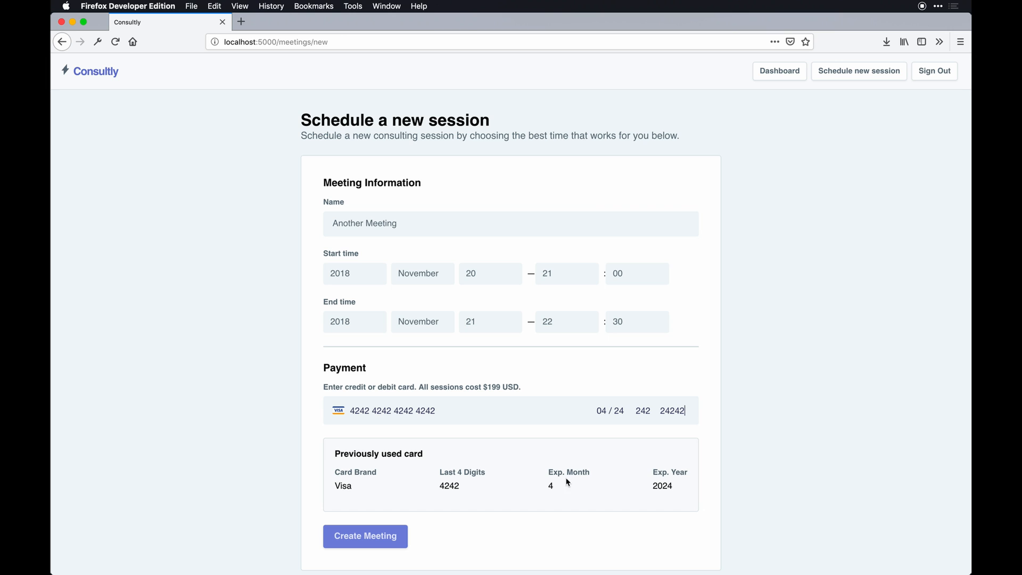
mouse_move(446, 482)
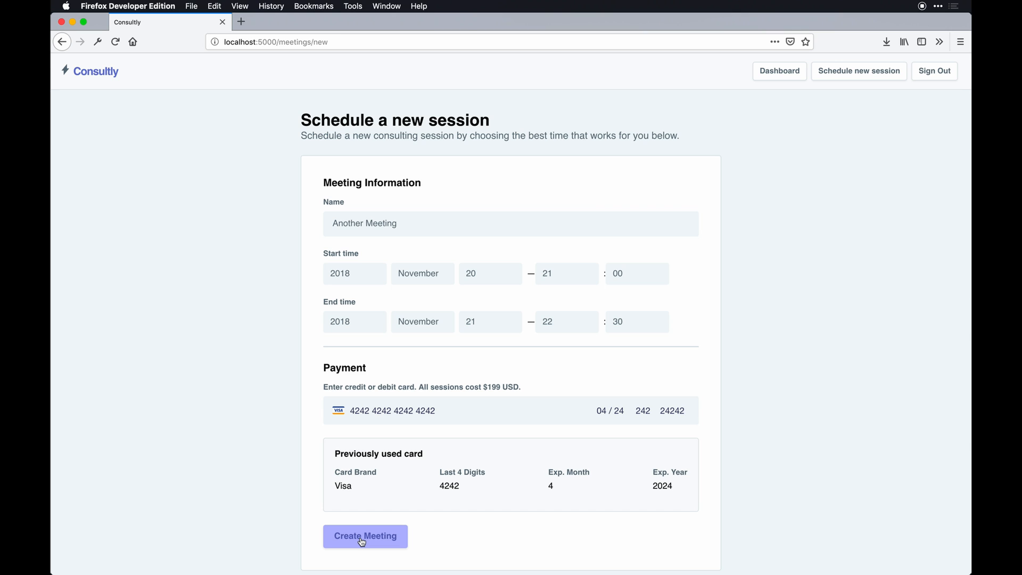
click(365, 536)
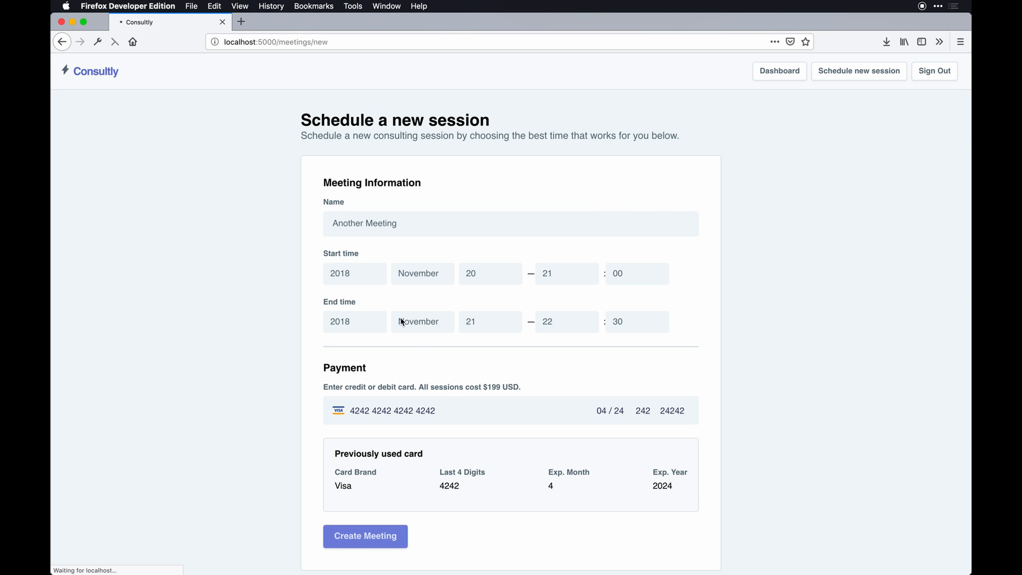
click(365, 536)
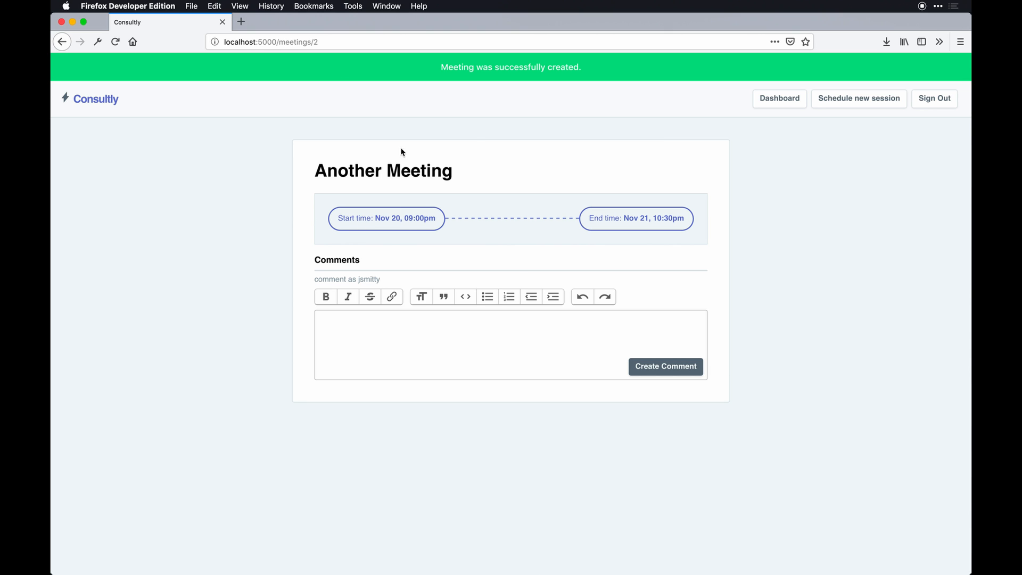
mouse_move(103, 116)
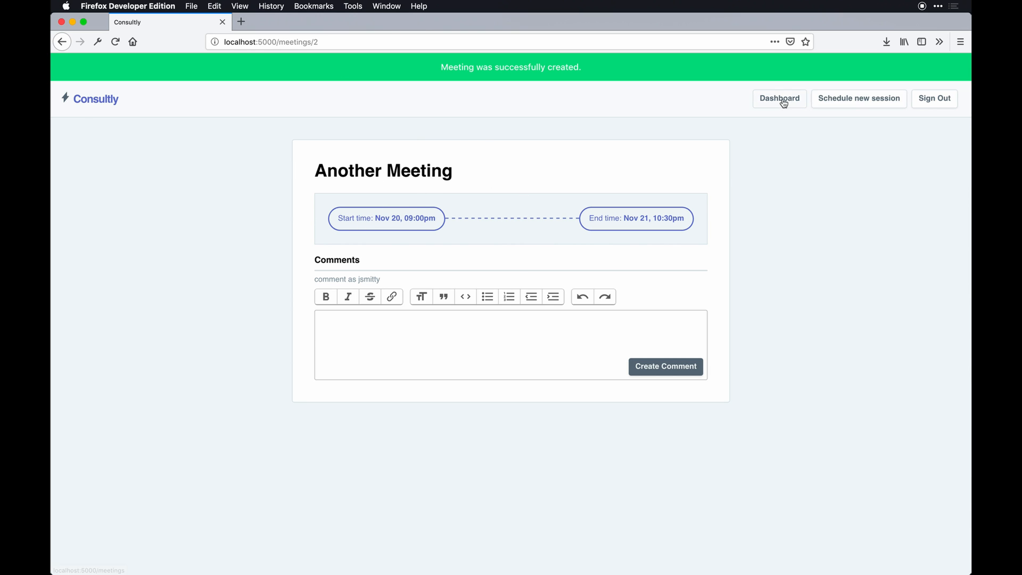
- Return to the Dashboard calendar showing Another Meeting on November 20–21
click(778, 99)
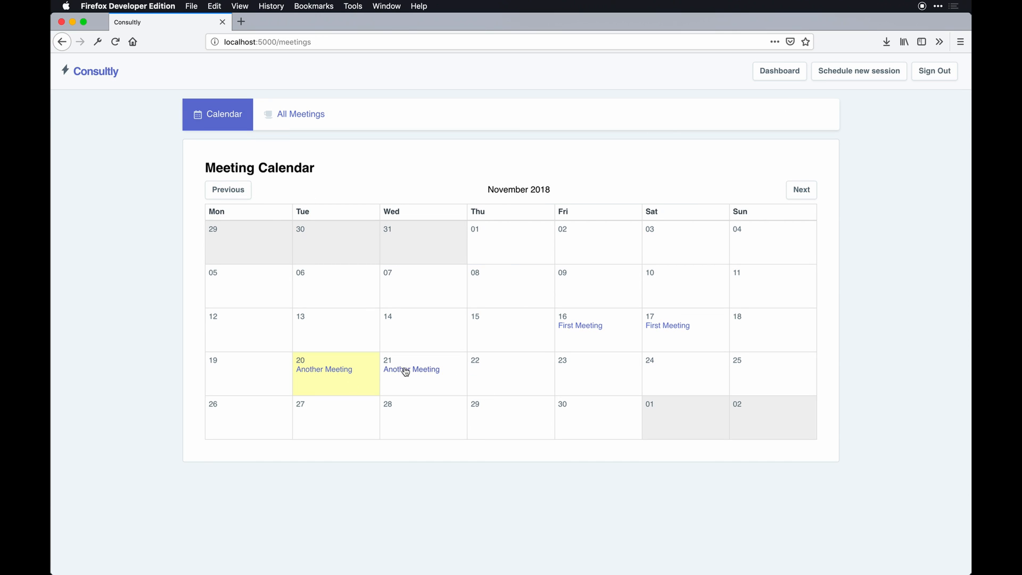
mouse_move(495, 363)
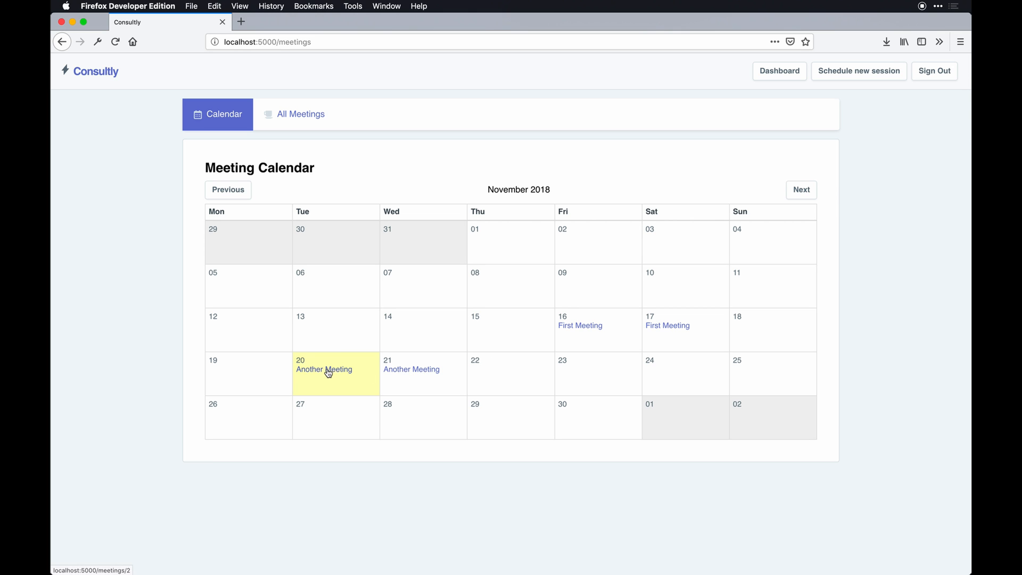
mouse_move(401, 377)
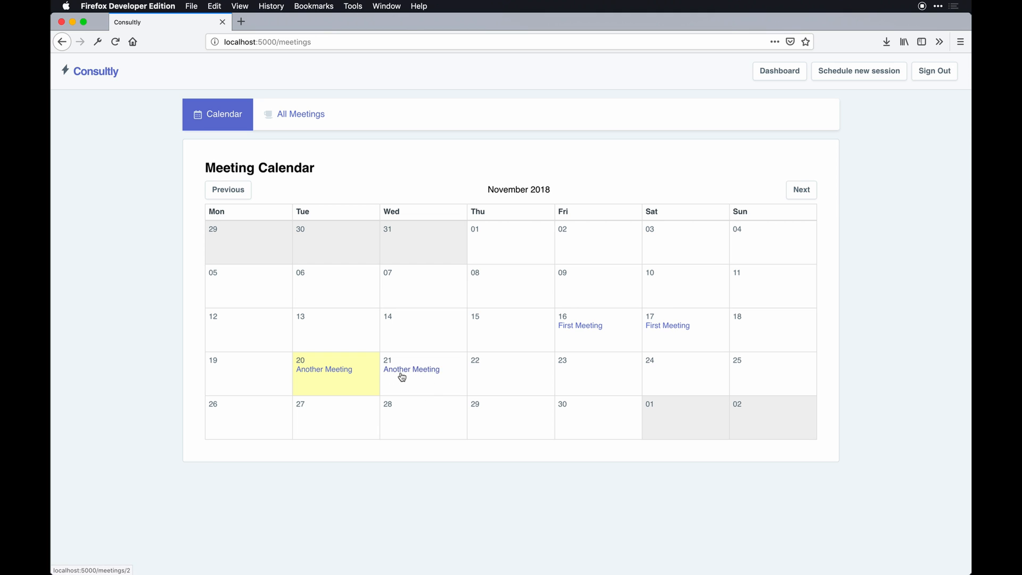
mouse_move(417, 378)
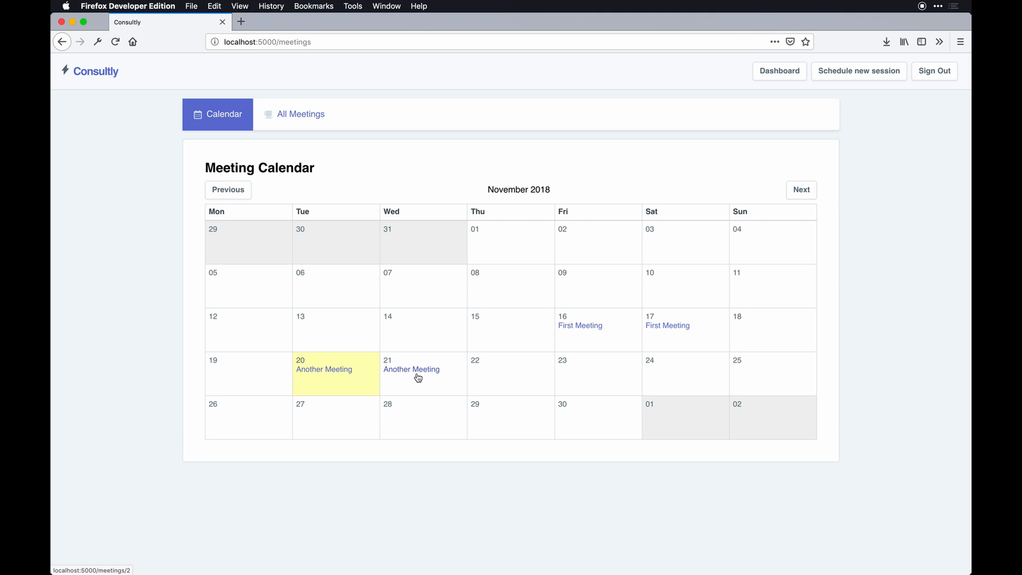
mouse_move(351, 376)
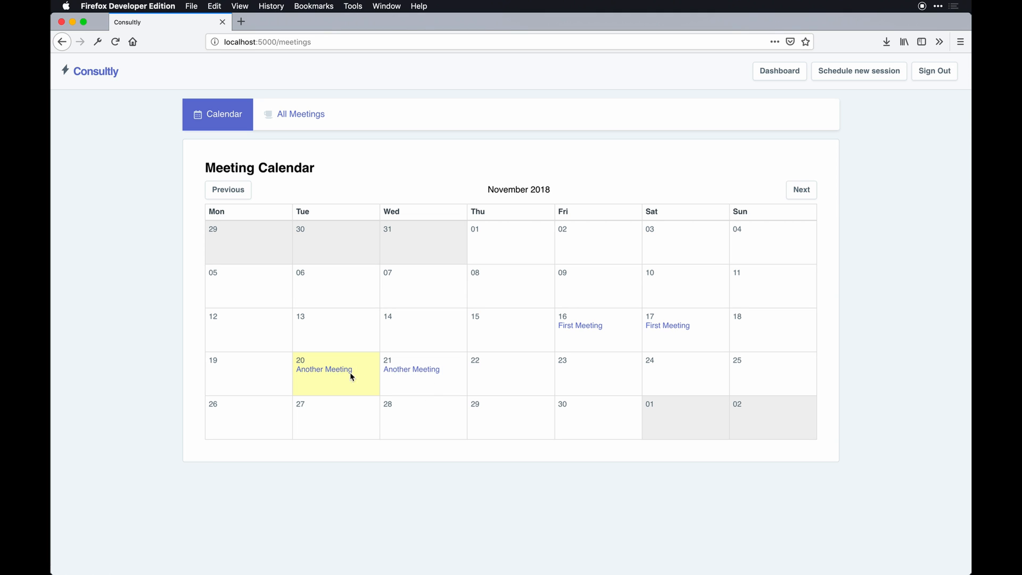
mouse_move(324, 368)
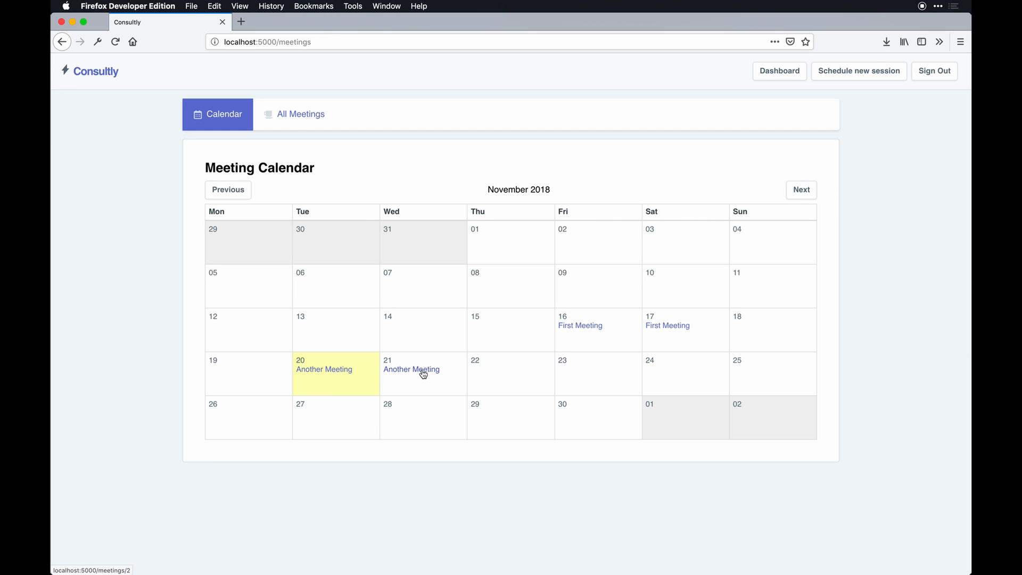
click(411, 369)
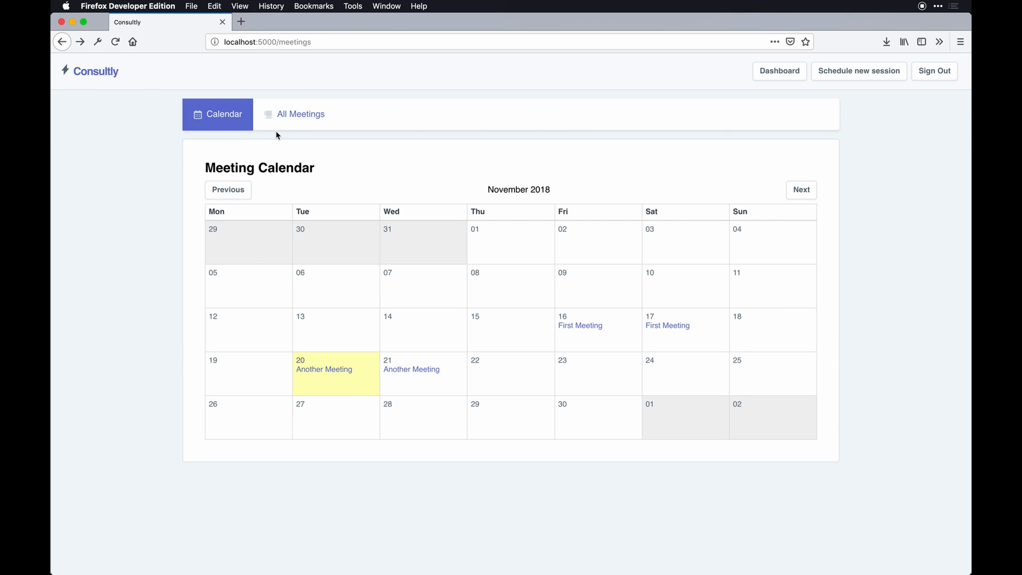
- List all meetings: First Meeting (Nov 16–17) and Another Meeting (Nov 20–21)
click(300, 114)
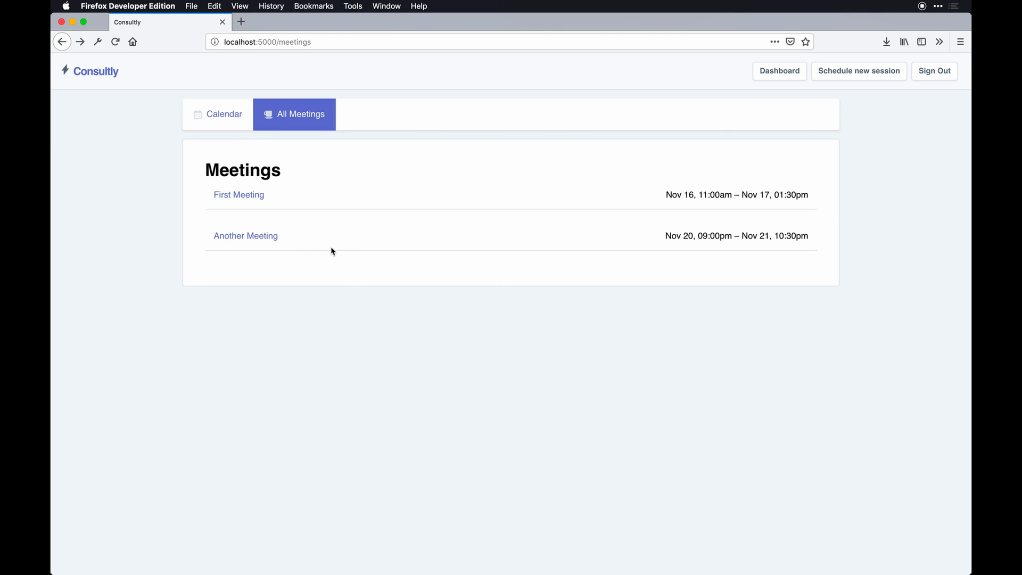
mouse_move(227, 213)
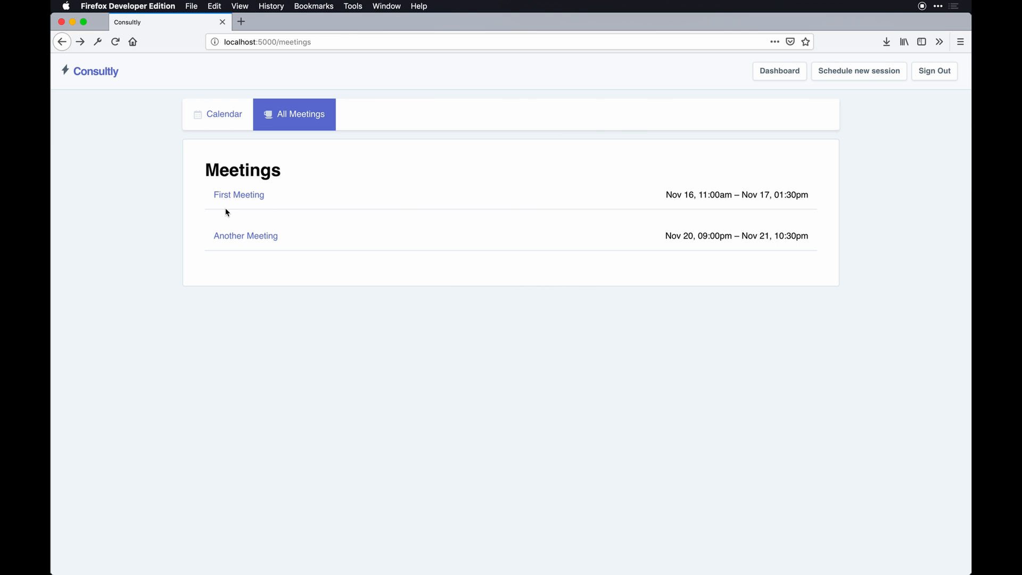
mouse_move(426, 176)
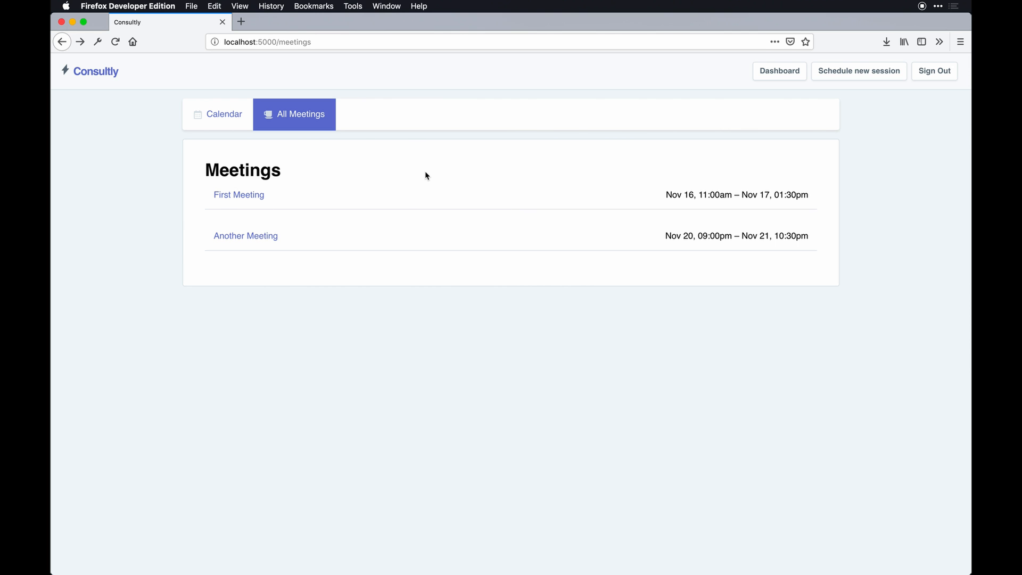
click(281, 41)
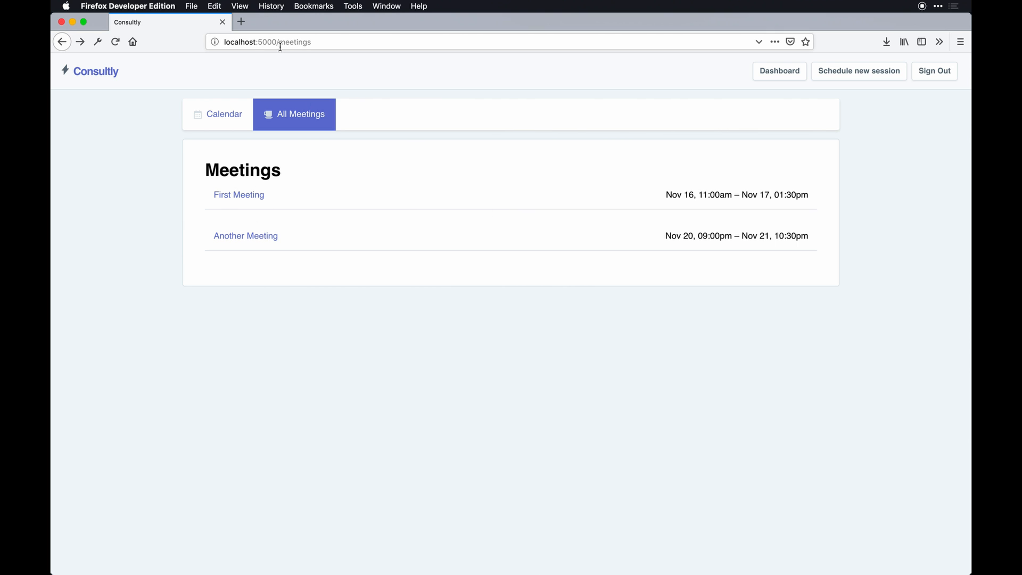
- Replace the address with localhost:5000/rails/mailers to list the mailer previews
double_click(294, 42)
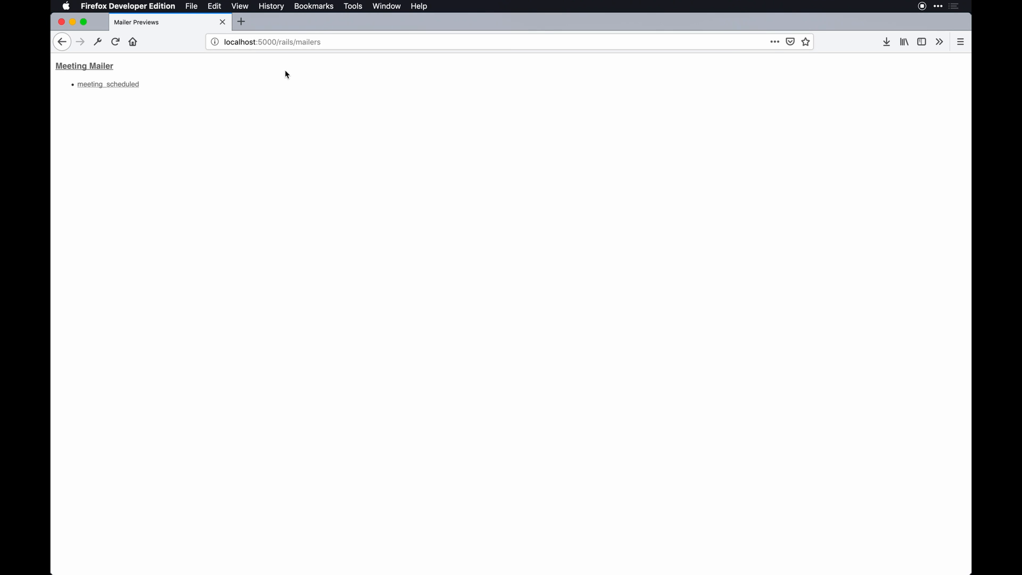
mouse_move(133, 92)
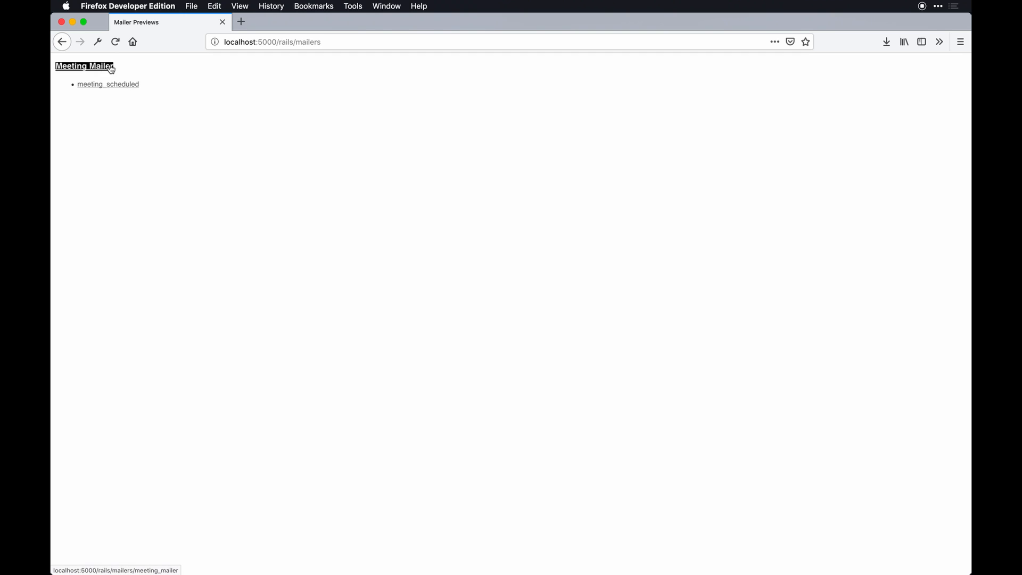
mouse_move(108, 69)
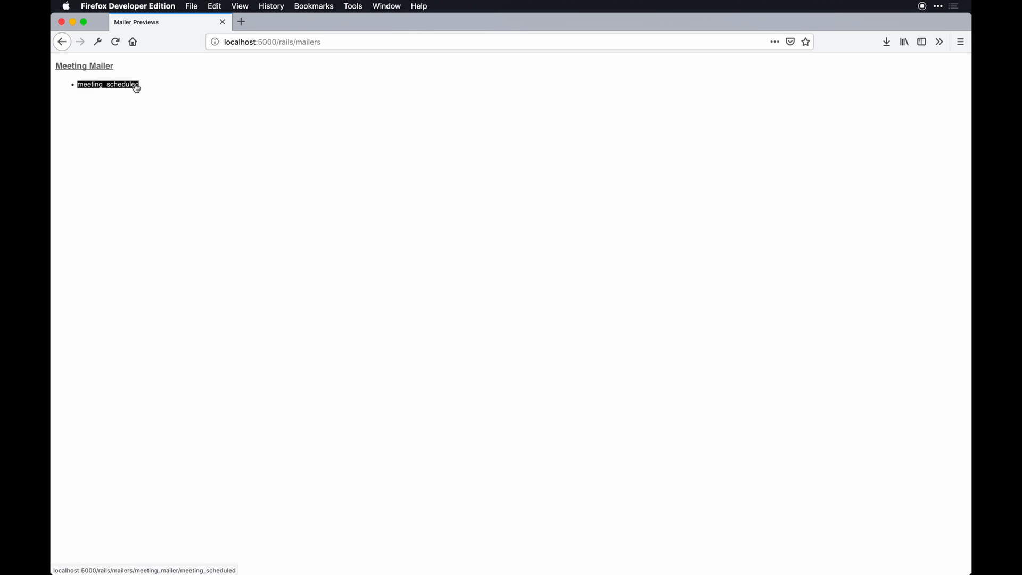
- Open the meeting_scheduled preview showing the $199.00 New Session Confirmation email
click(108, 85)
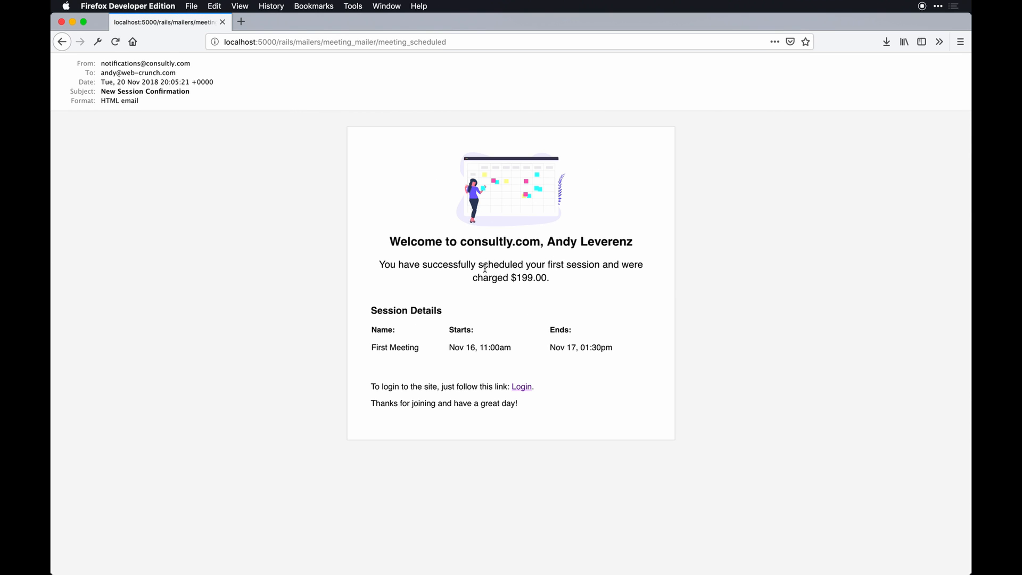
mouse_move(517, 353)
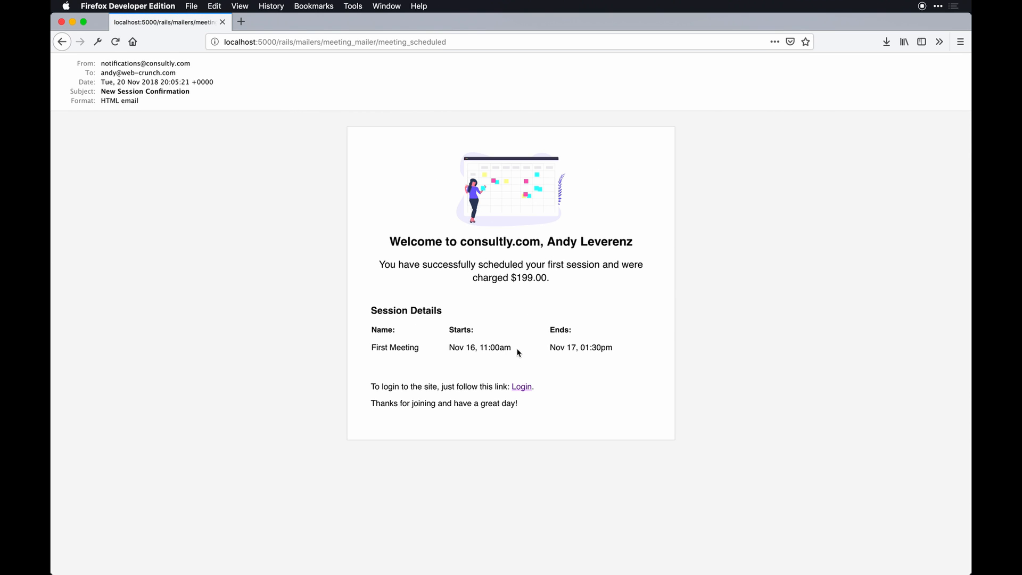
mouse_move(481, 332)
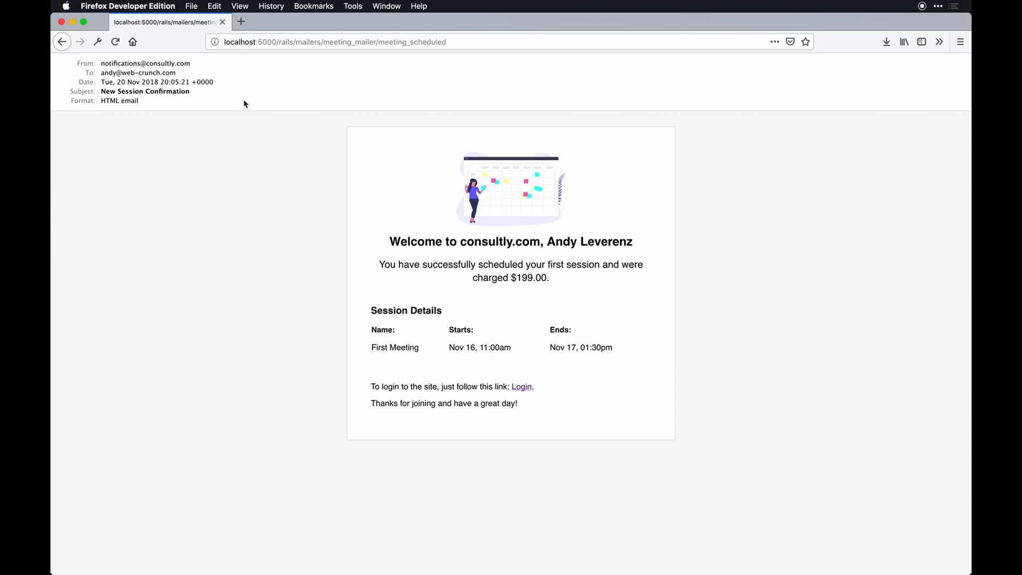
double_click(145, 91)
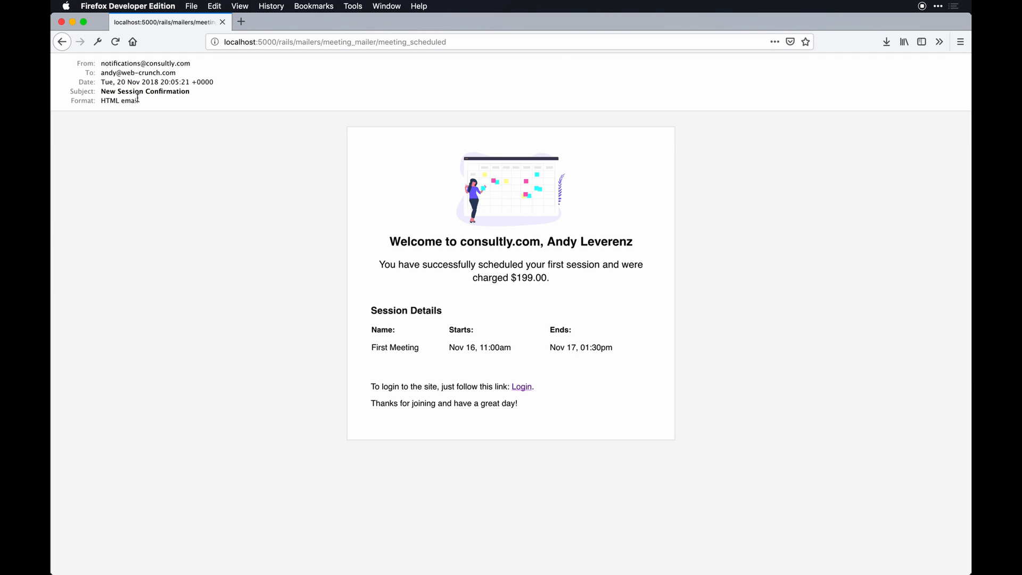
mouse_move(530, 253)
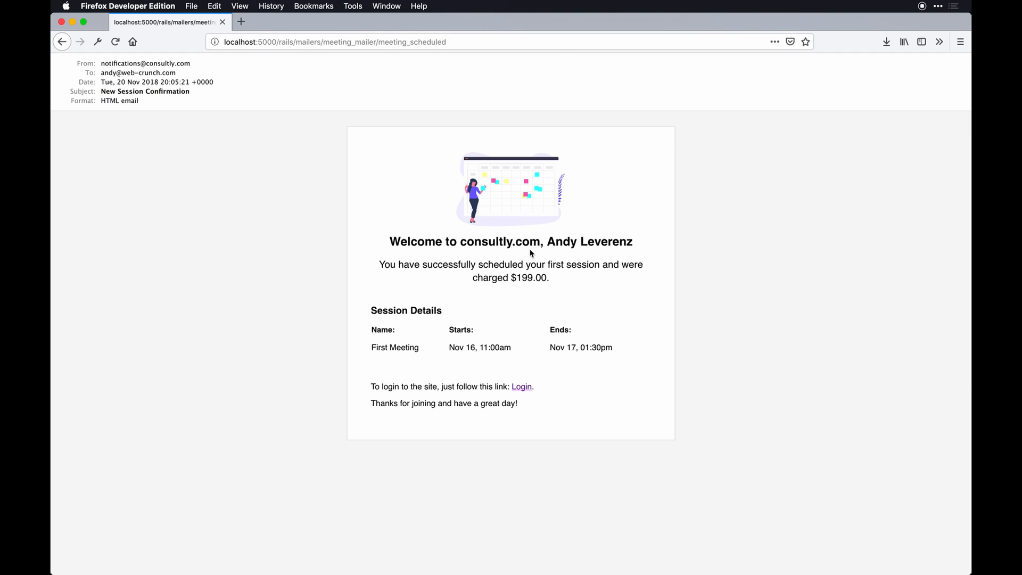
mouse_move(529, 359)
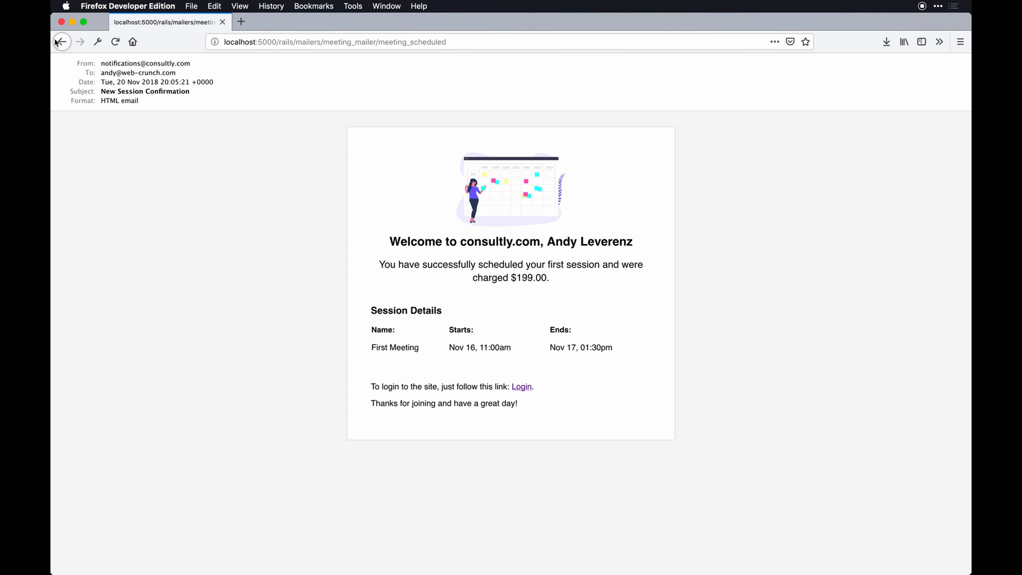
- Go back in Firefox and switch to the iTerm2 session running foreman
click(61, 42)
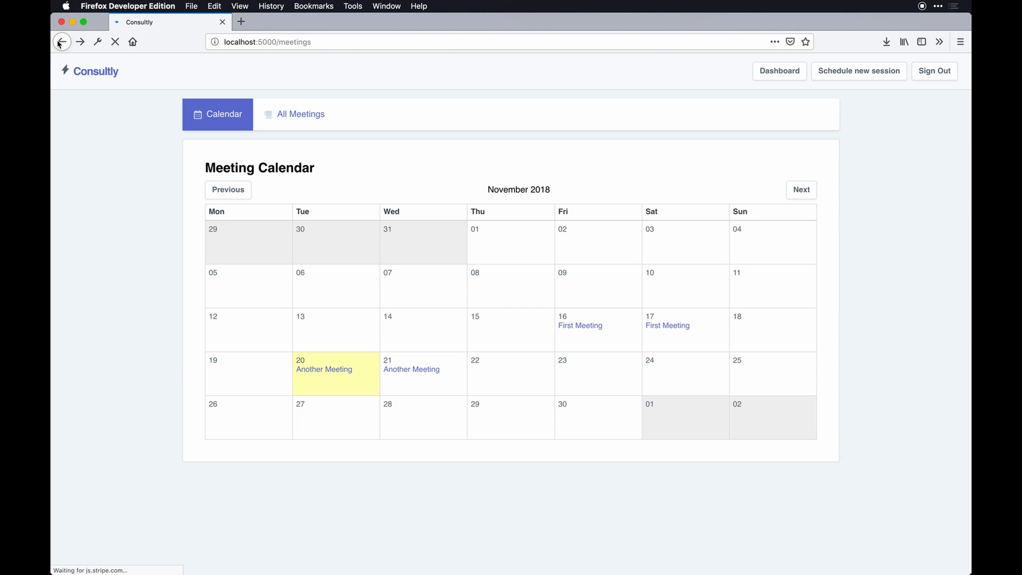
click(61, 41)
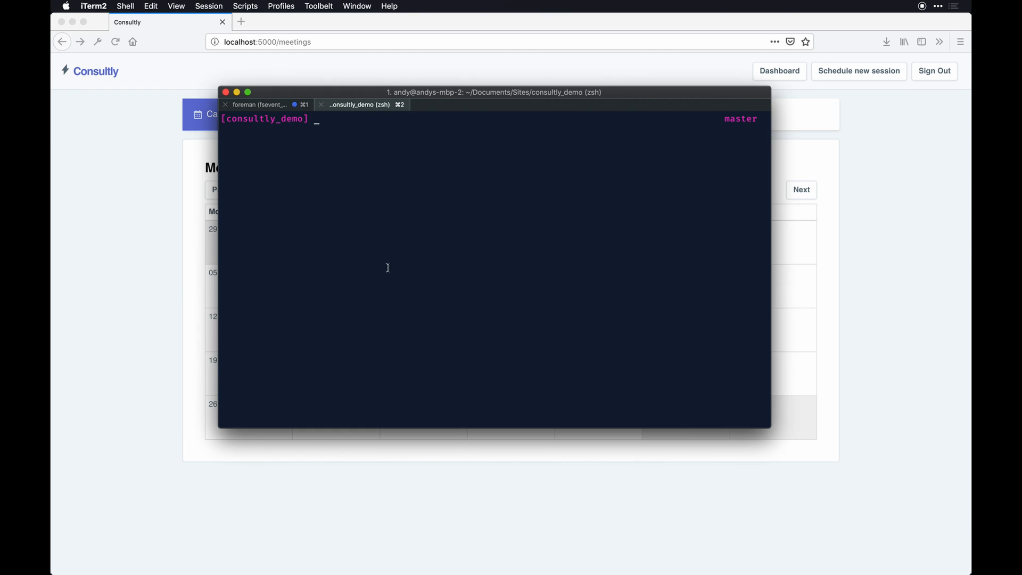
click(261, 105)
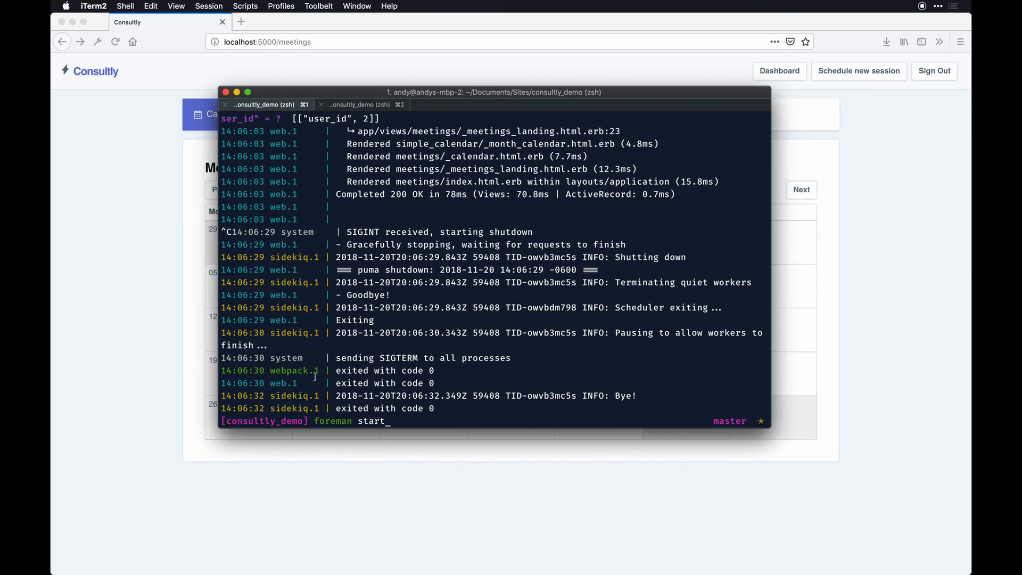
mouse_move(313, 376)
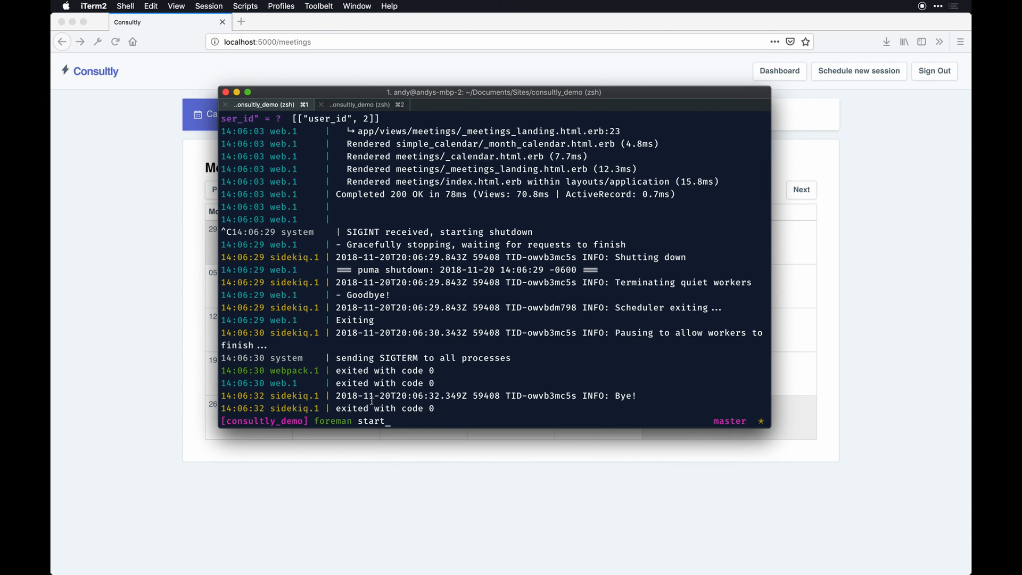
mouse_move(421, 418)
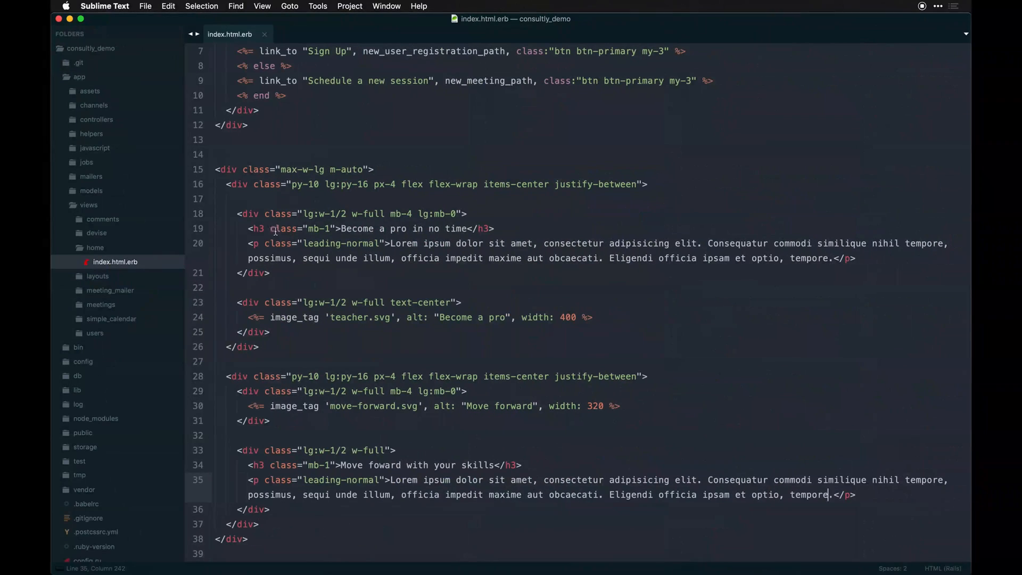
- Open the Procfile listing the web, sidekiq and webpack-dev-server processes, then close it
scroll(down, 3)
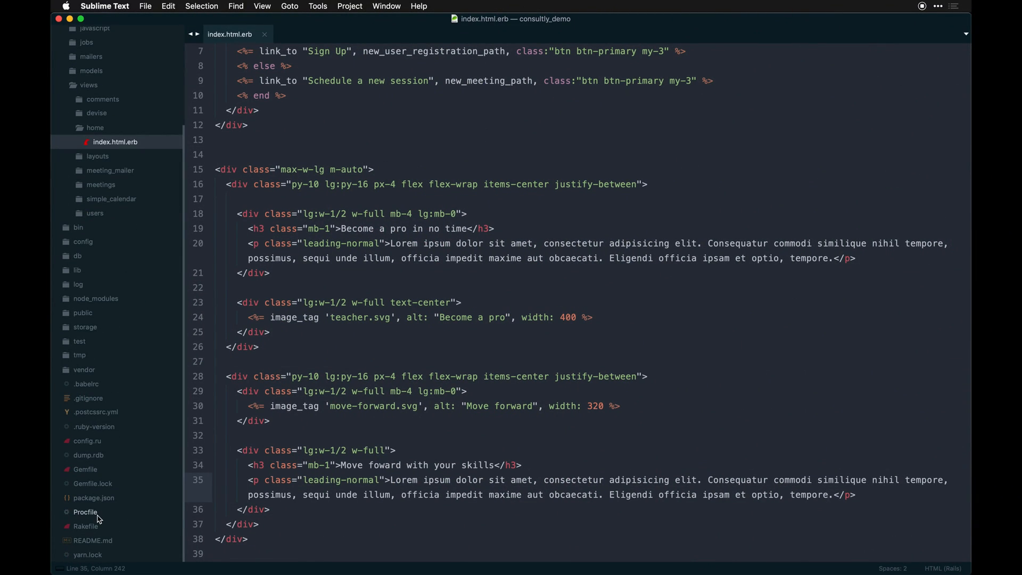
click(84, 511)
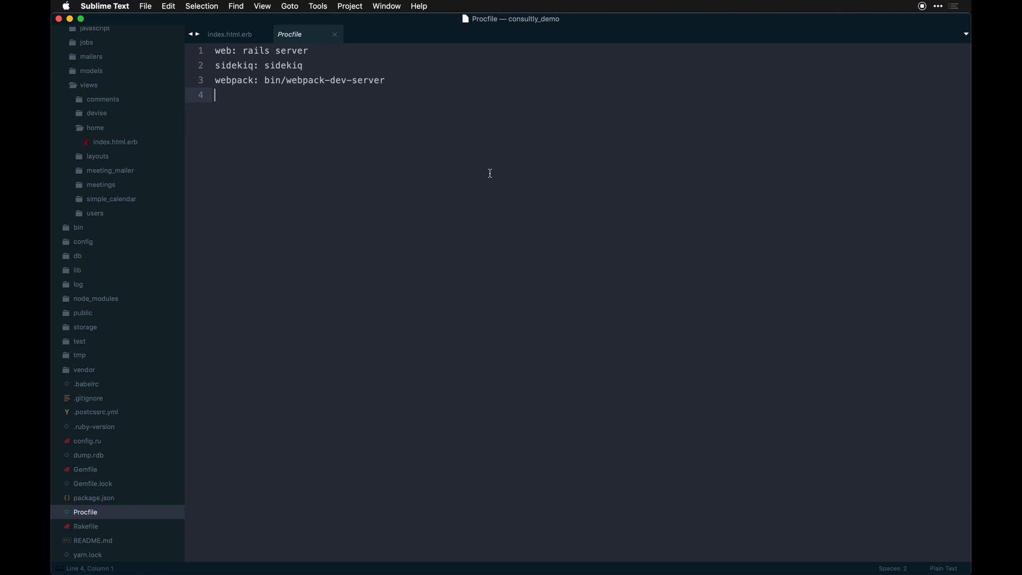
click(230, 34)
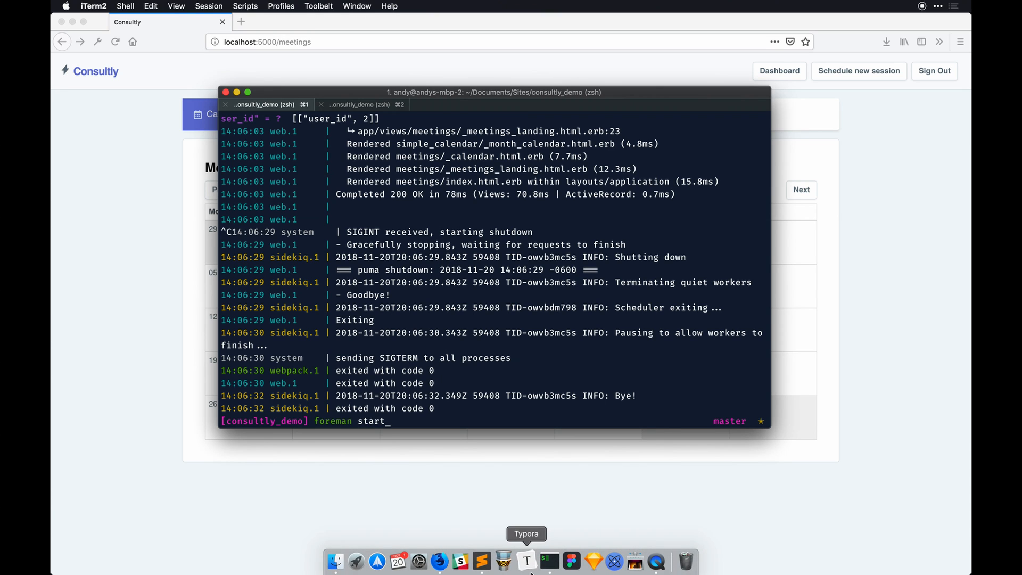
- Return to Sublime Text, expand config > environments and open development.rb
click(481, 560)
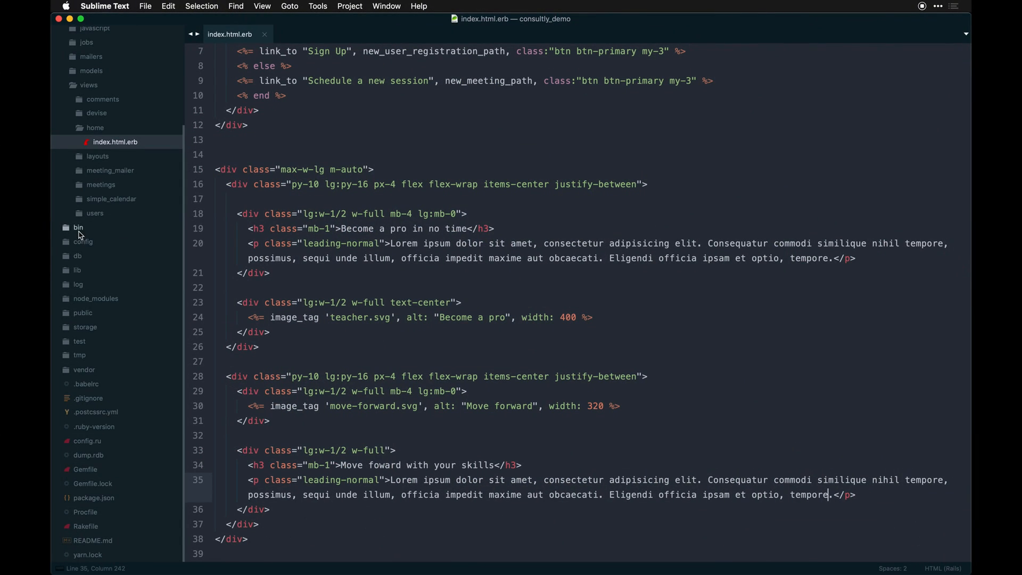
click(83, 241)
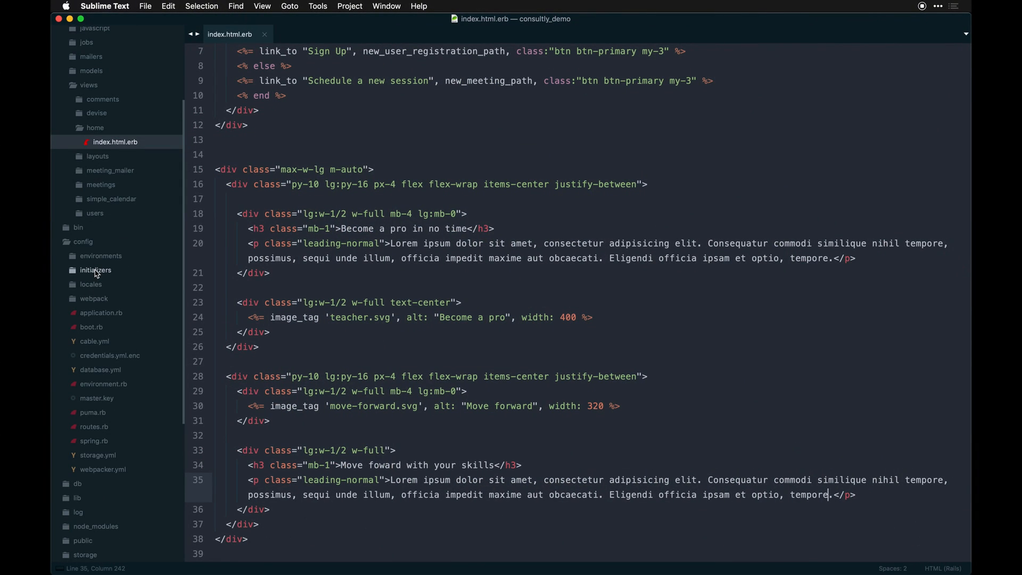
click(96, 270)
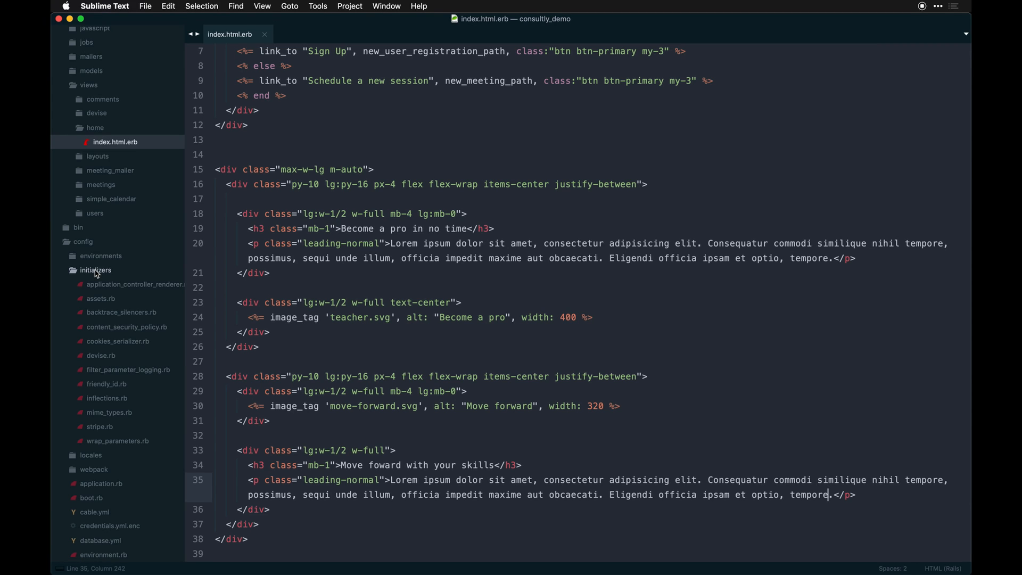
click(101, 256)
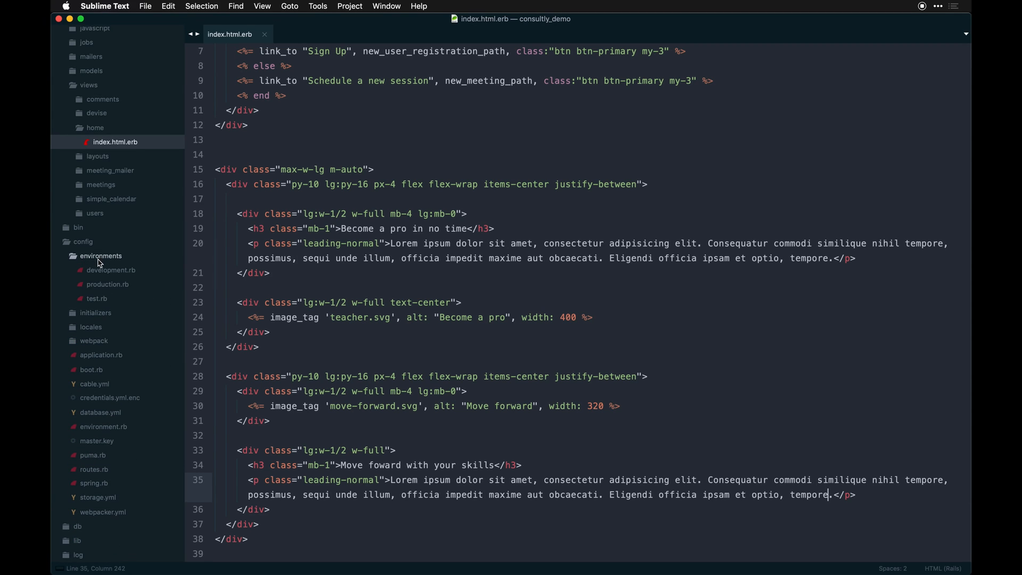
click(111, 270)
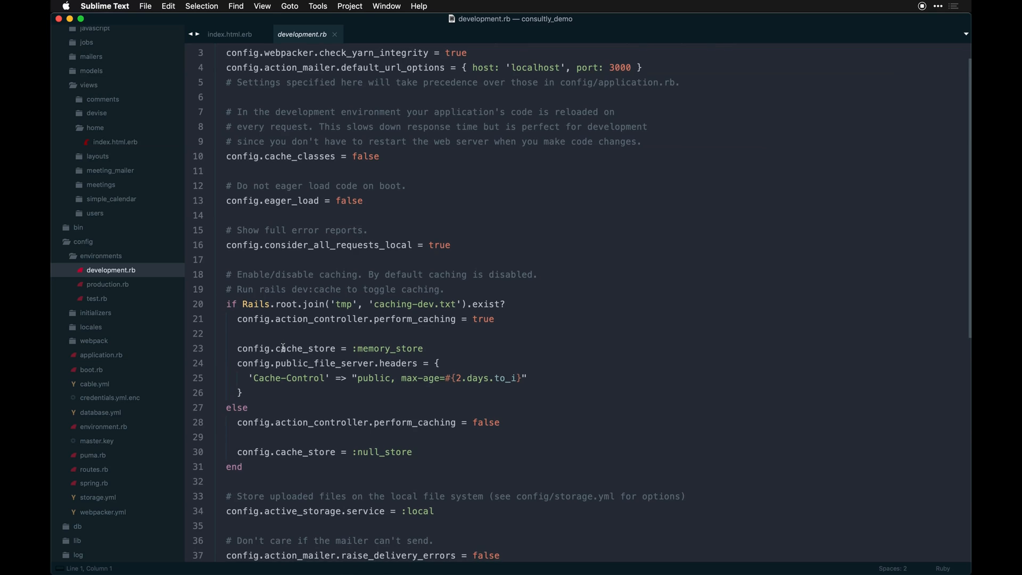
- Open application.rb, highlight the sidekiq queue_adapter setting, then close the file
scroll(down, 3)
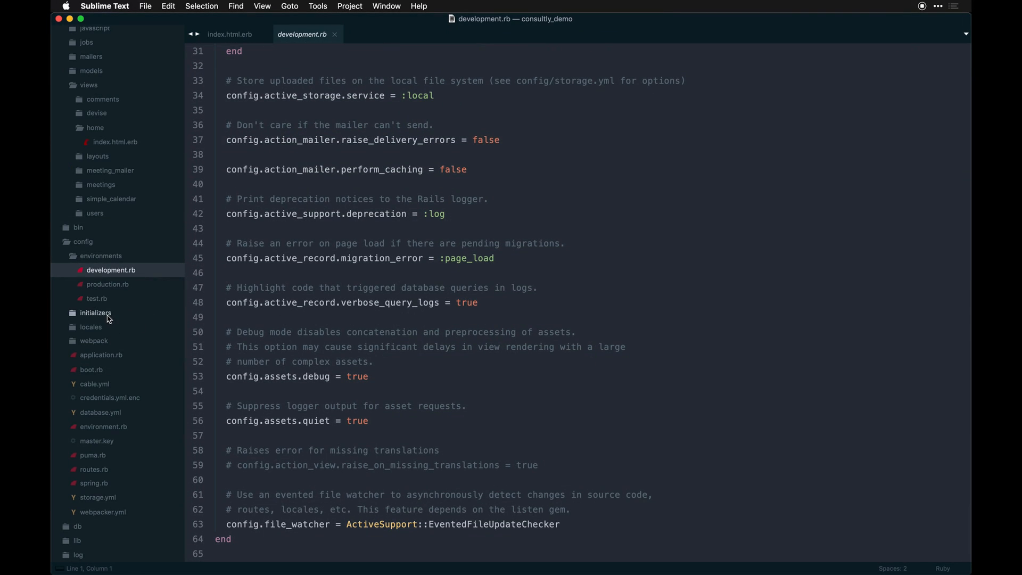
mouse_move(122, 475)
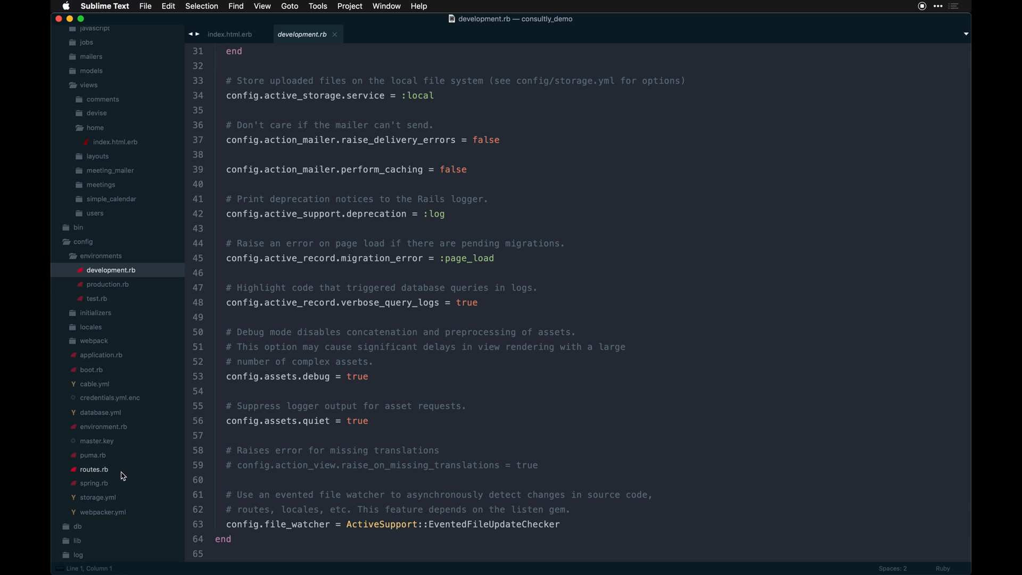
click(100, 354)
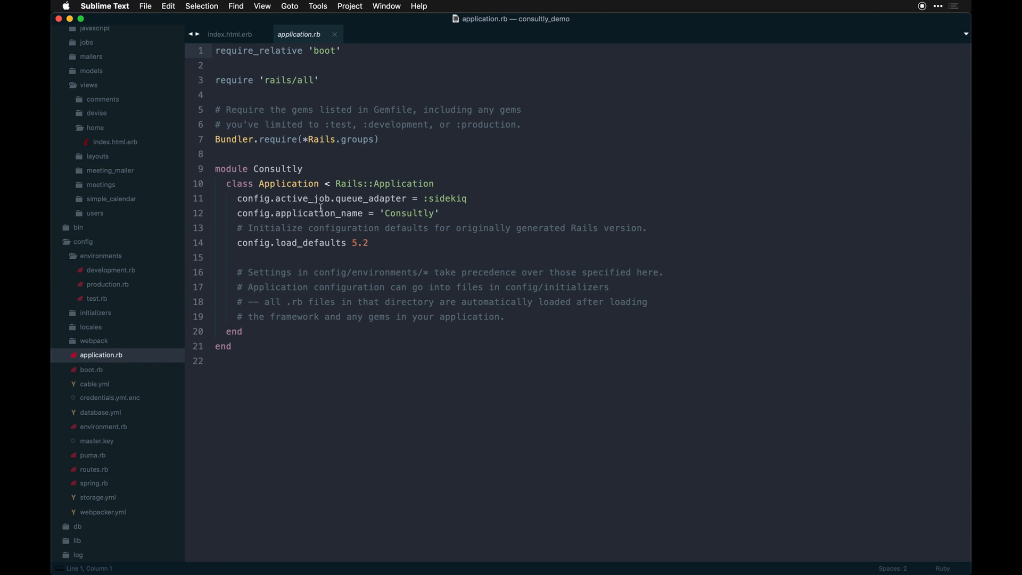
triple_click(345, 197)
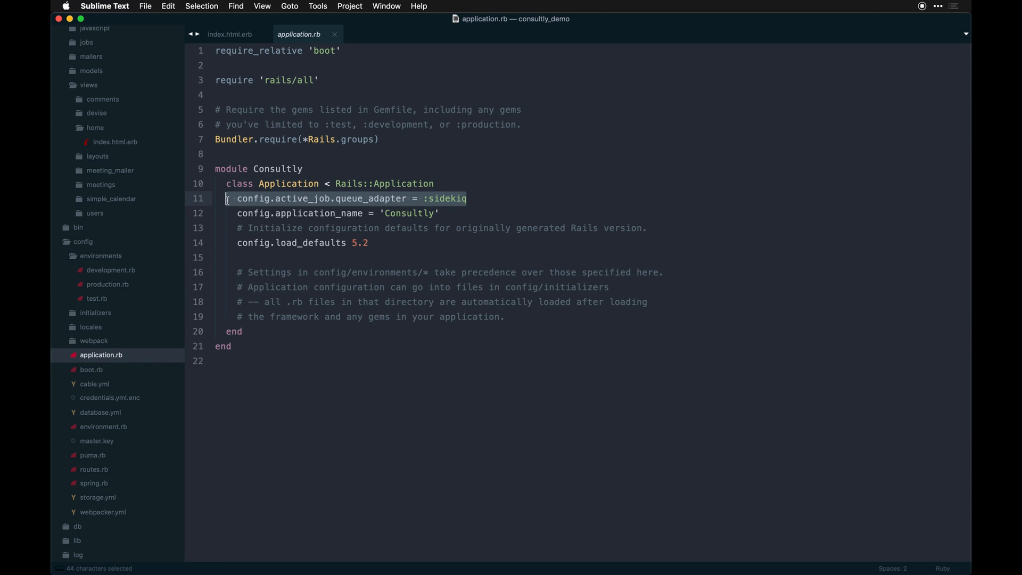
mouse_move(229, 201)
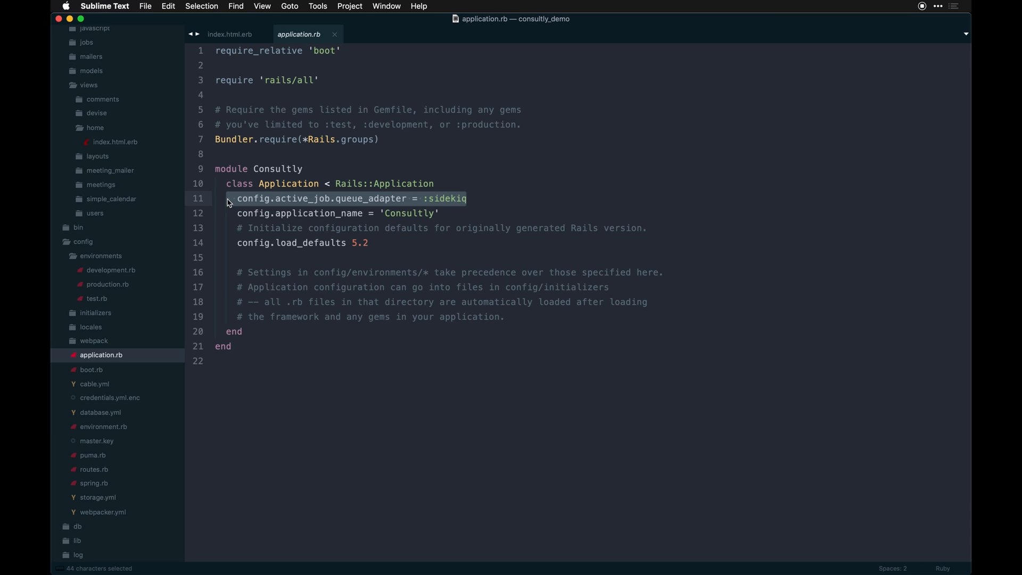
click(355, 198)
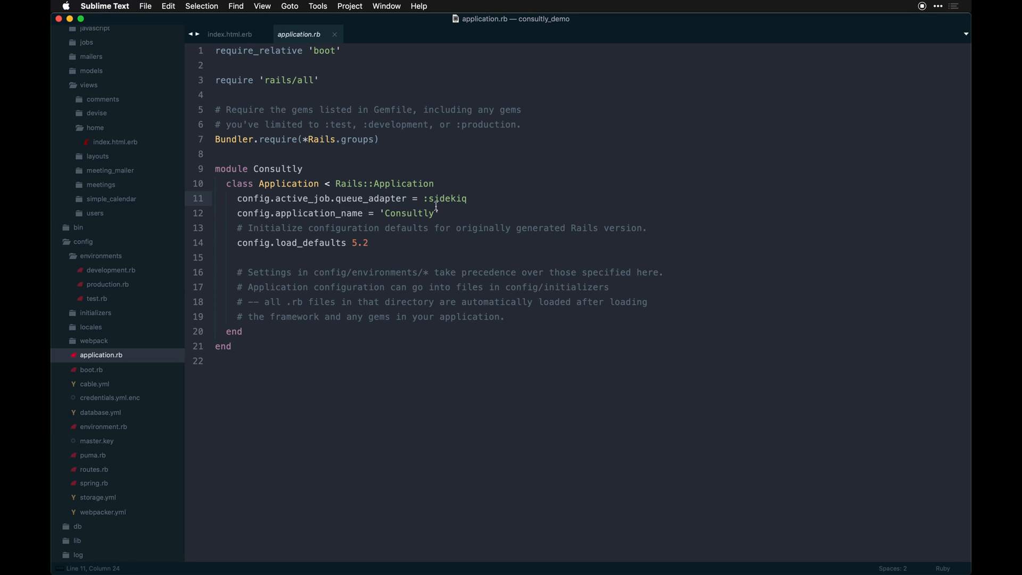
double_click(445, 198)
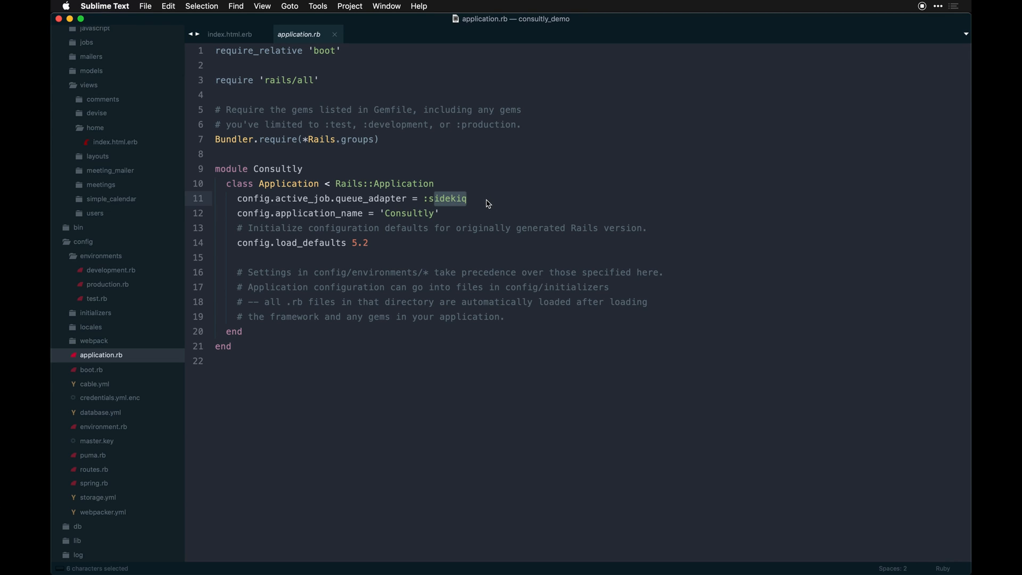
click(460, 207)
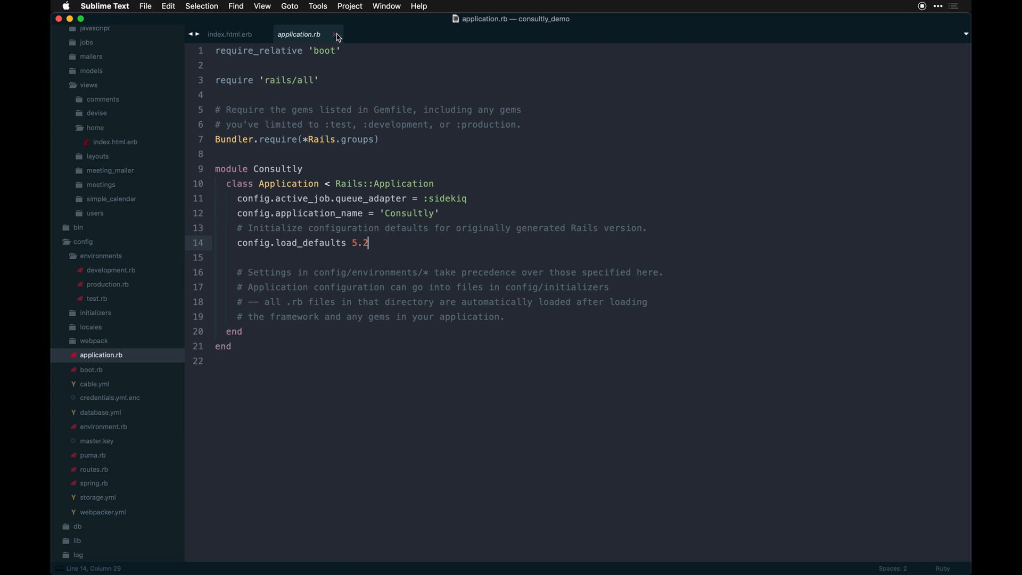
click(229, 34)
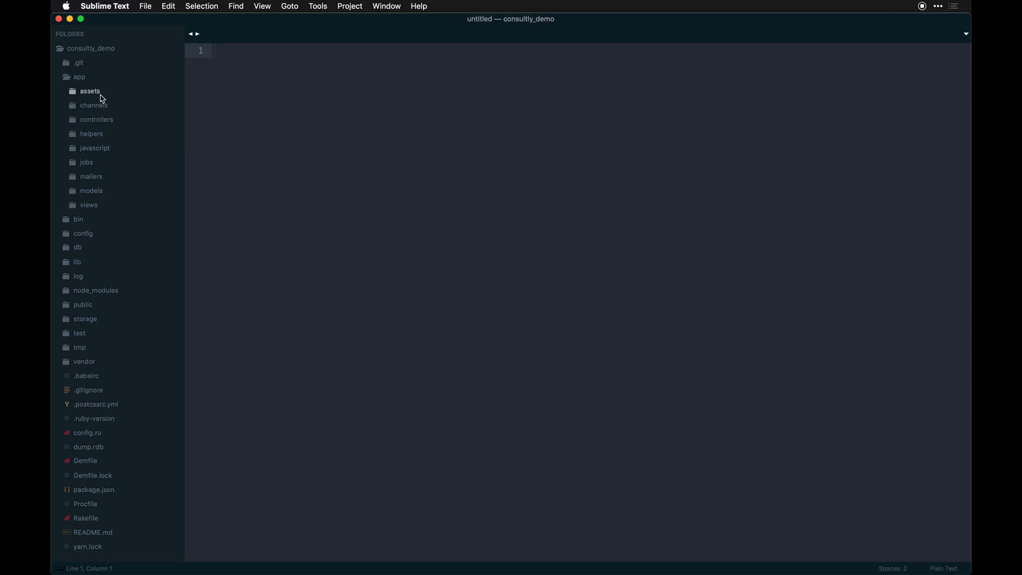
- Expand app/mailers to check meeting_mailer.rb, then open meetings_controller.rb
click(90, 176)
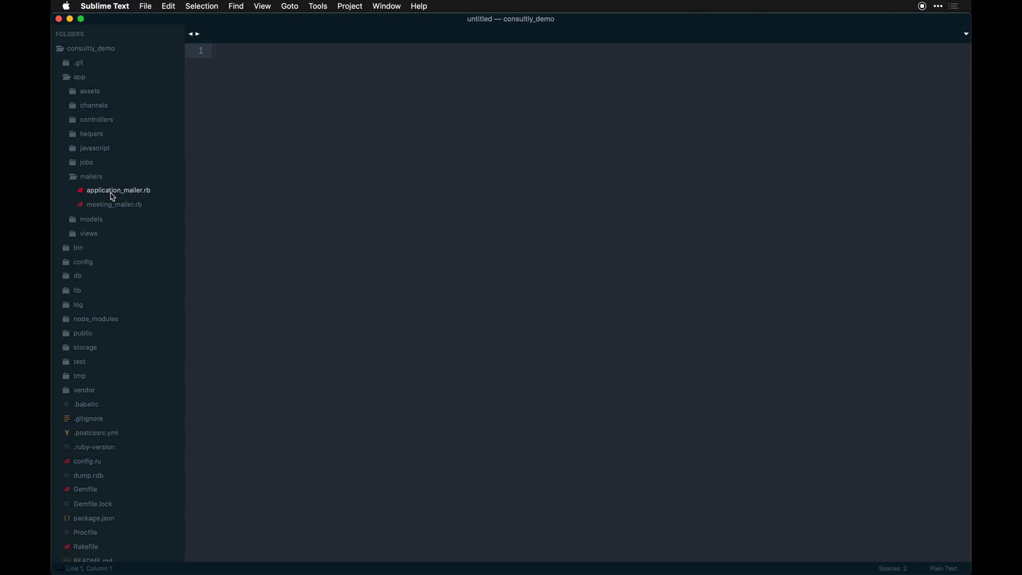
click(91, 176)
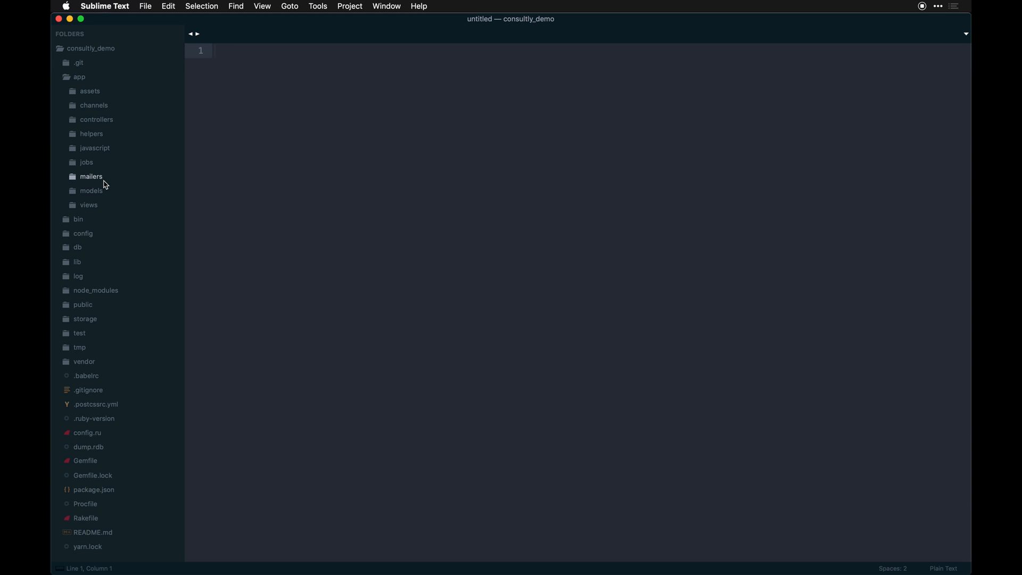
mouse_move(105, 185)
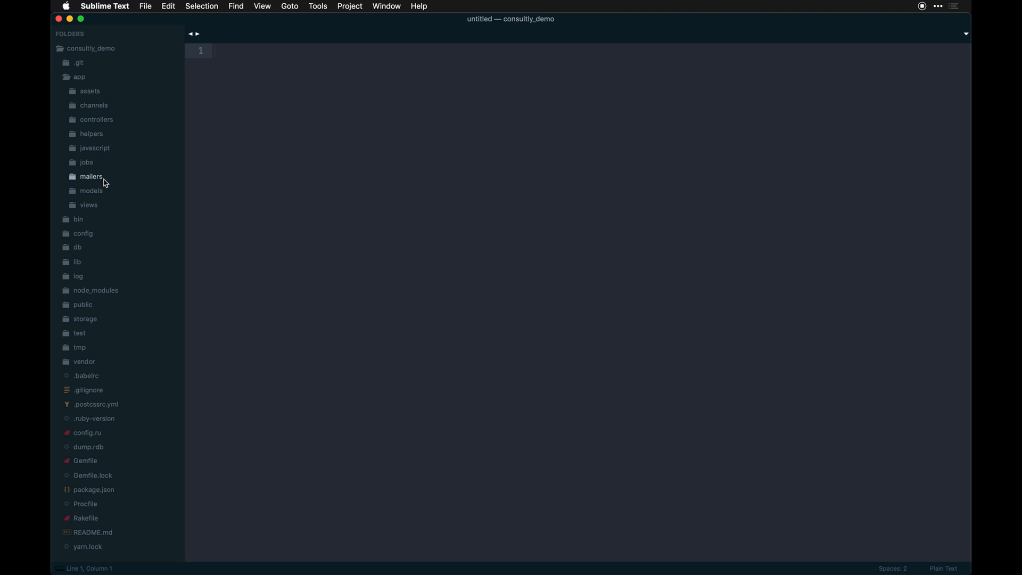
click(90, 176)
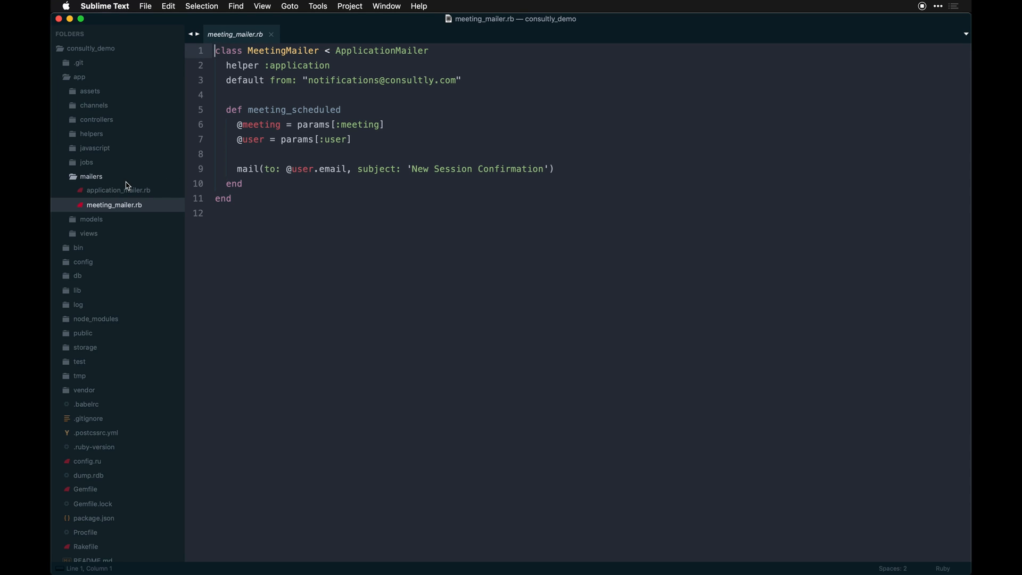
click(96, 119)
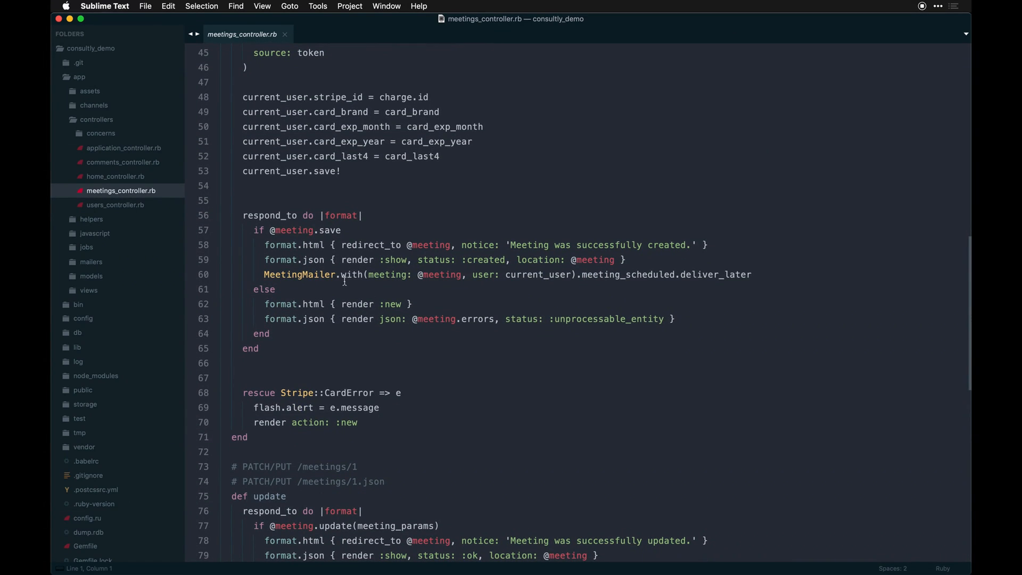
- Highlight the MeetingMailer meeting_scheduled call and retype 'later' in deliver_later
drag(264, 274, 655, 275)
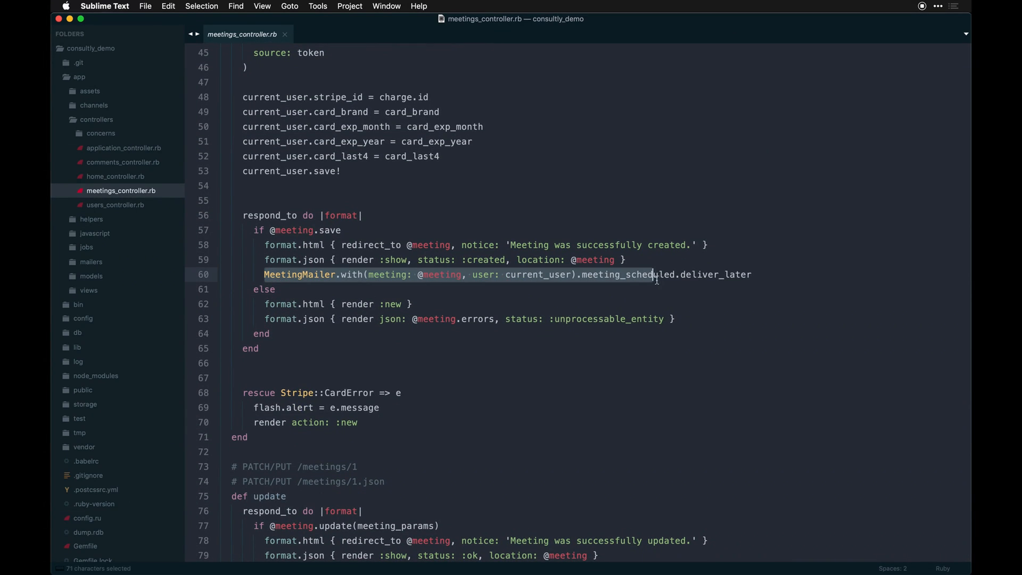
double_click(714, 274)
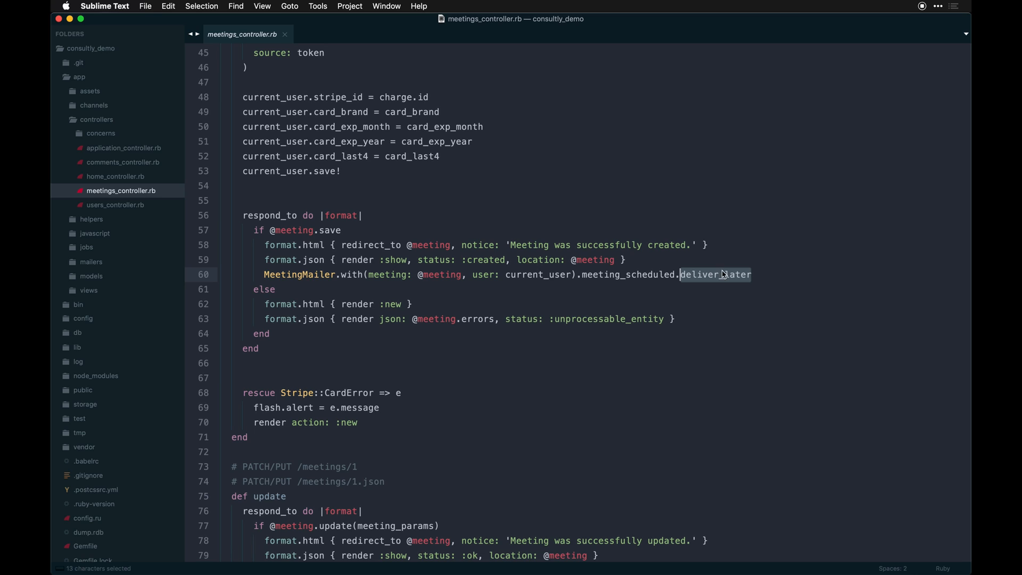
click(707, 244)
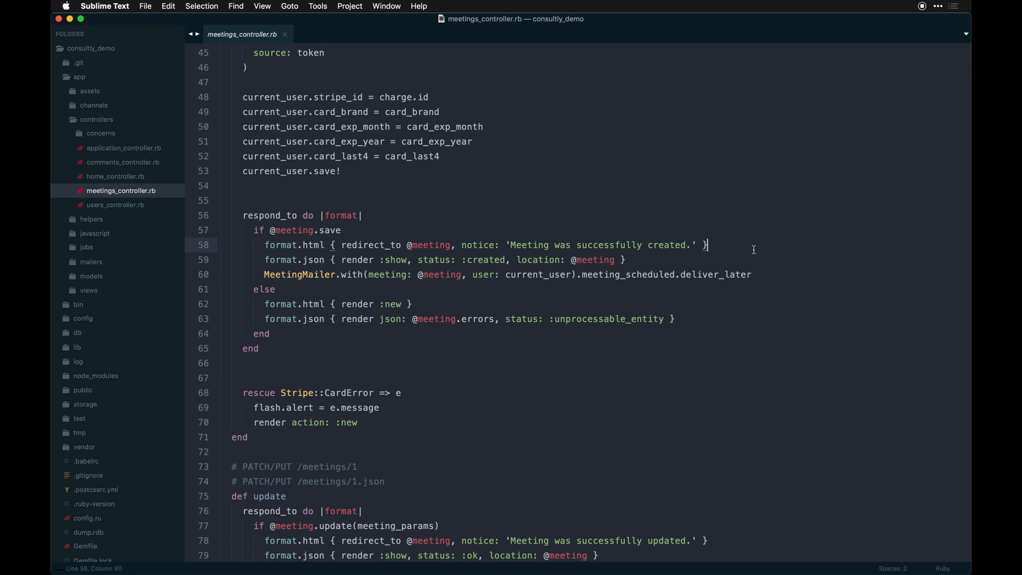
mouse_move(98, 162)
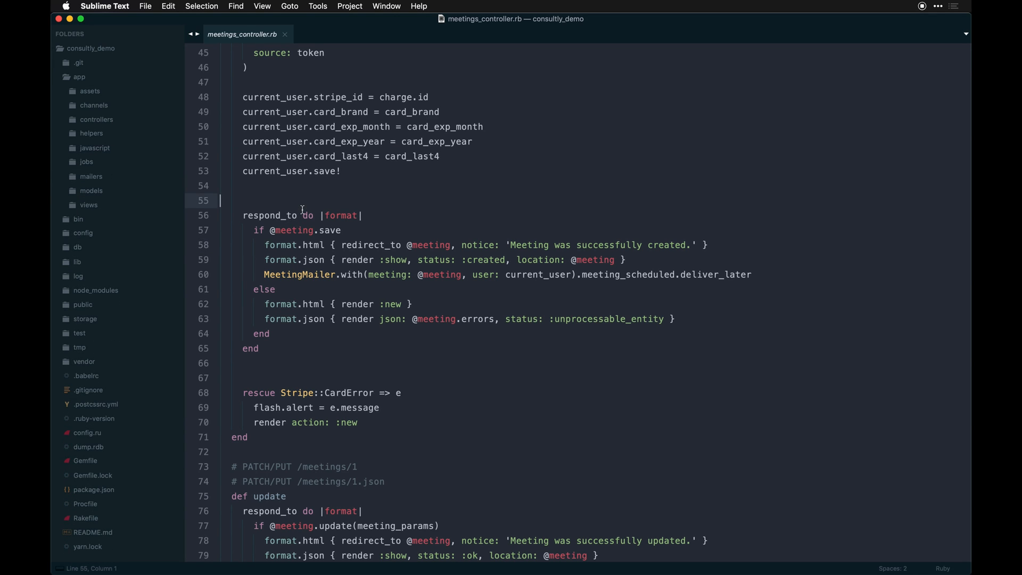
scroll(down, 3)
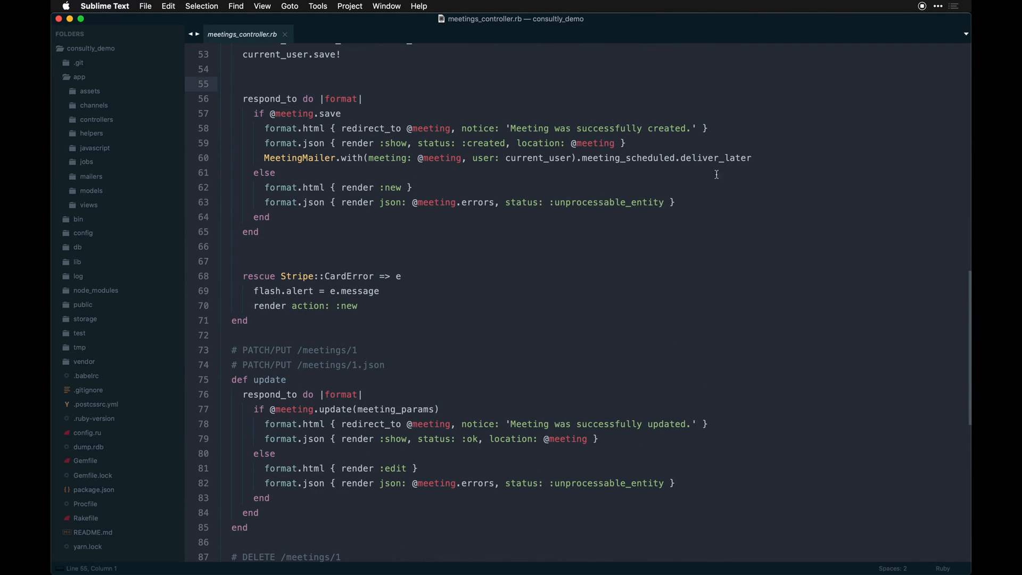
double_click(736, 158)
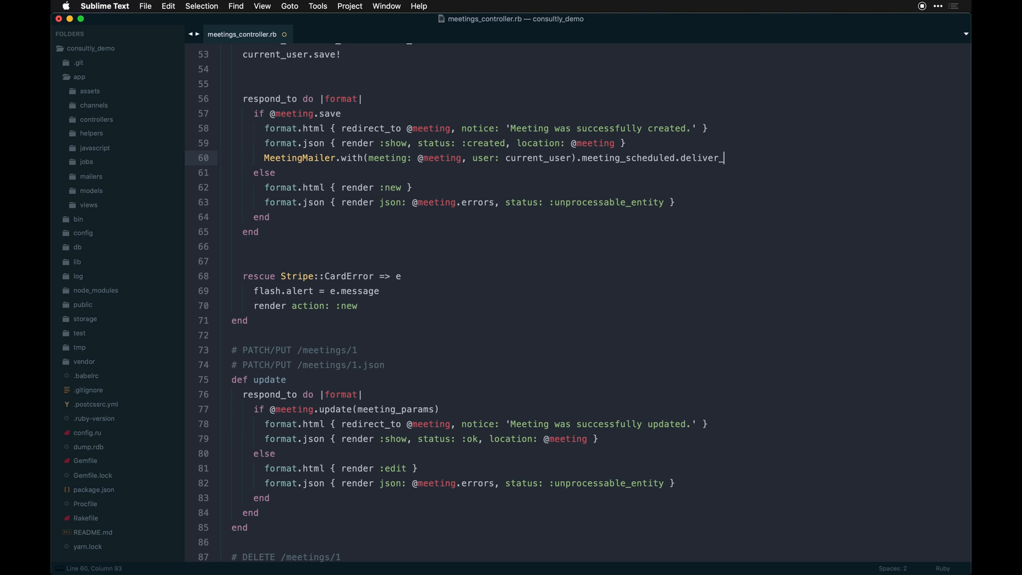
text(later)
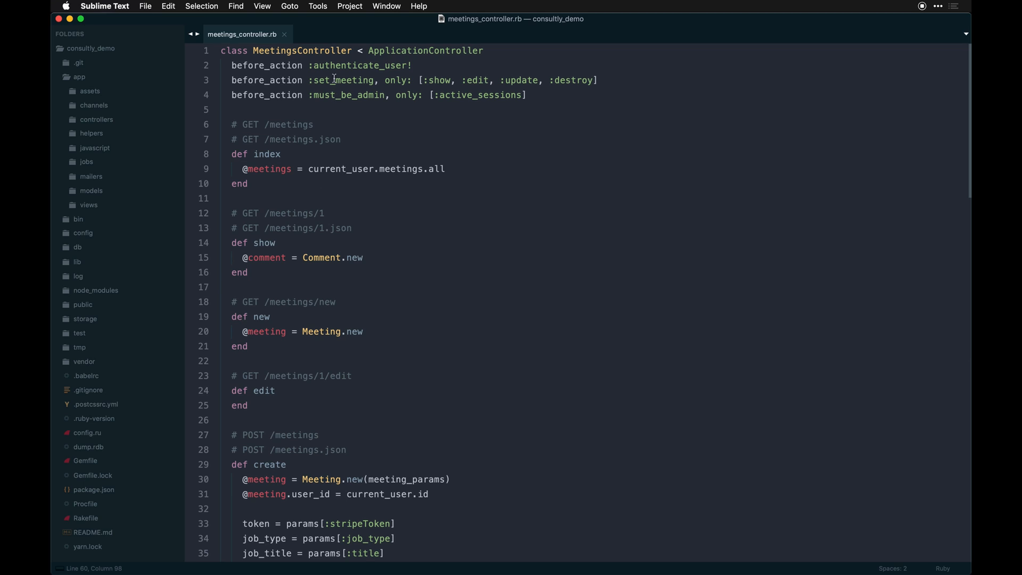
- Close meetings_controller.rb and collapse the consultly_demo tree to its top-level folders
key(cmd+n)
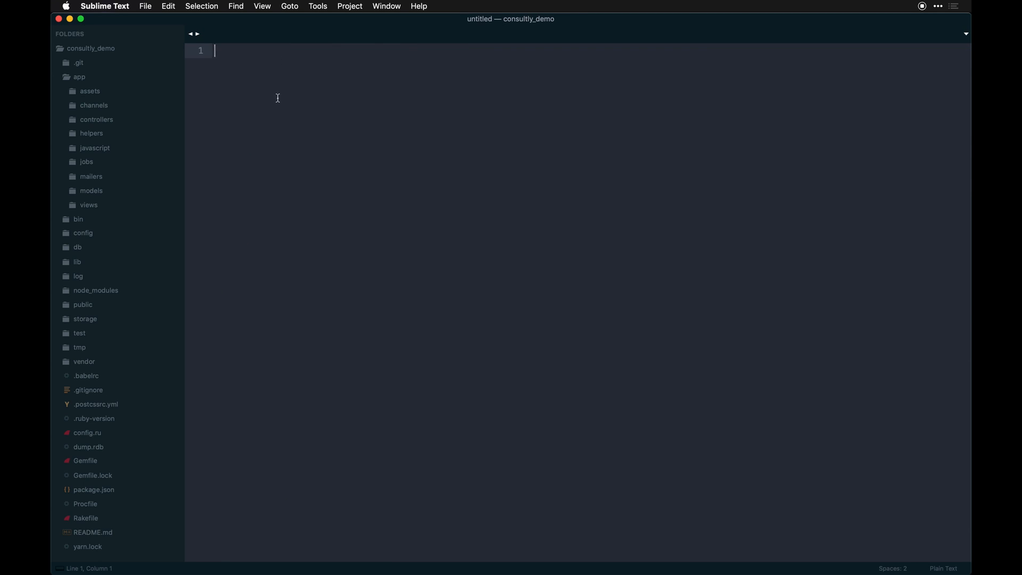
click(88, 205)
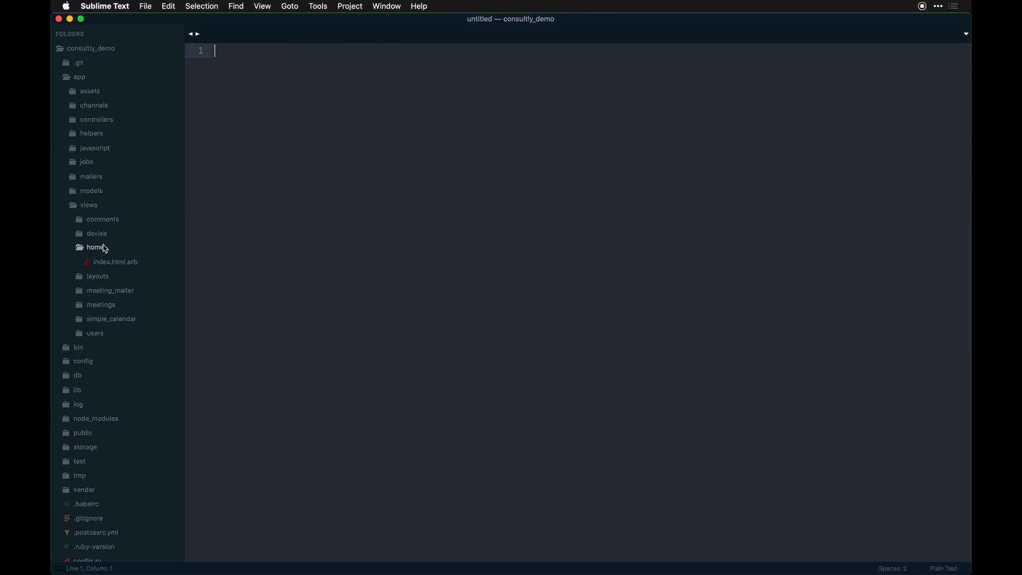
click(79, 76)
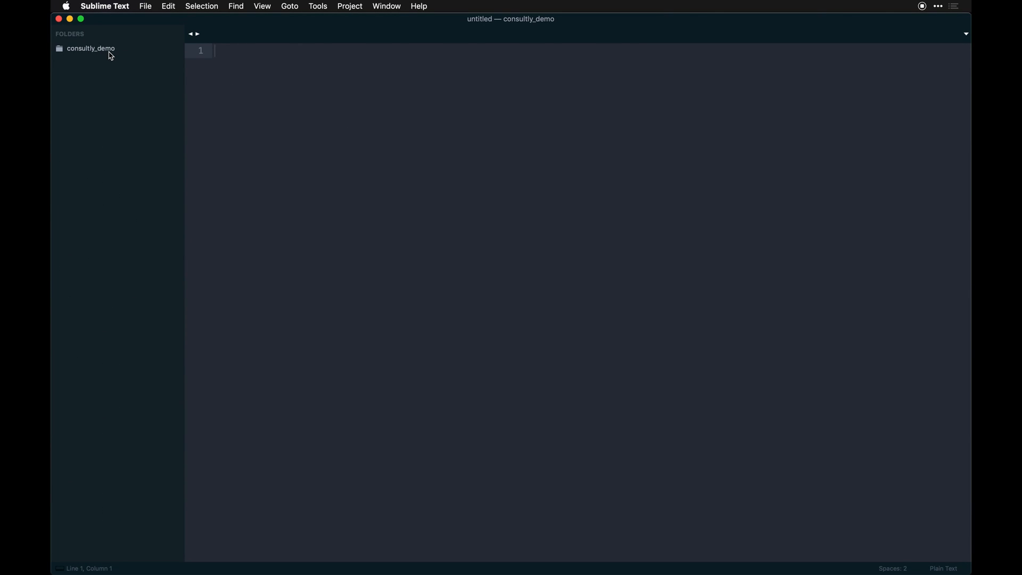
click(91, 48)
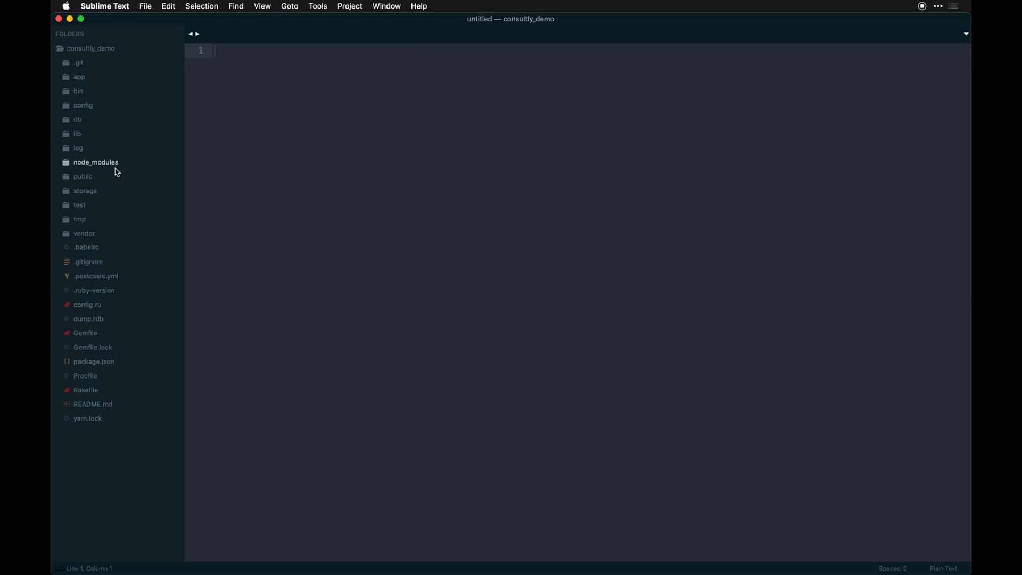
mouse_move(103, 240)
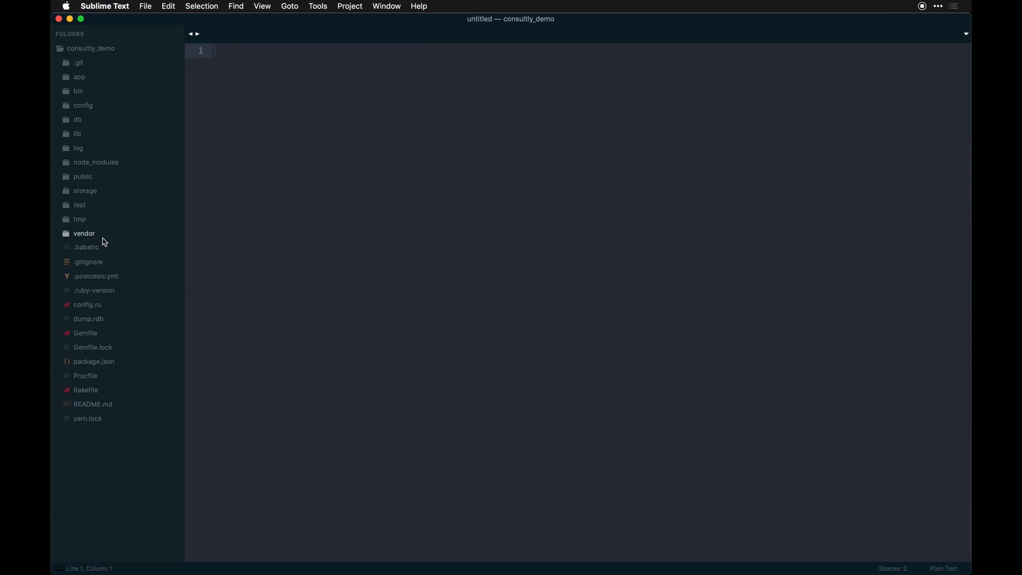